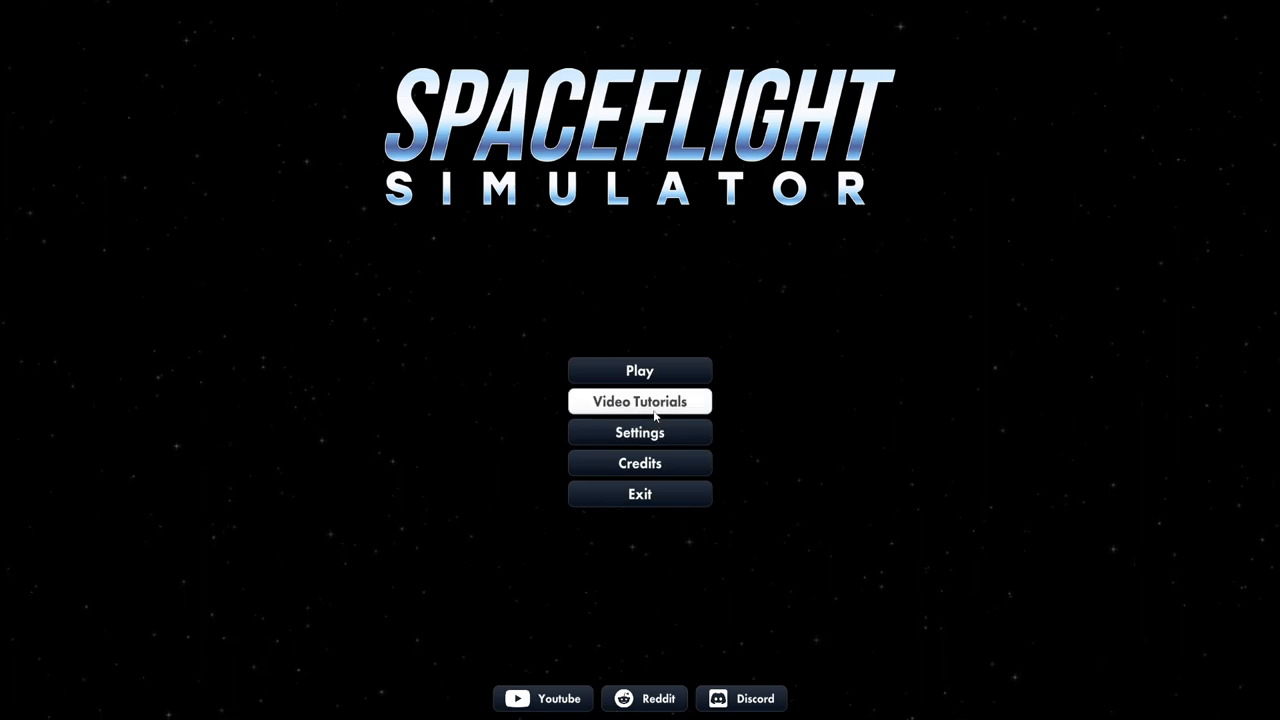
# Create a Normal-difficulty Classic world named 'Cow Town Industries'.
pyautogui.click(639, 370)
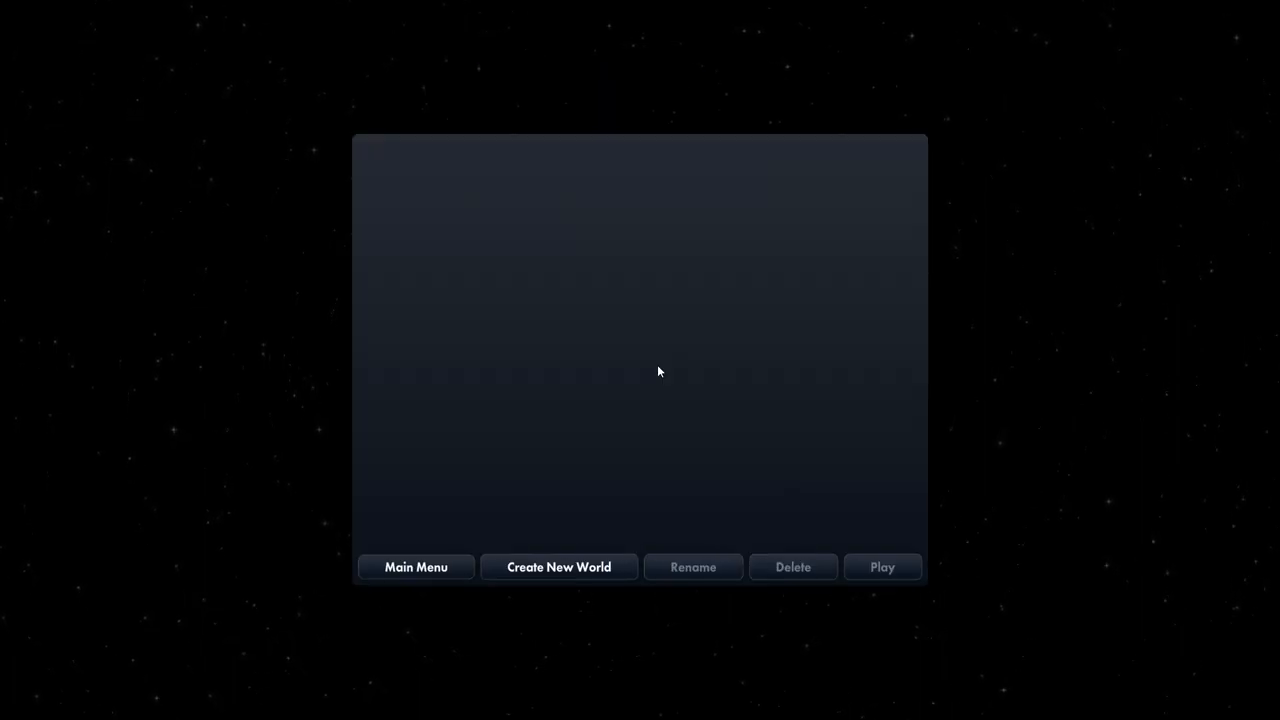
pyautogui.click(558, 567)
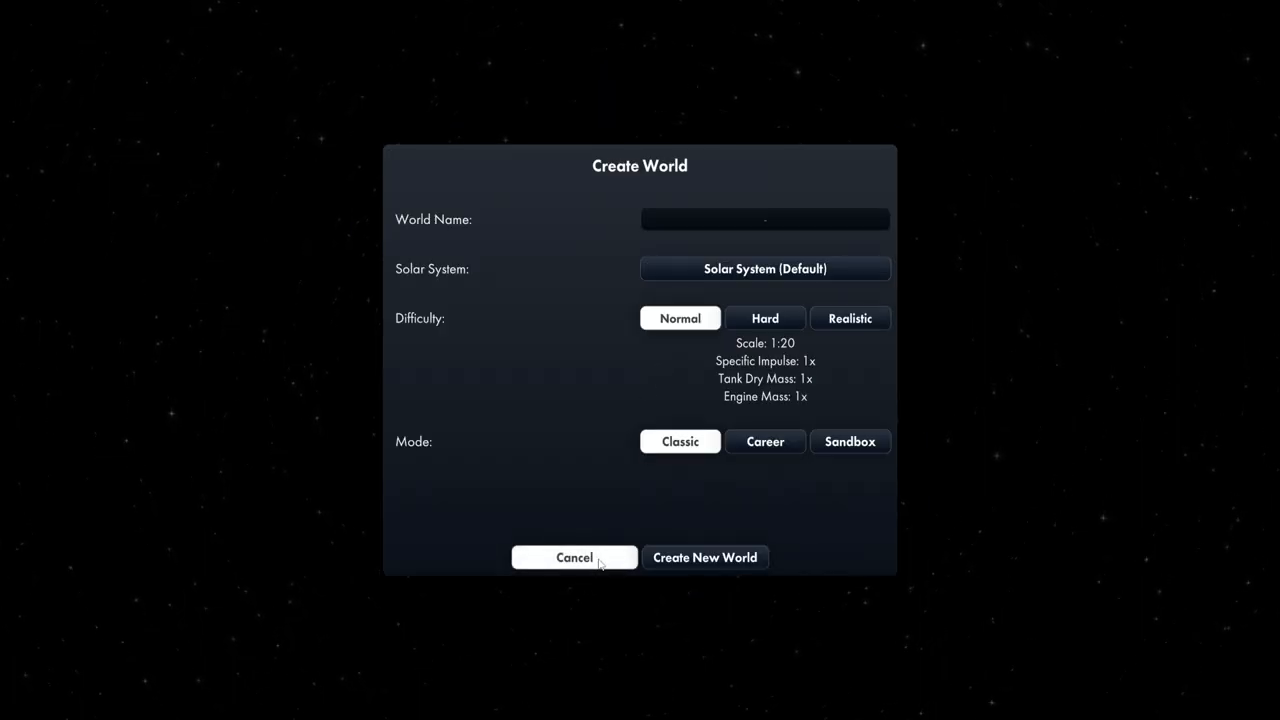
pyautogui.click(765, 219)
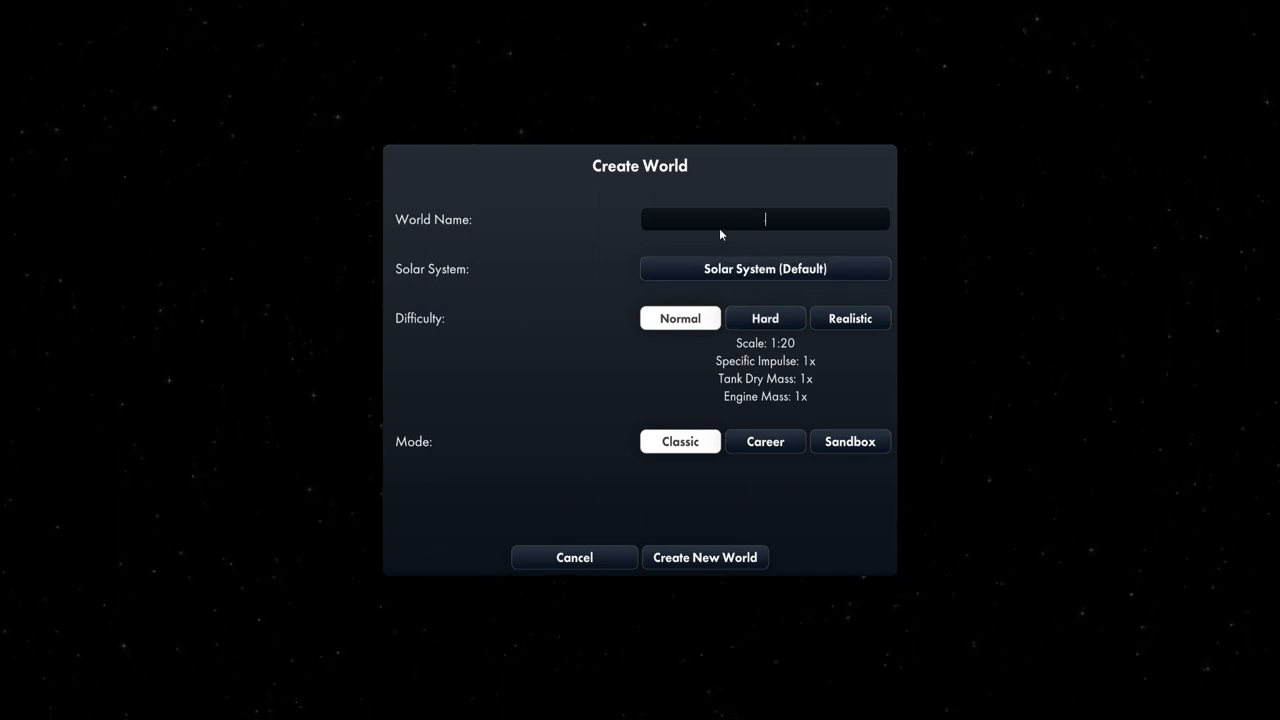
pyautogui.write('Cow Town')
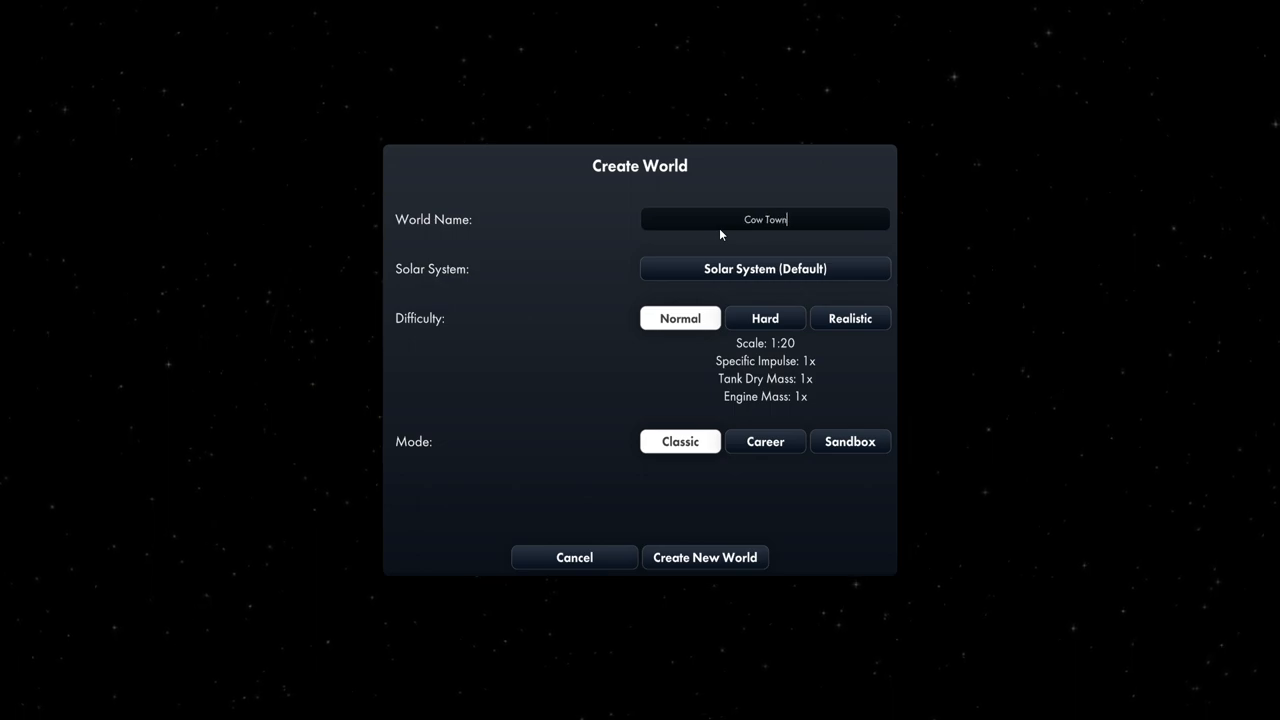
pyautogui.write('Industries')
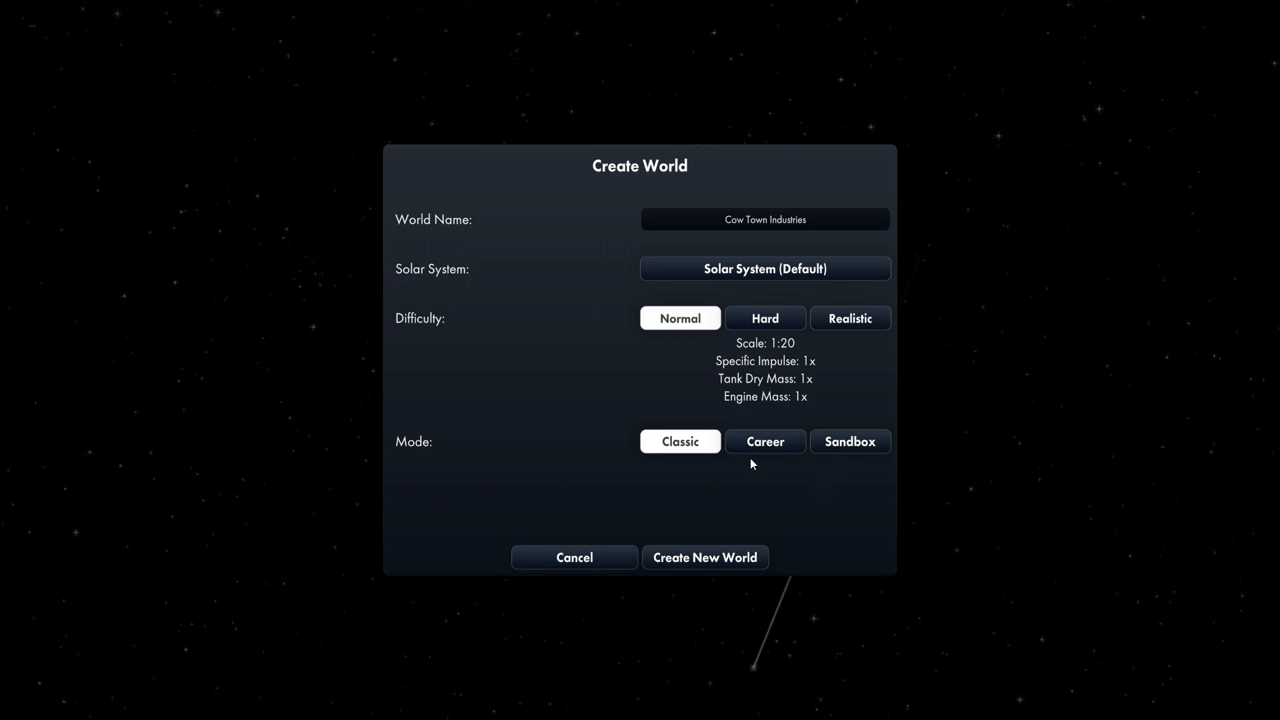
pyautogui.click(704, 557)
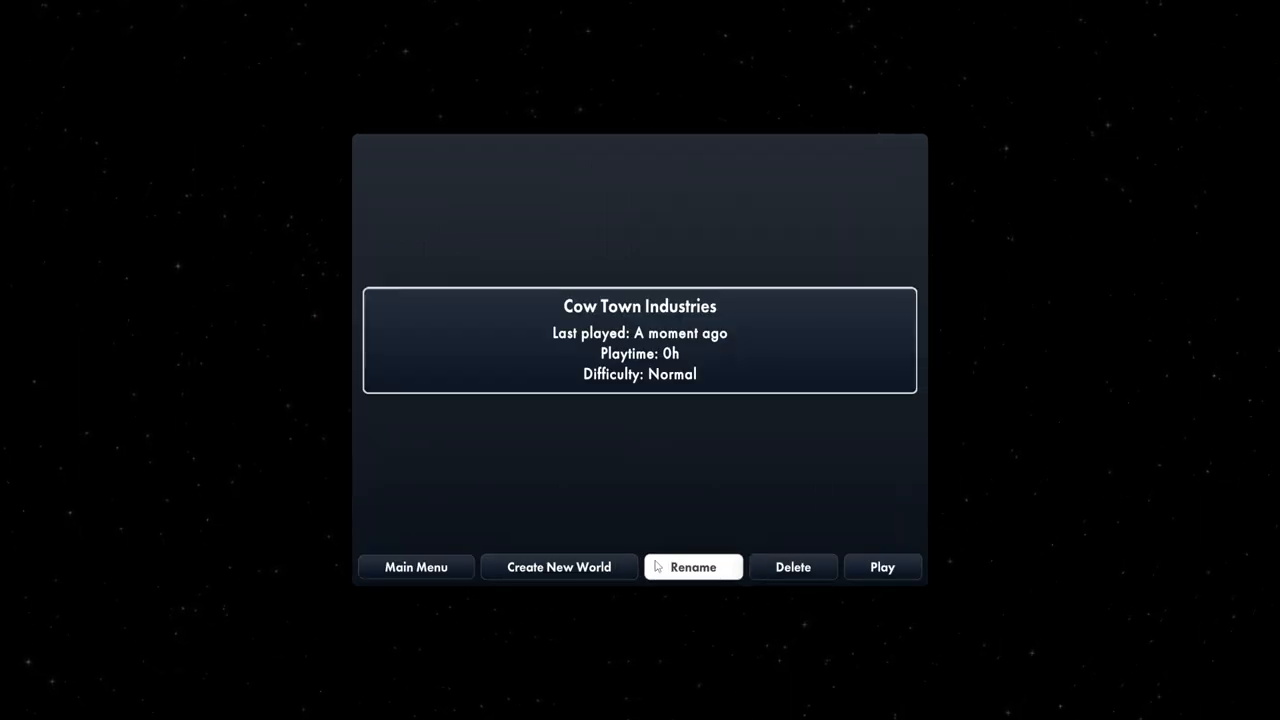
pyautogui.moveTo(792, 567)
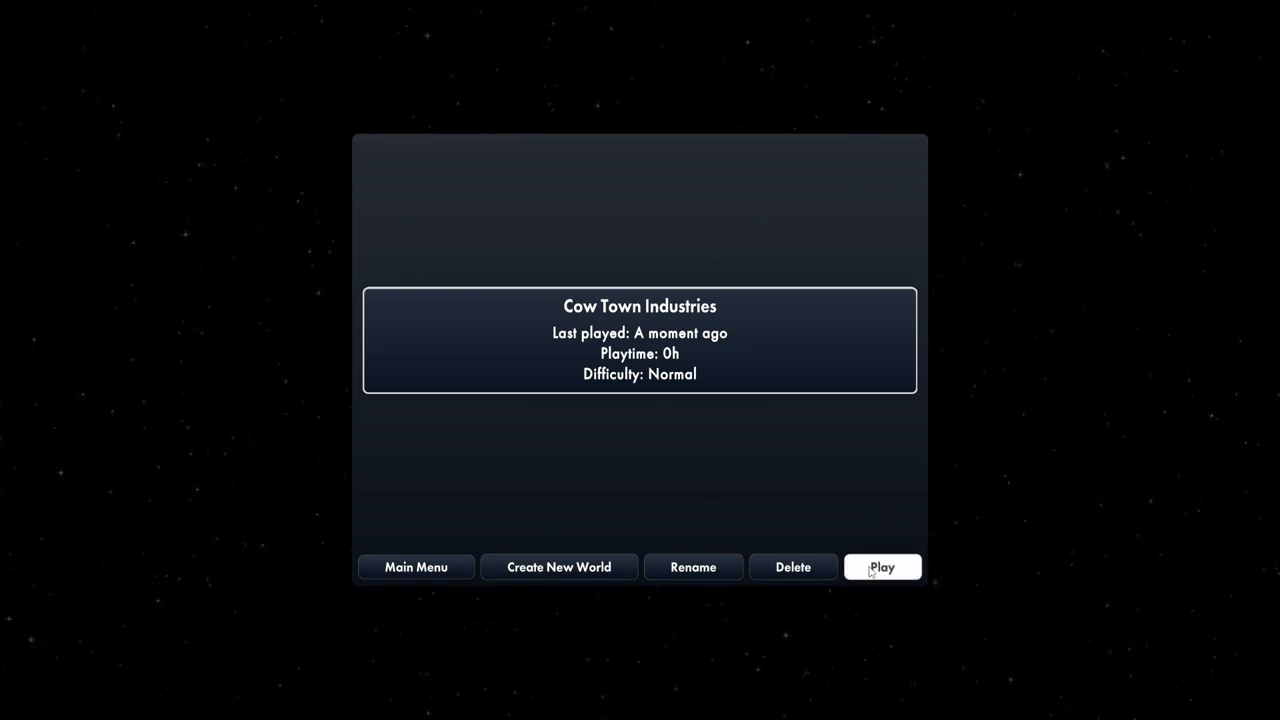
# Enter the Cow Town Industries world and snap an engine under the fuel tank.
pyautogui.click(881, 567)
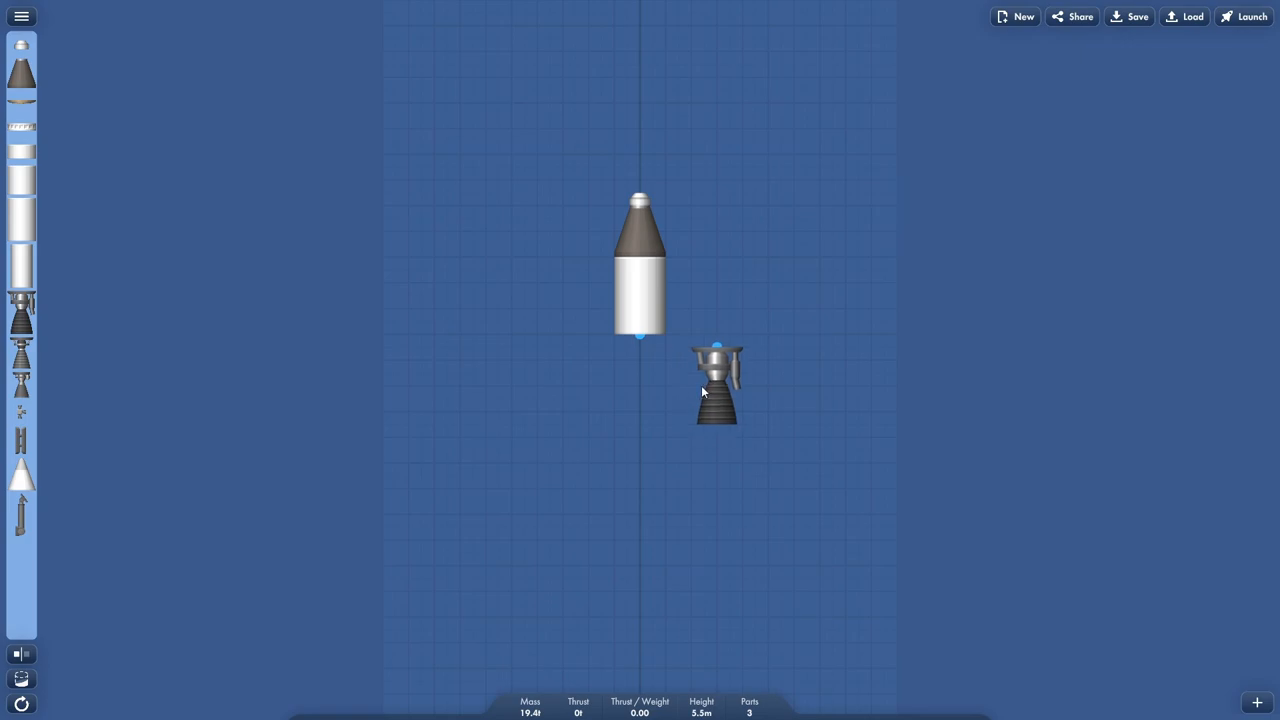
pyautogui.moveTo(715, 390); pyautogui.dragTo(640, 385)
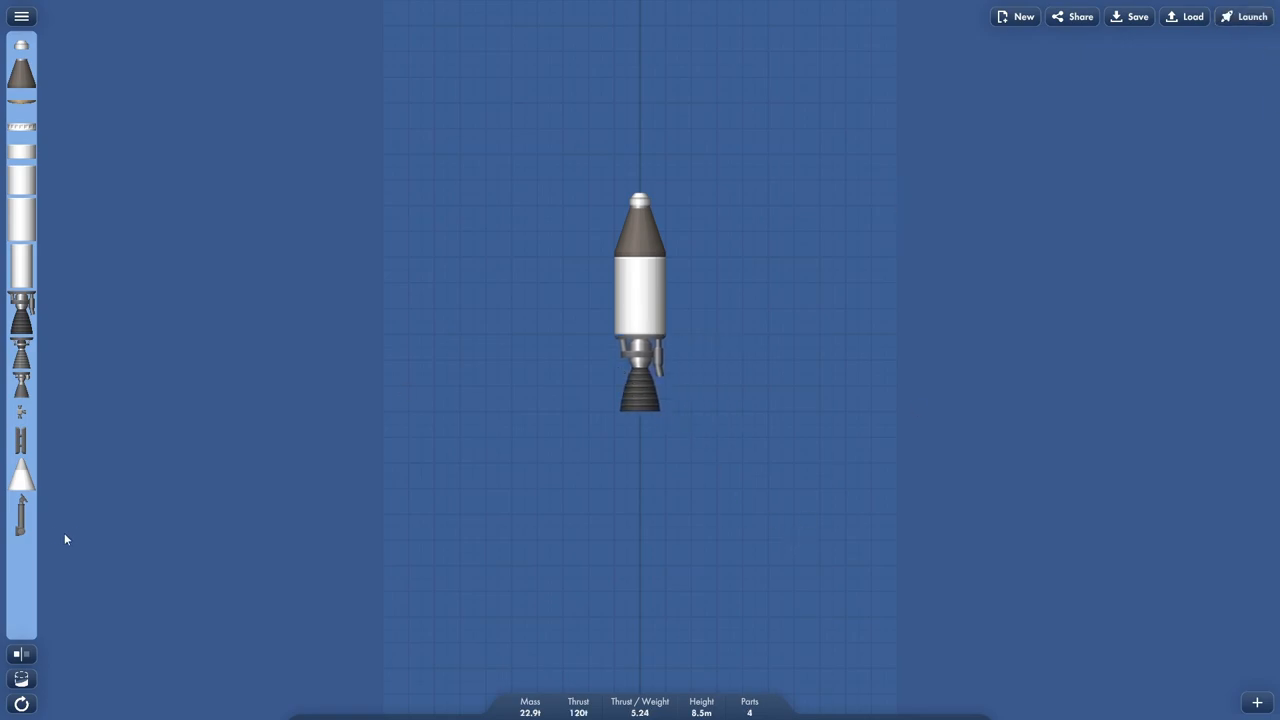
pyautogui.moveTo(20, 515)
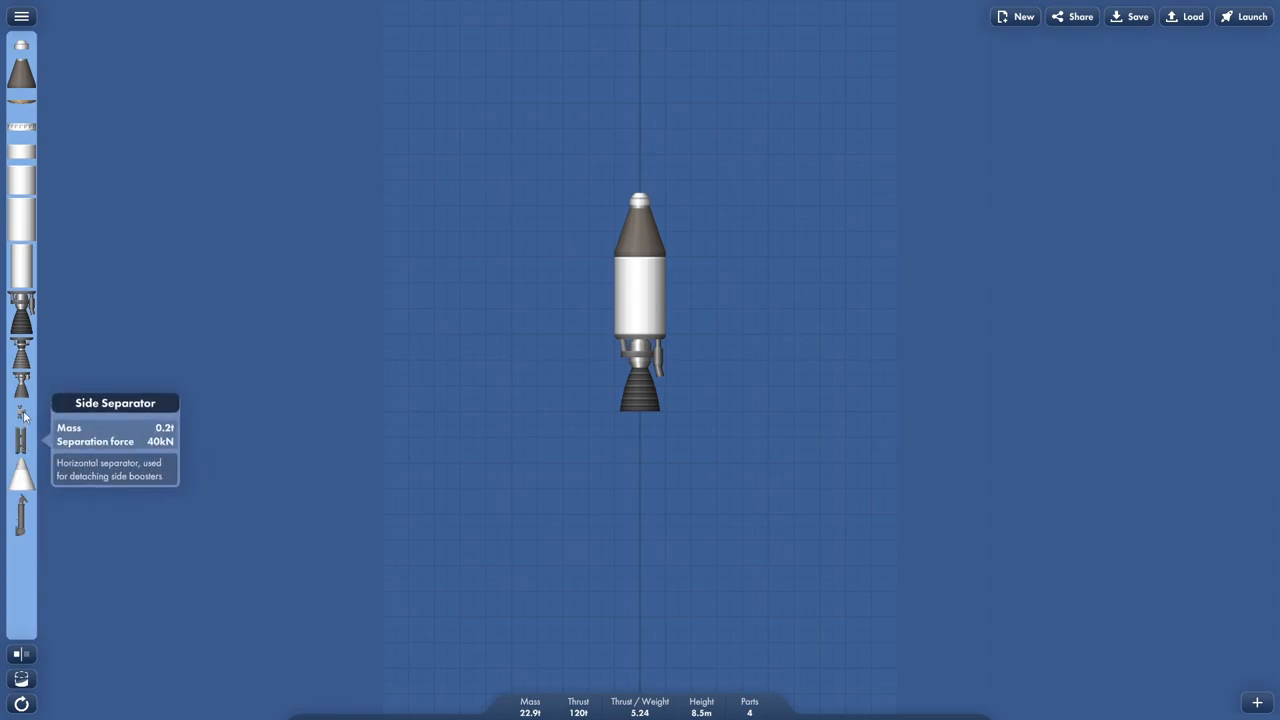
pyautogui.moveTo(20, 360)
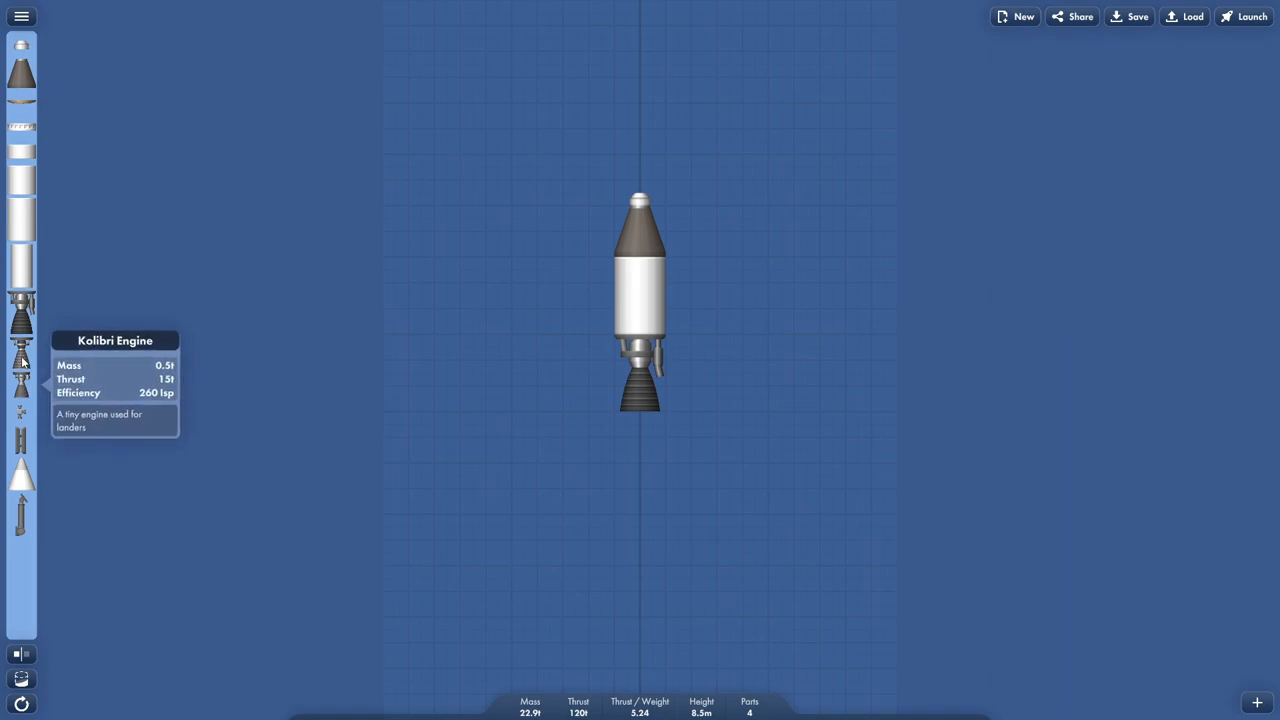
pyautogui.moveTo(20, 320)
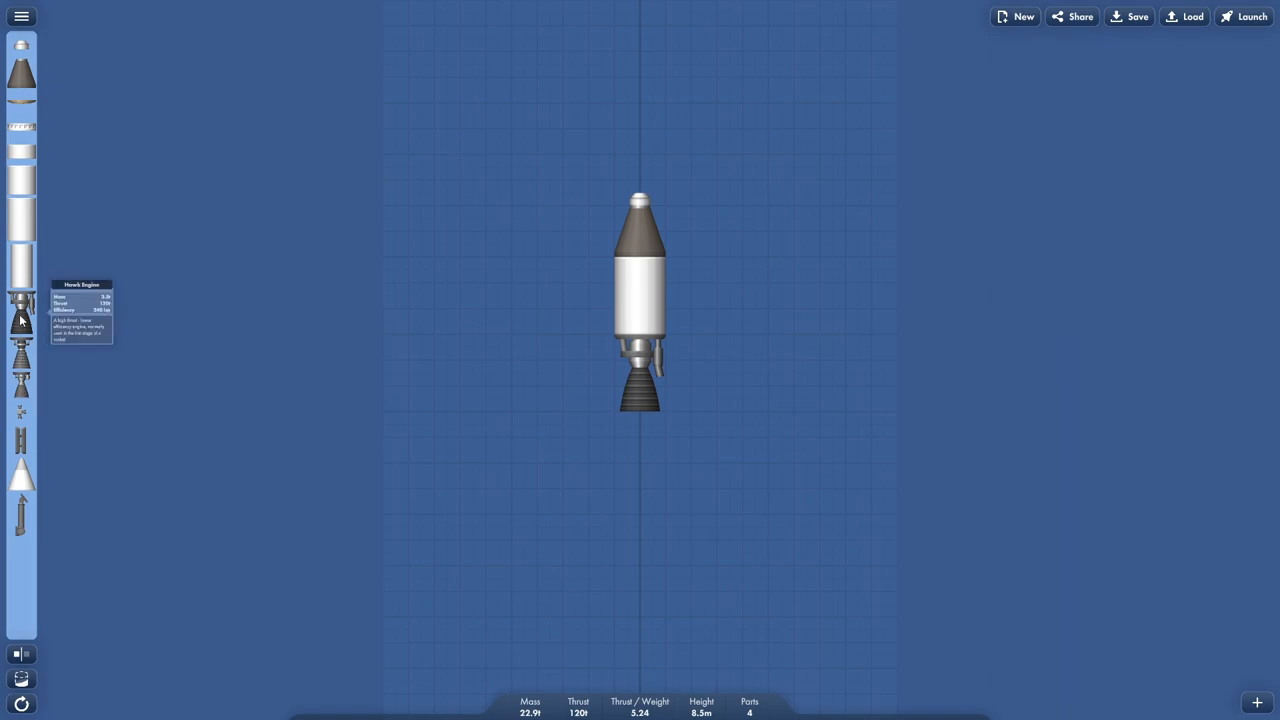
pyautogui.moveTo(1190, 77)
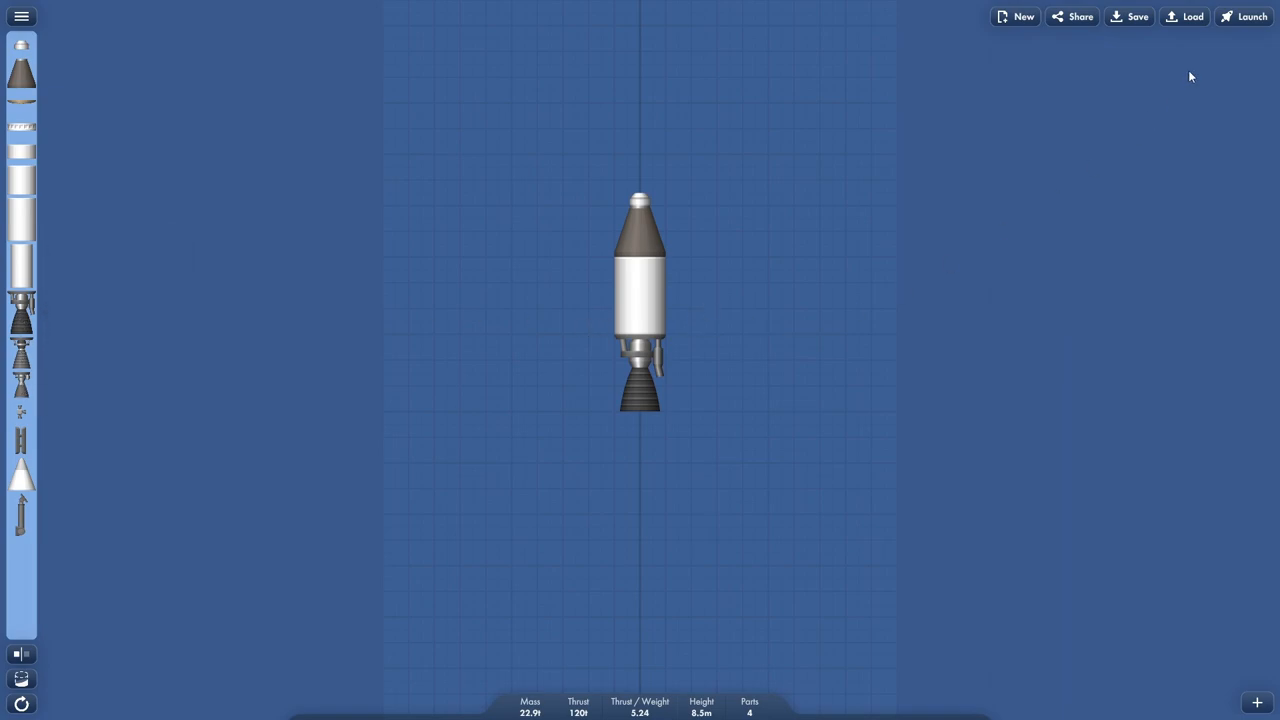
pyautogui.click(1251, 16)
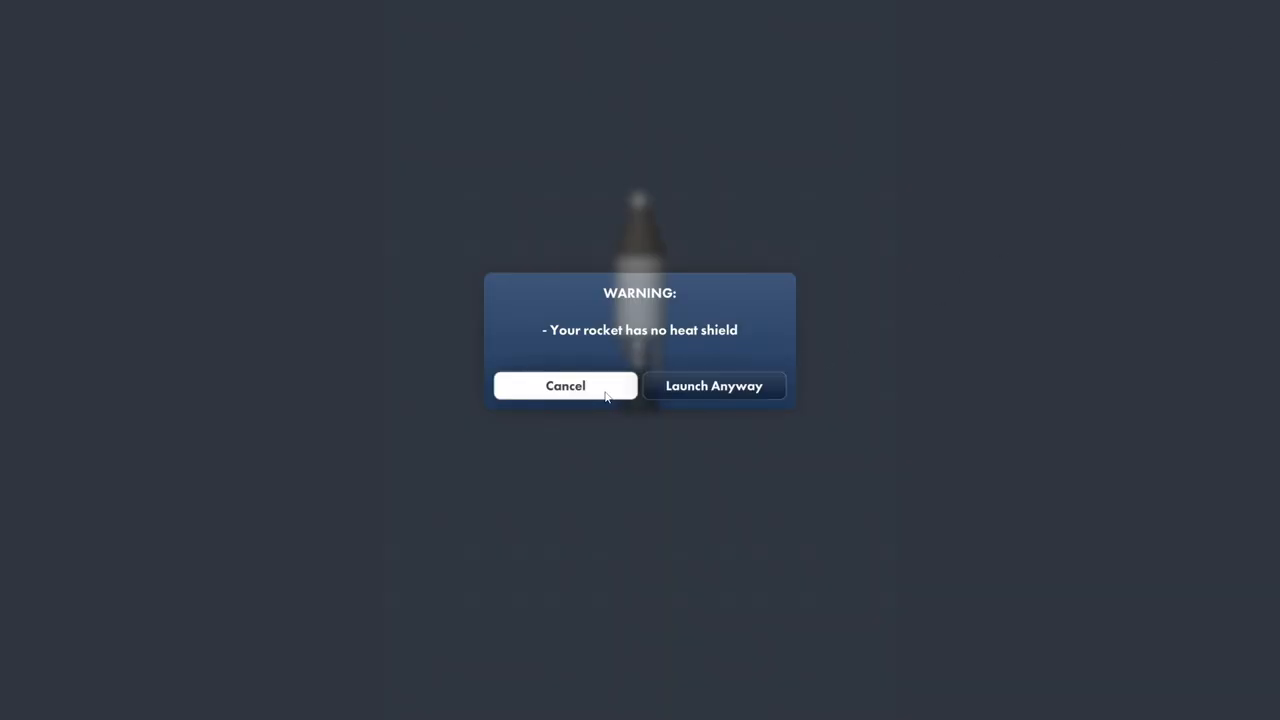
pyautogui.click(565, 385)
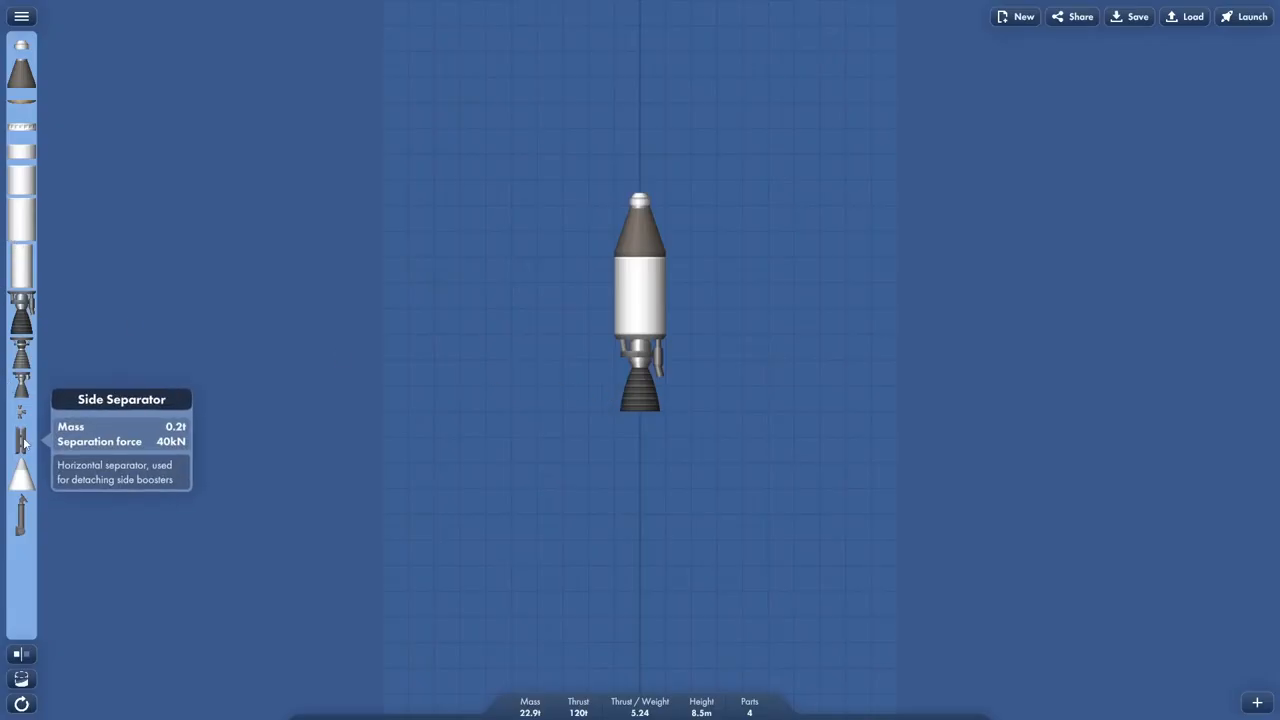
pyautogui.moveTo(20, 385)
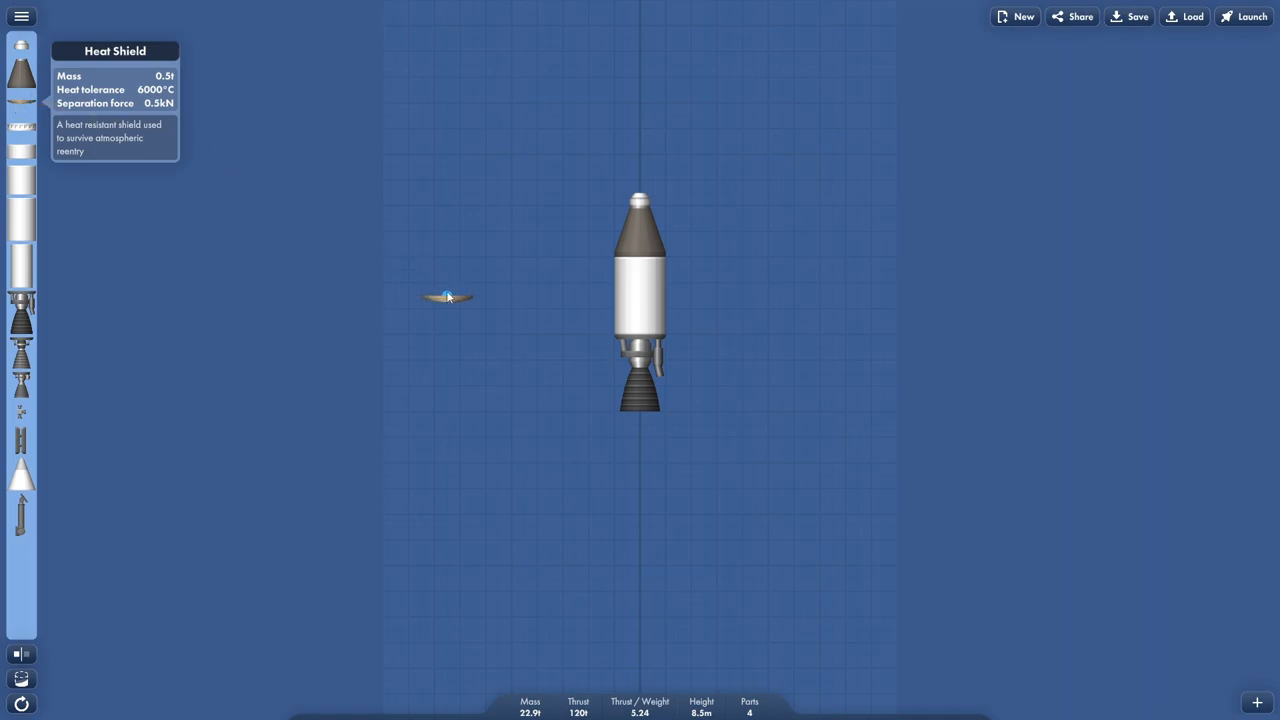
pyautogui.moveTo(448, 297); pyautogui.dragTo(610, 337)
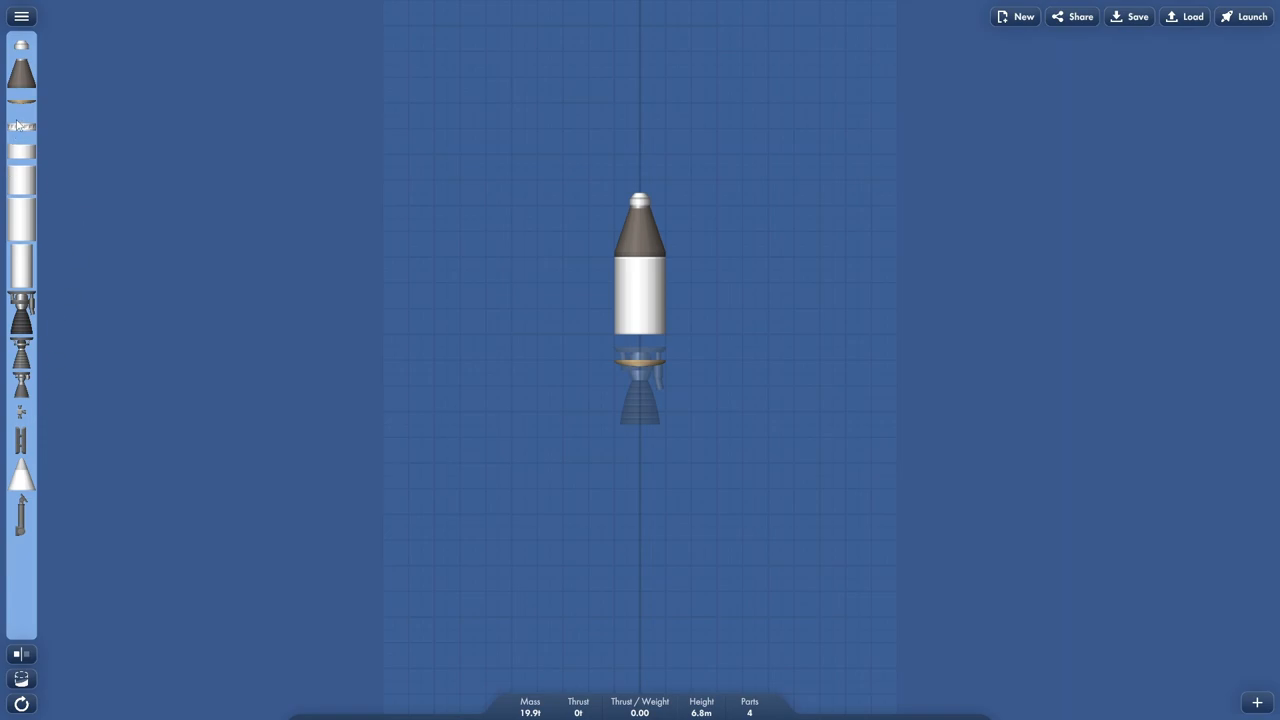
pyautogui.moveTo(20, 128)
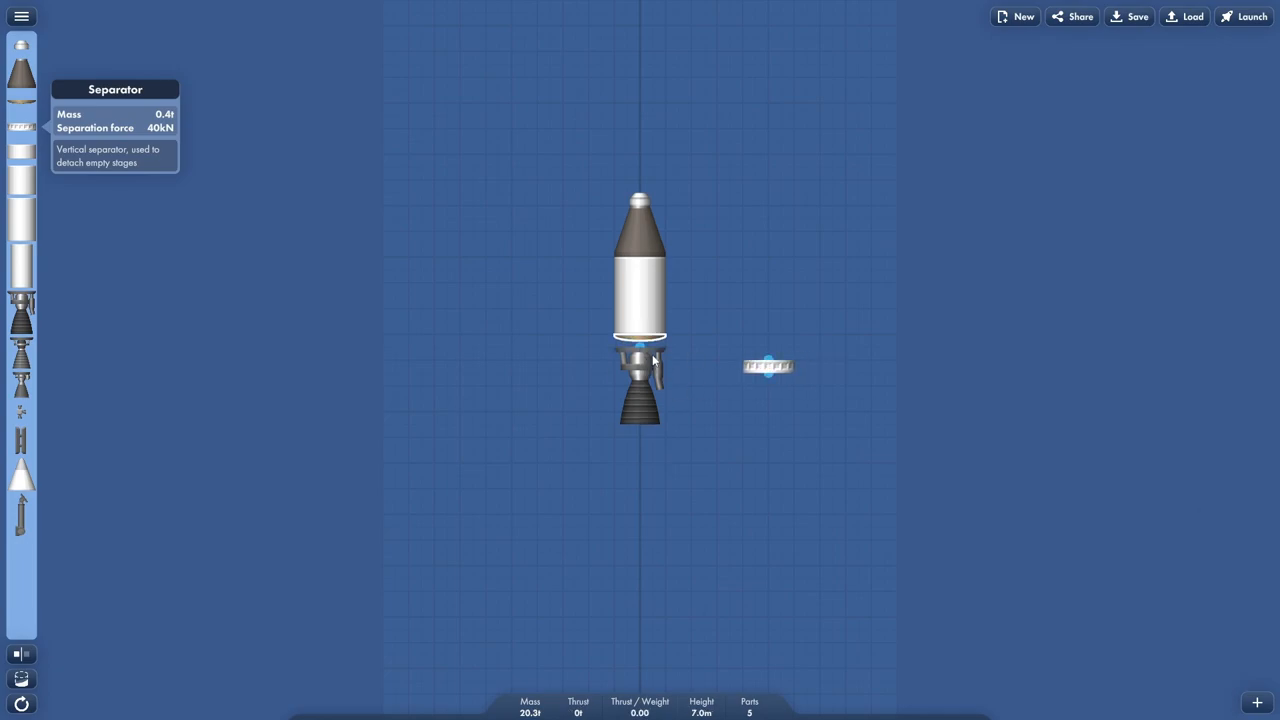
pyautogui.moveTo(770, 366); pyautogui.dragTo(690, 405)
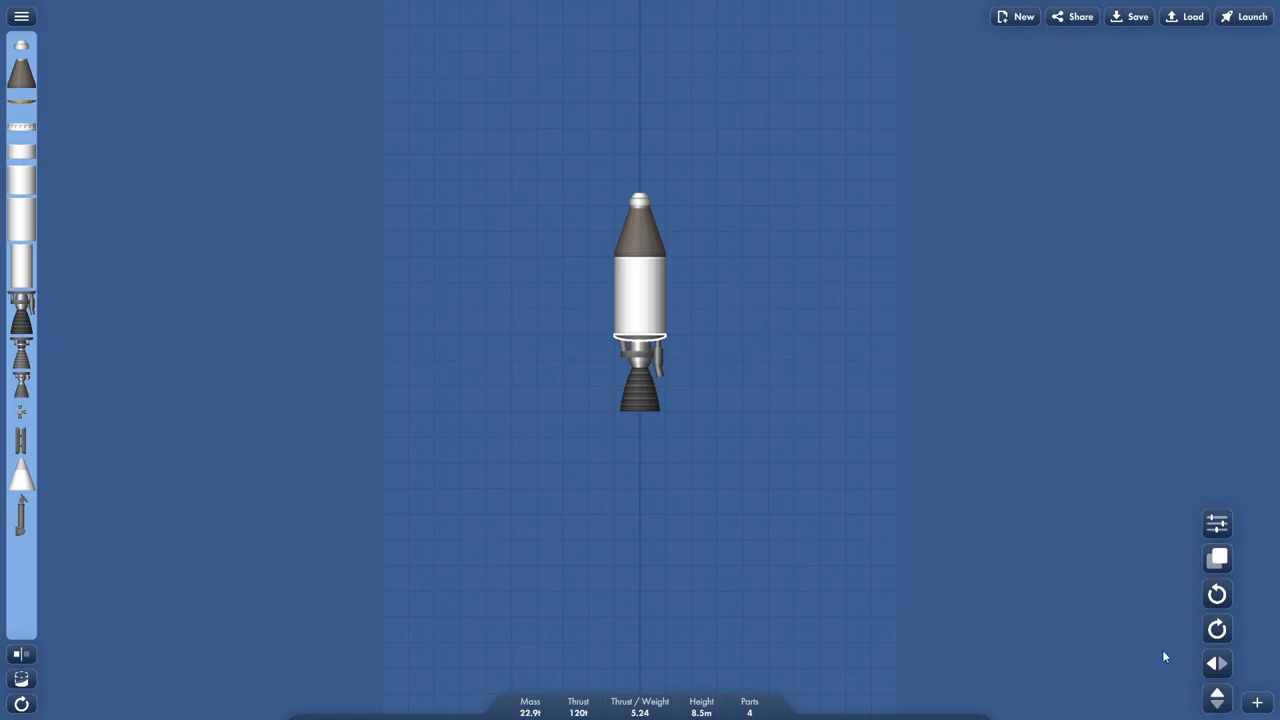
pyautogui.moveTo(1030, 637)
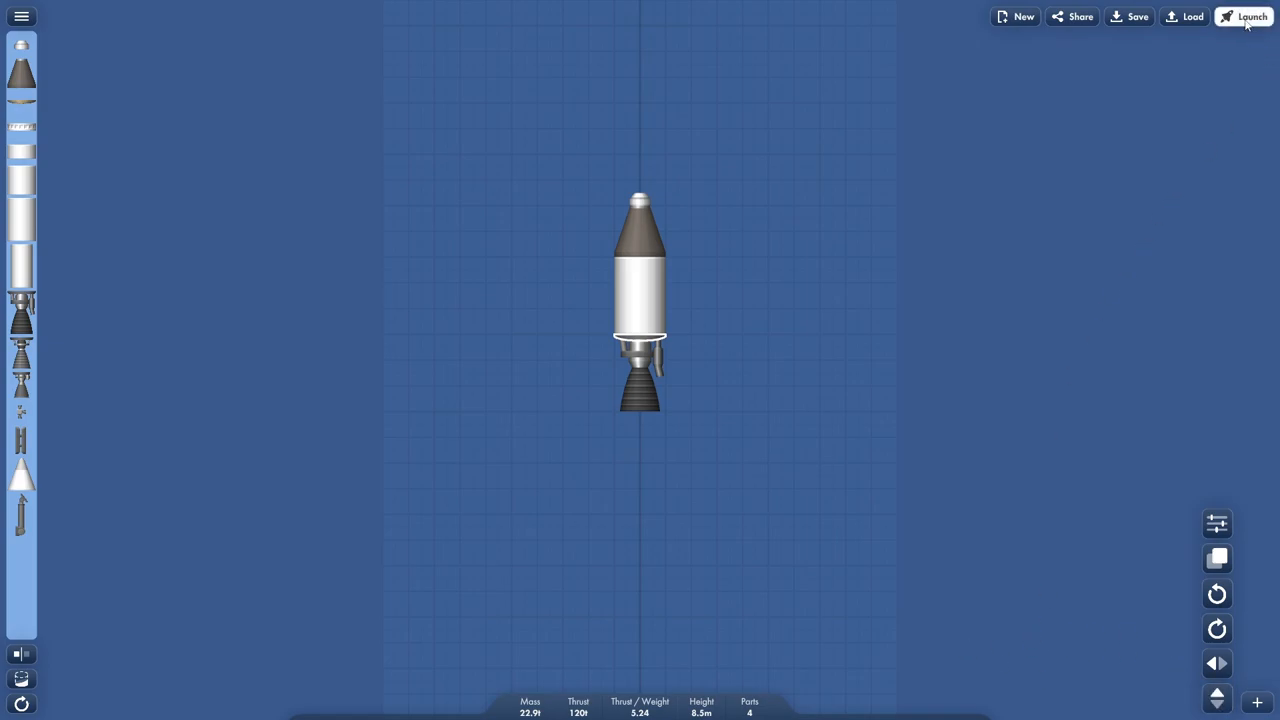
# Dismiss the missing heat shield warning and attach a heat shield to the tank's side.
pyautogui.click(1243, 16)
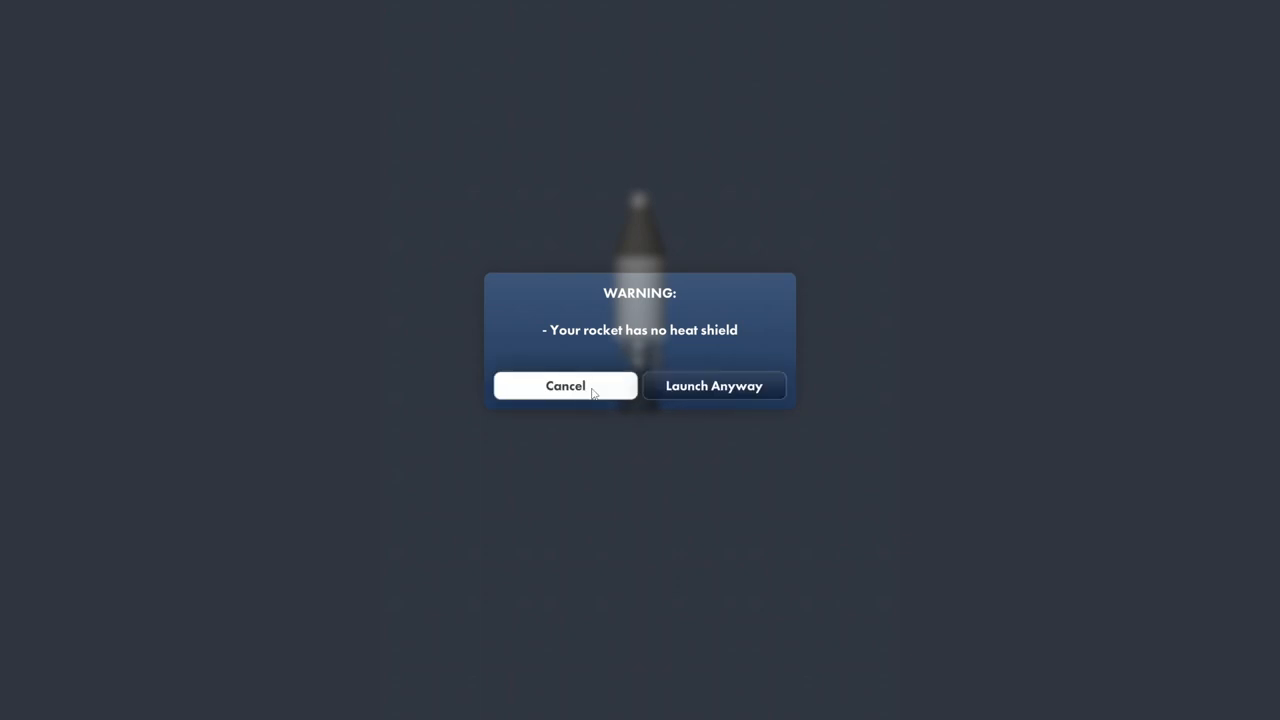
pyautogui.click(564, 385)
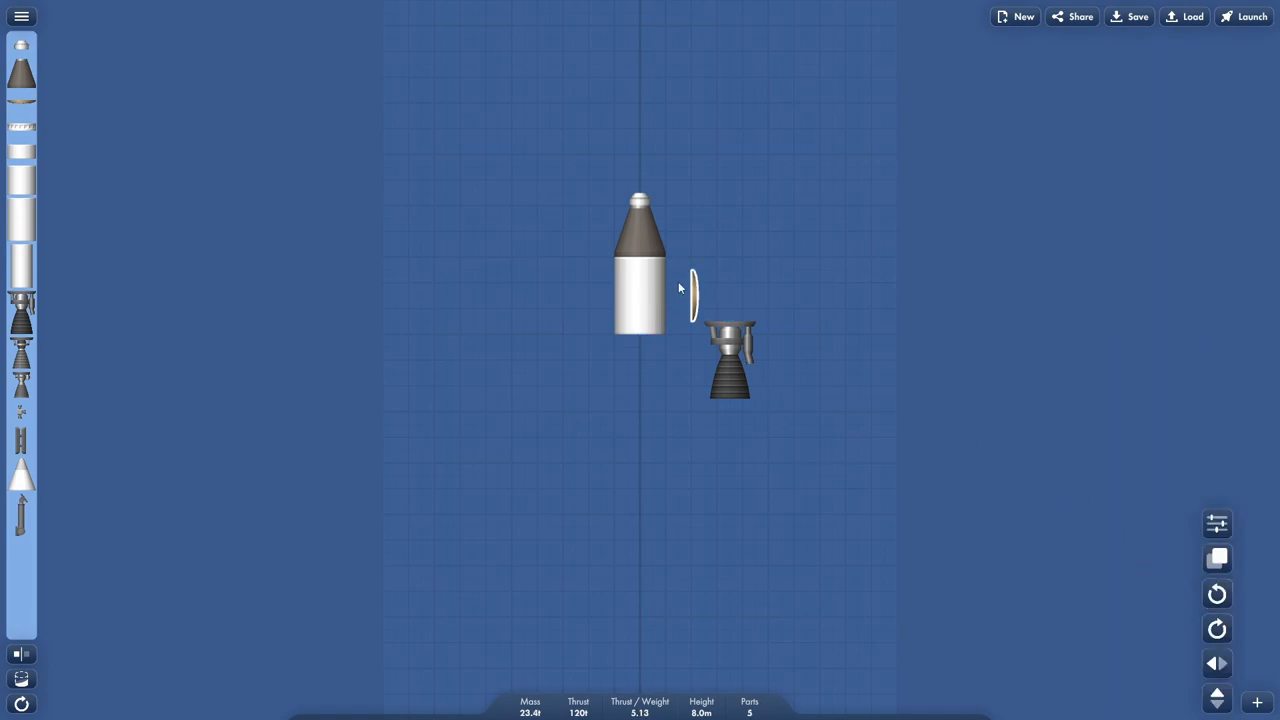
pyautogui.moveTo(728, 358); pyautogui.dragTo(640, 390)
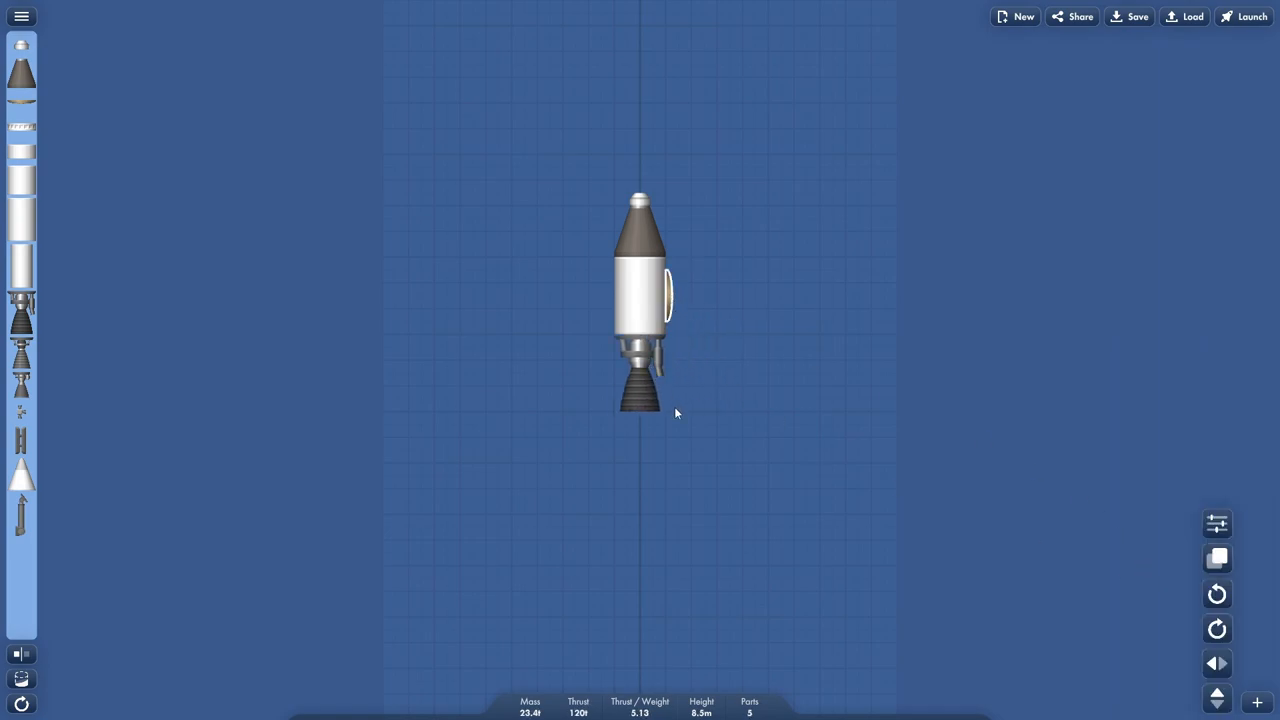
pyautogui.click(1244, 16)
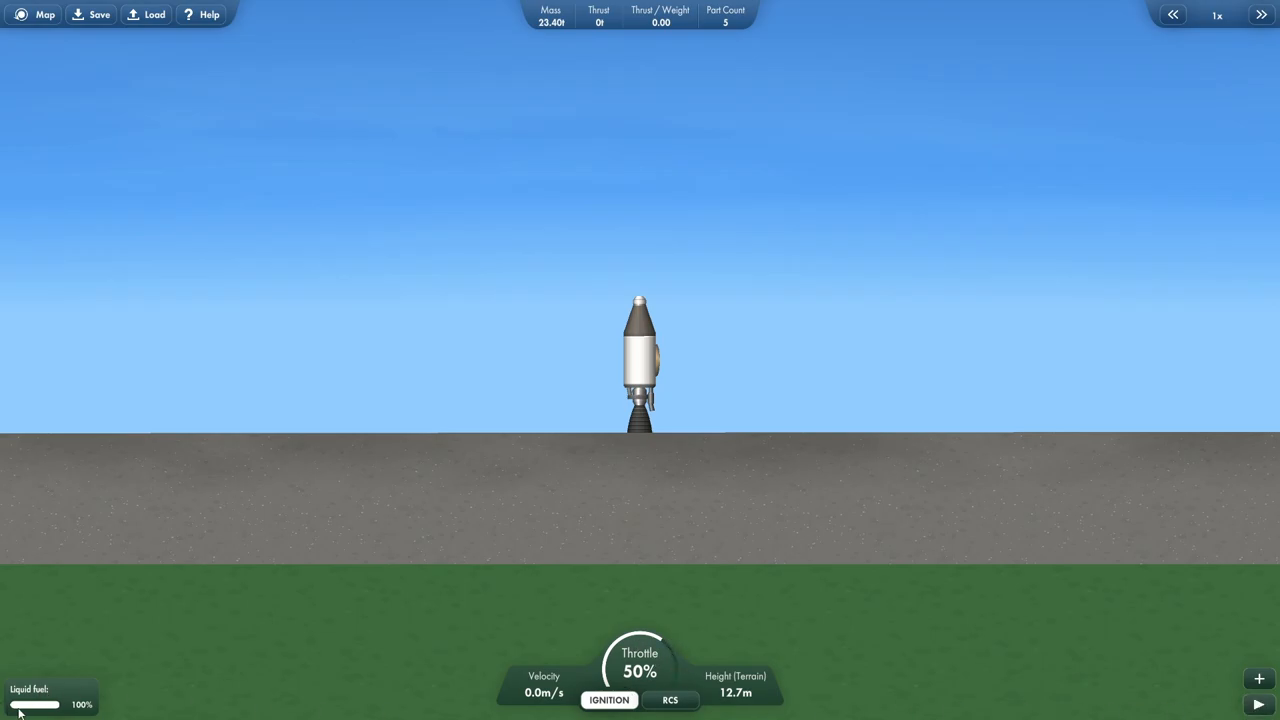
# Launch the five-part rocket onto the pad at half throttle.
pyautogui.click(670, 699)
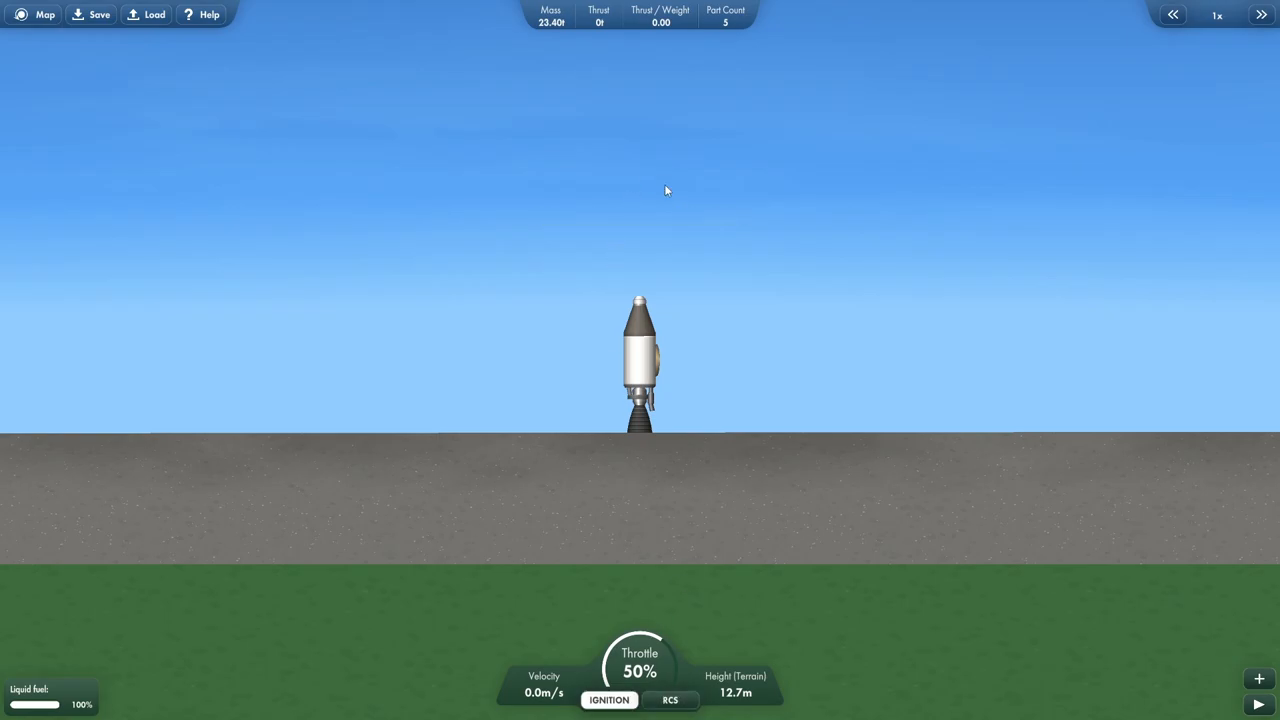
pyautogui.moveTo(678, 648)
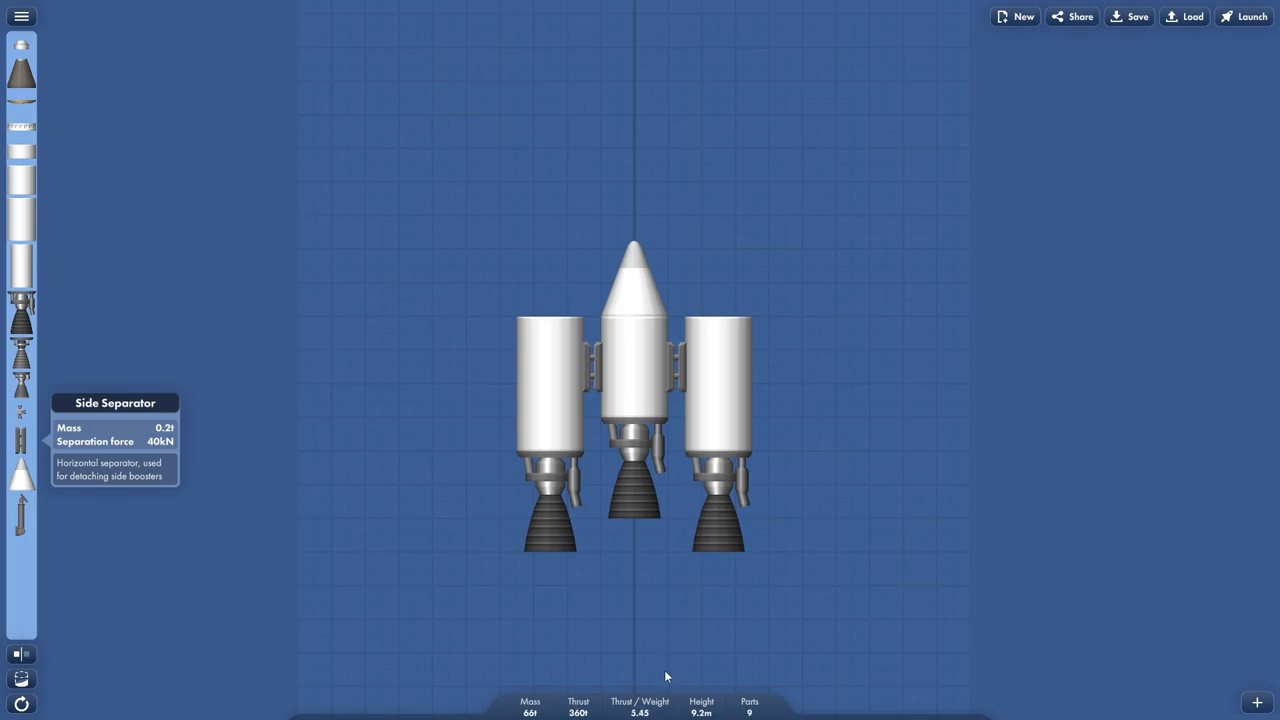
pyautogui.moveTo(565, 586)
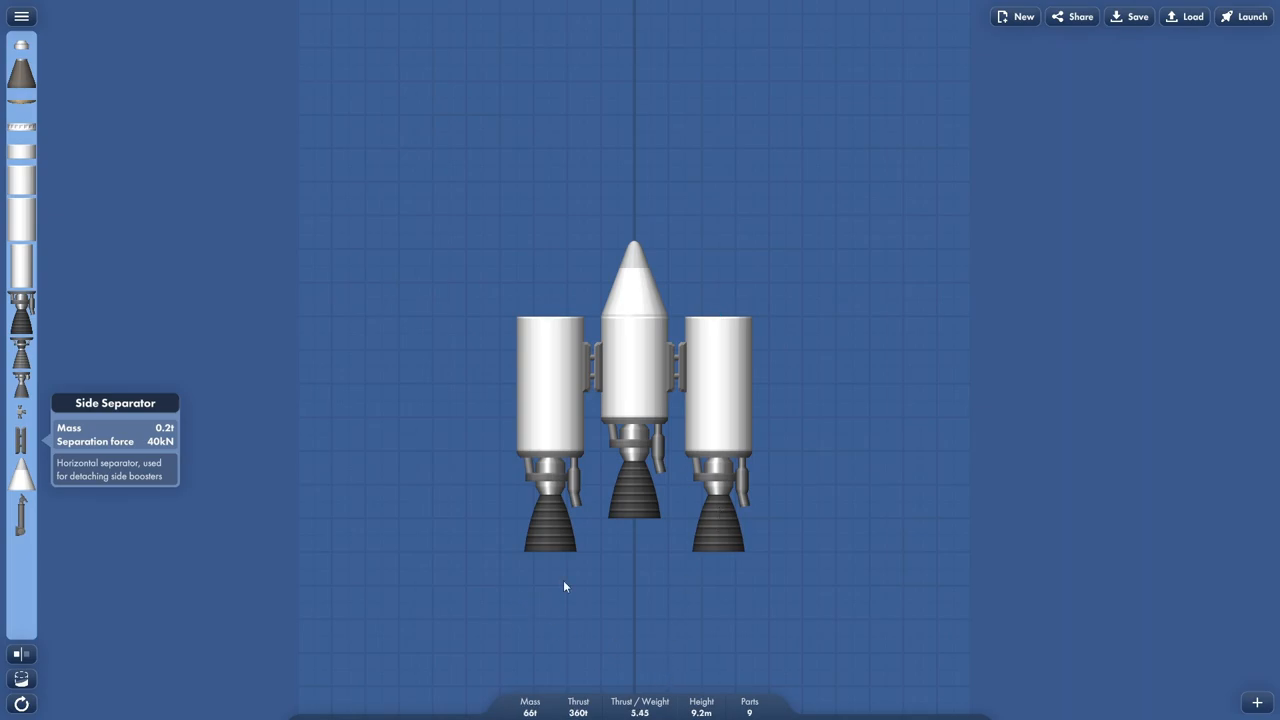
pyautogui.moveTo(30, 72)
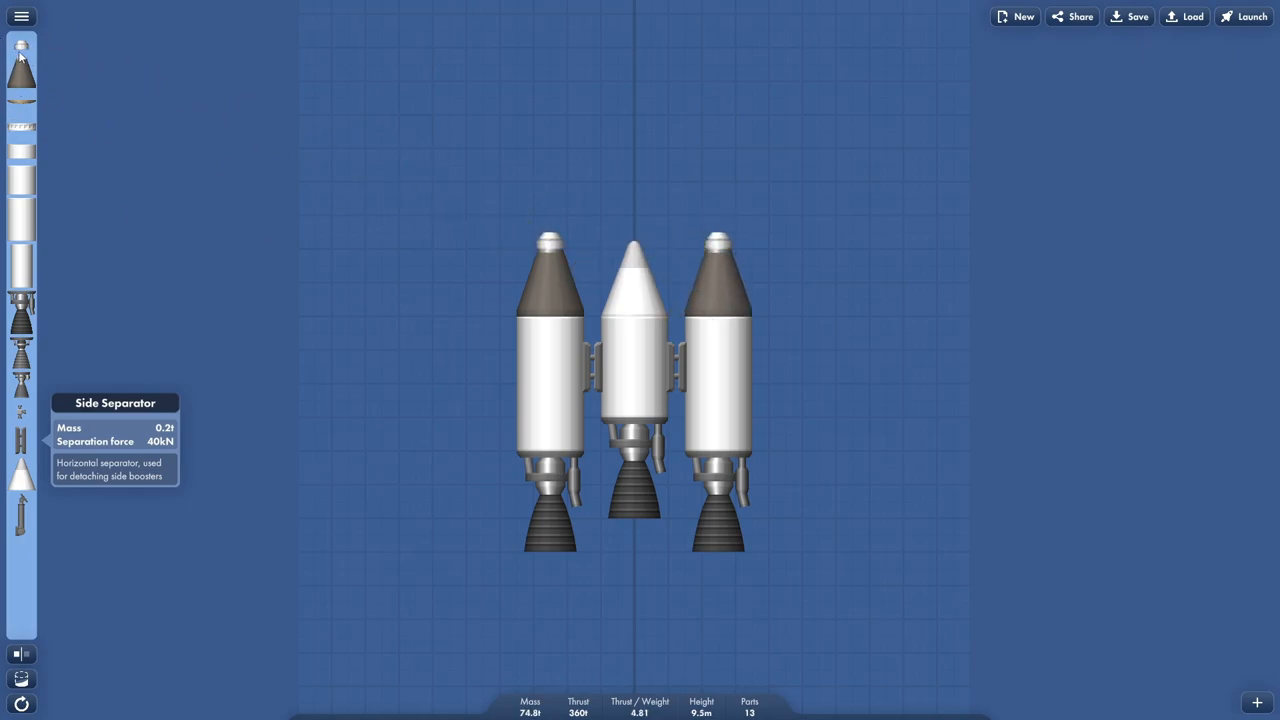
pyautogui.moveTo(20, 58)
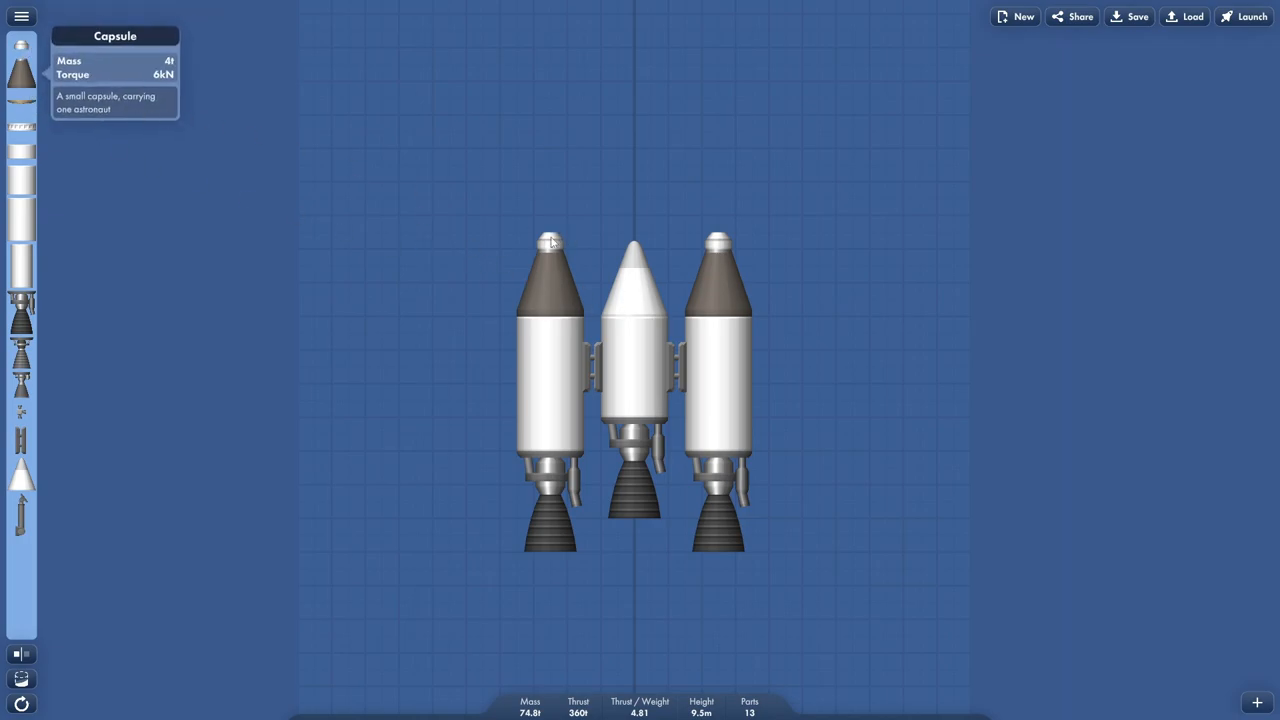
# Swap booster capsules for nose cones, add heat shields to both boosters, and cancel launch.
pyautogui.click(550, 280)
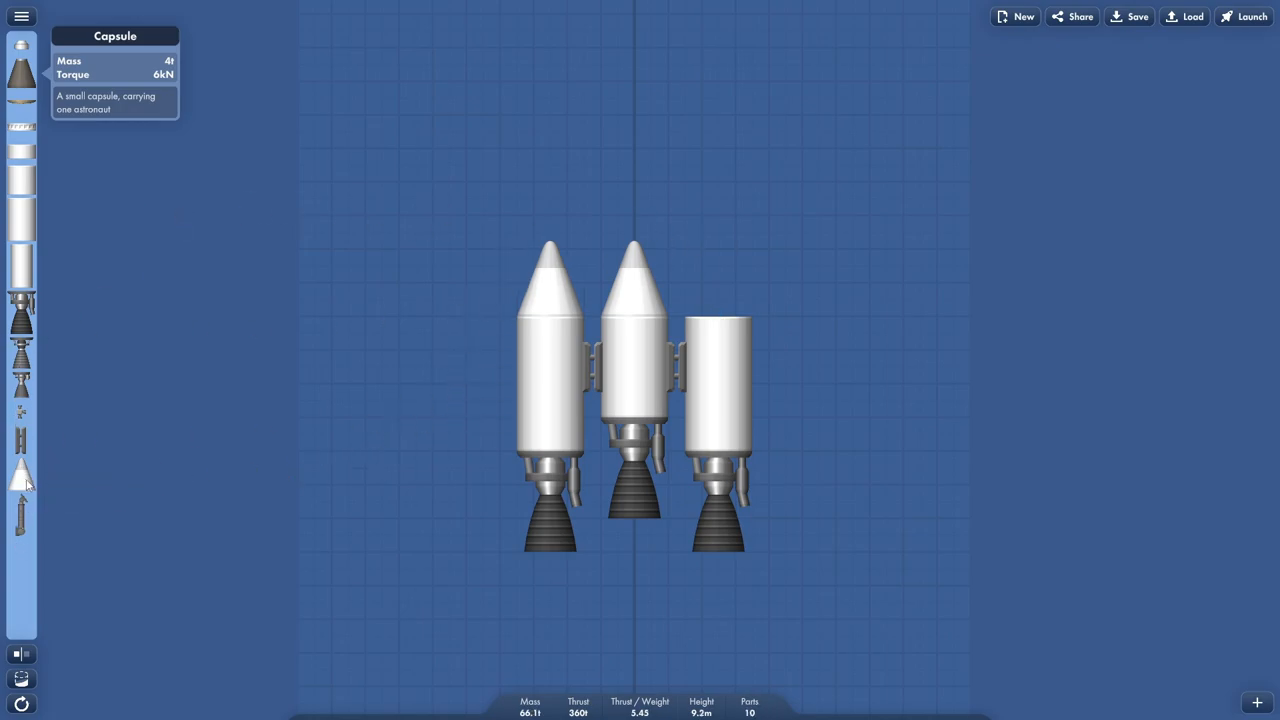
pyautogui.click(21, 475)
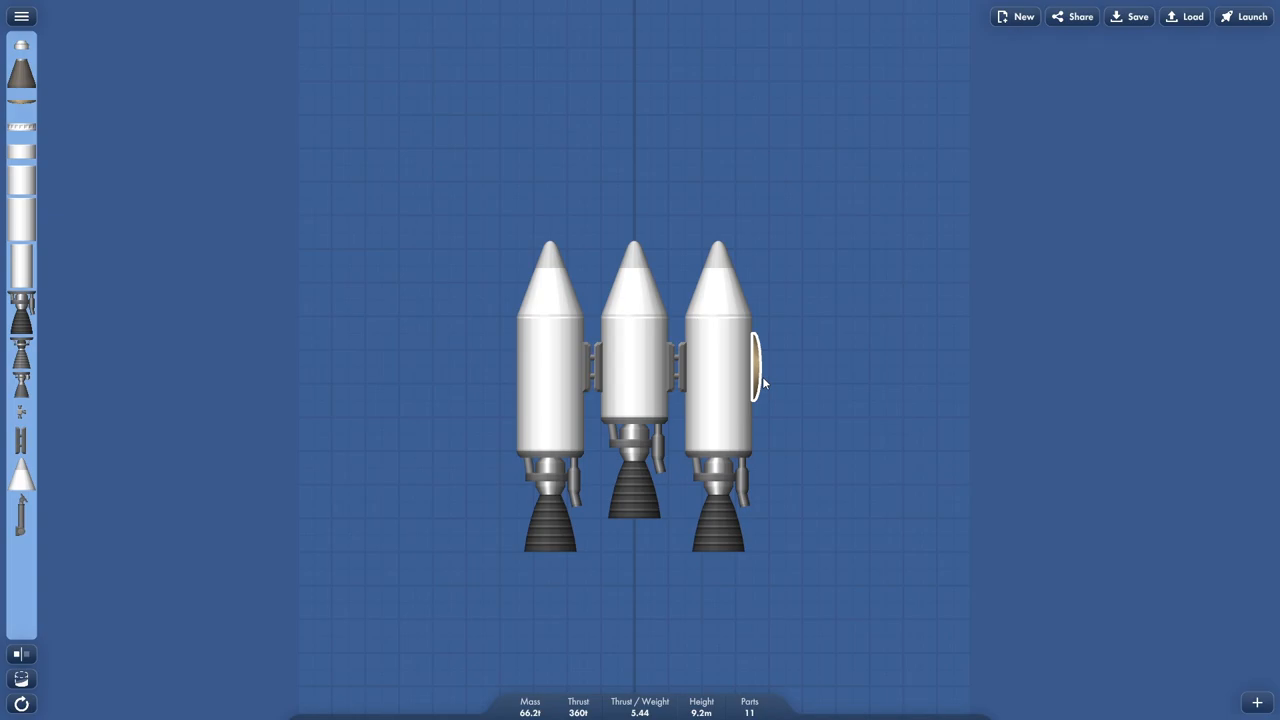
pyautogui.click(755, 375)
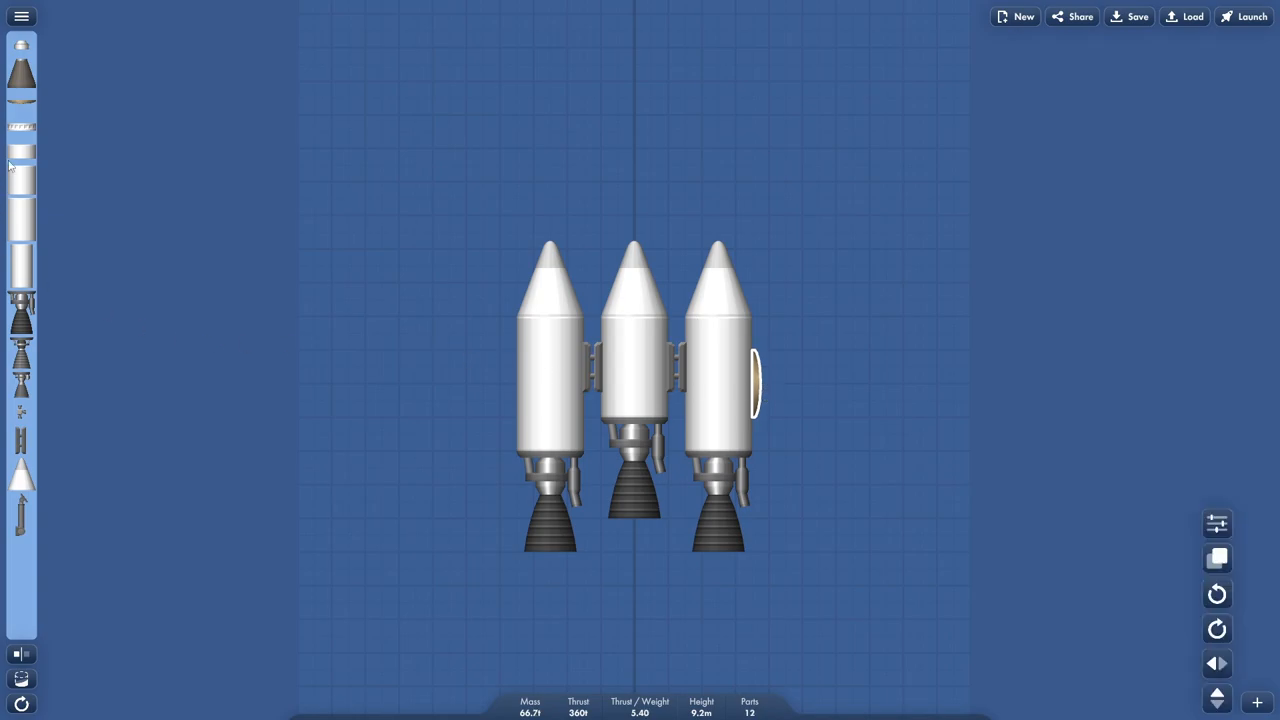
pyautogui.click(1217, 629)
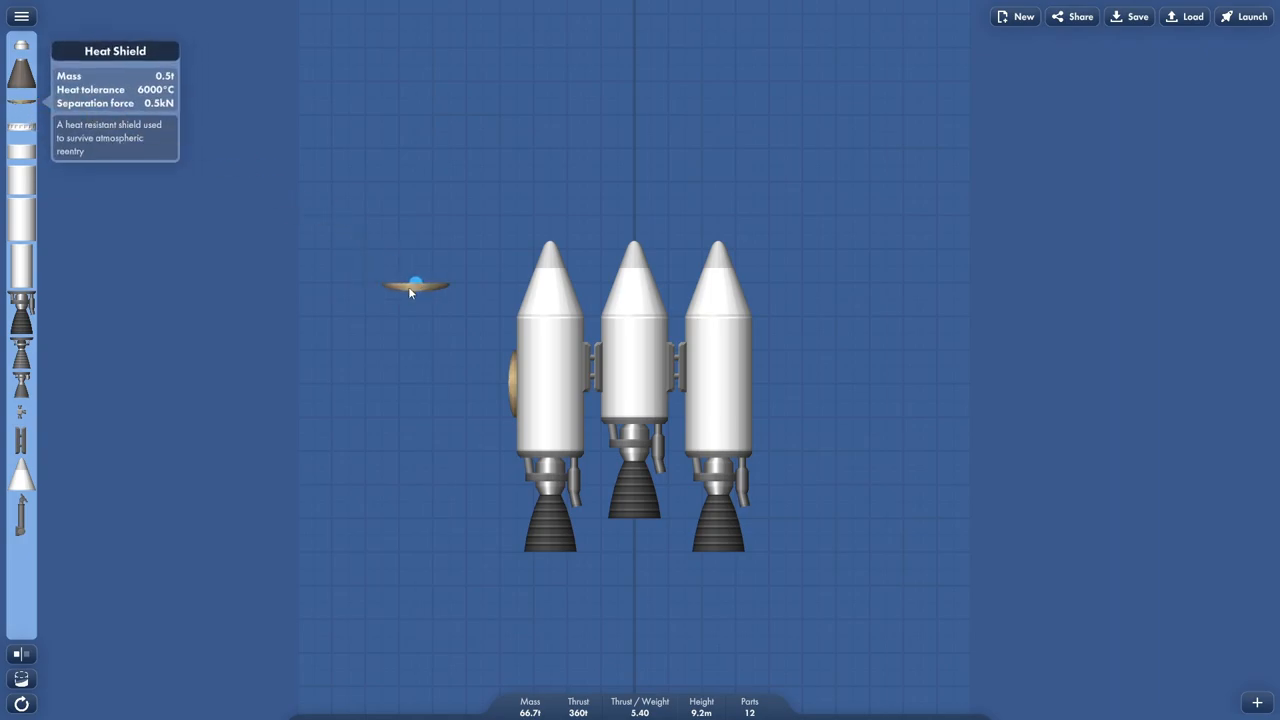
pyautogui.click(415, 288)
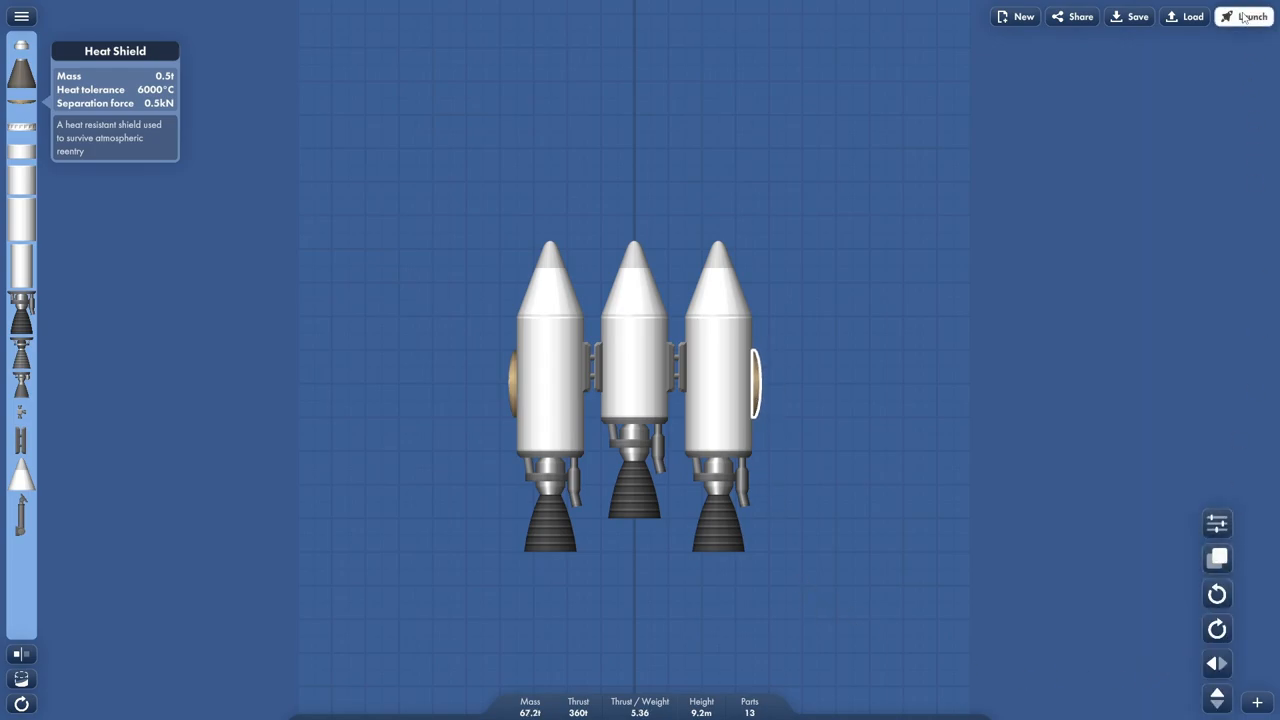
pyautogui.click(1243, 16)
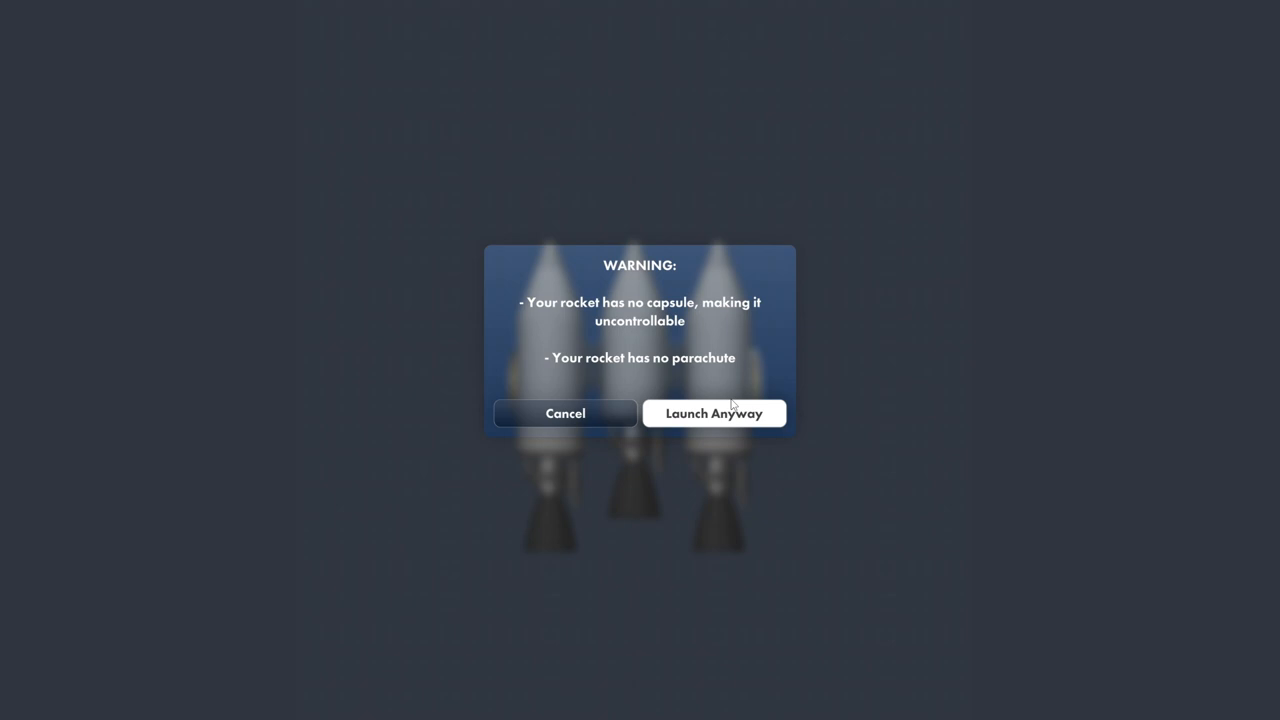
pyautogui.moveTo(564, 413)
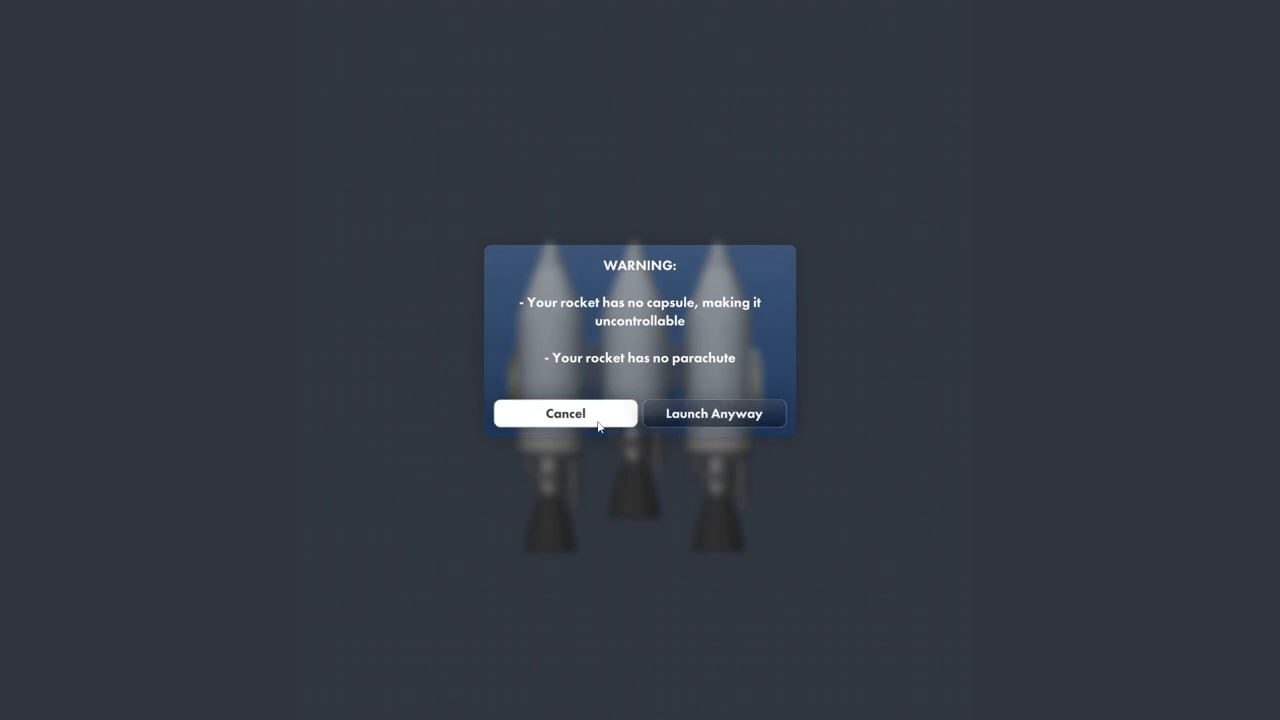
pyautogui.click(564, 413)
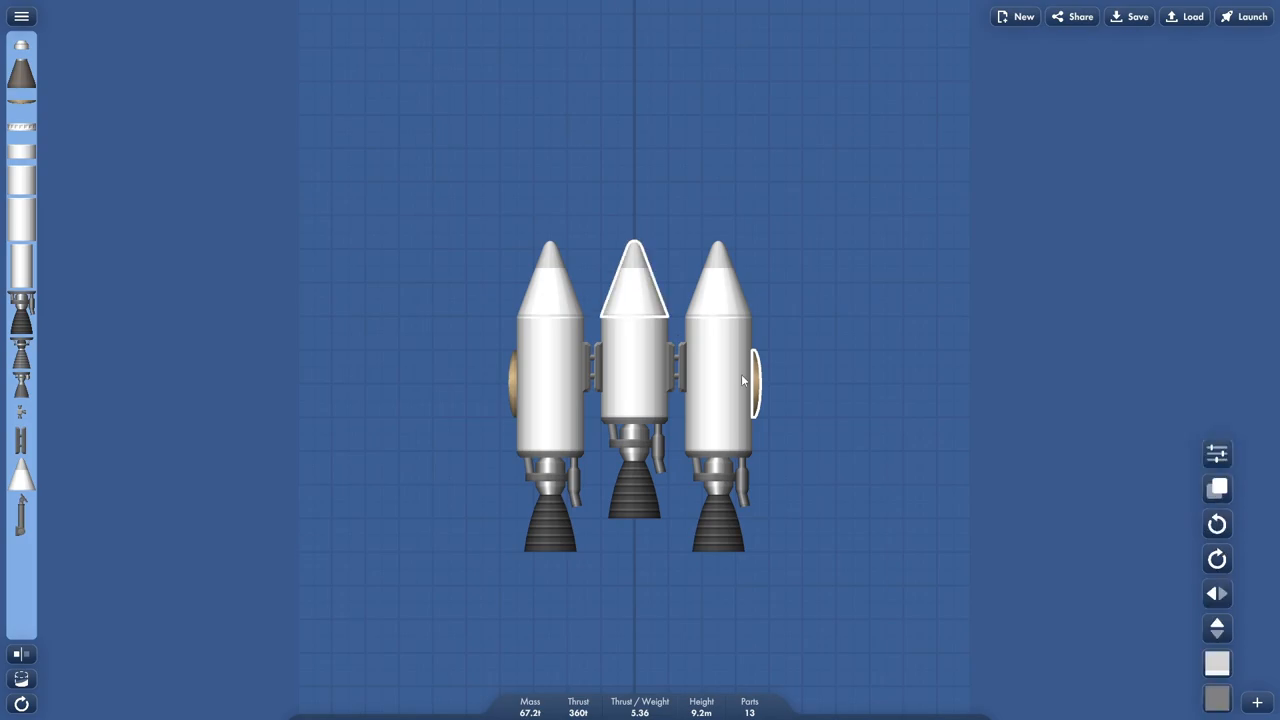
pyautogui.moveTo(613, 356)
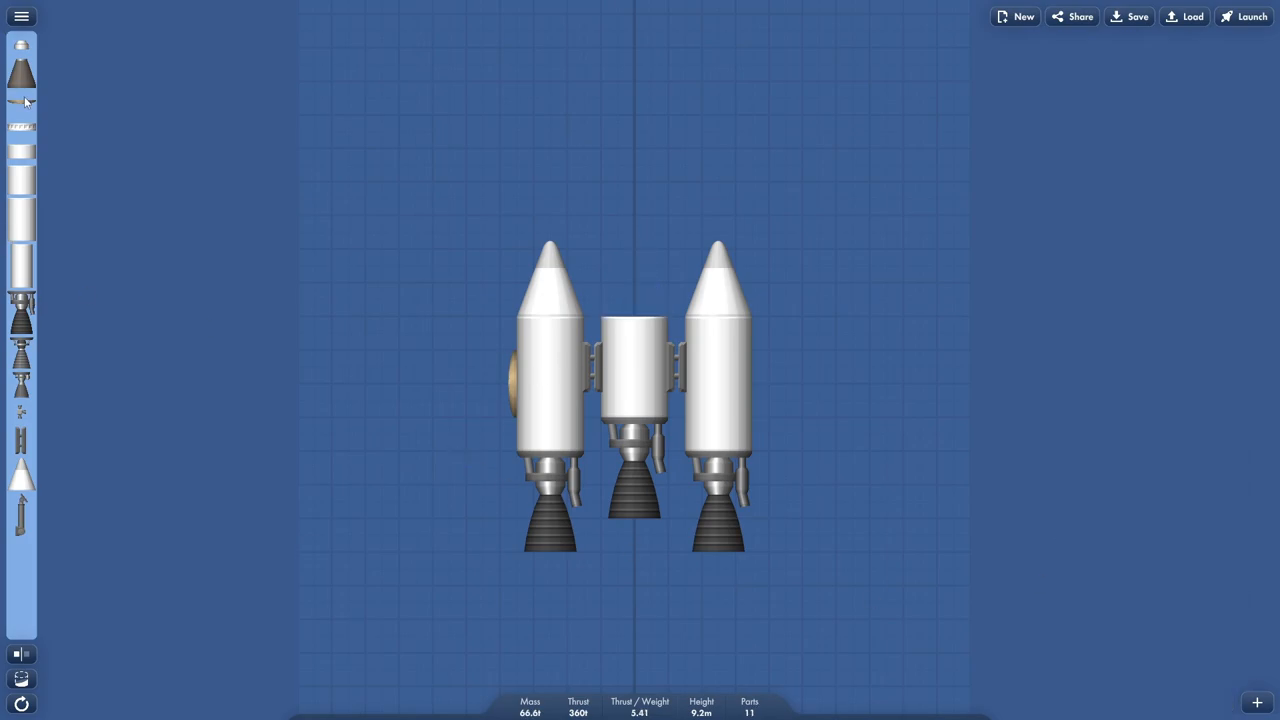
# Put a capsule with a parachute on the centre tank and launch the 14-part rocket.
pyautogui.moveTo(22, 70); pyautogui.dragTo(637, 280)
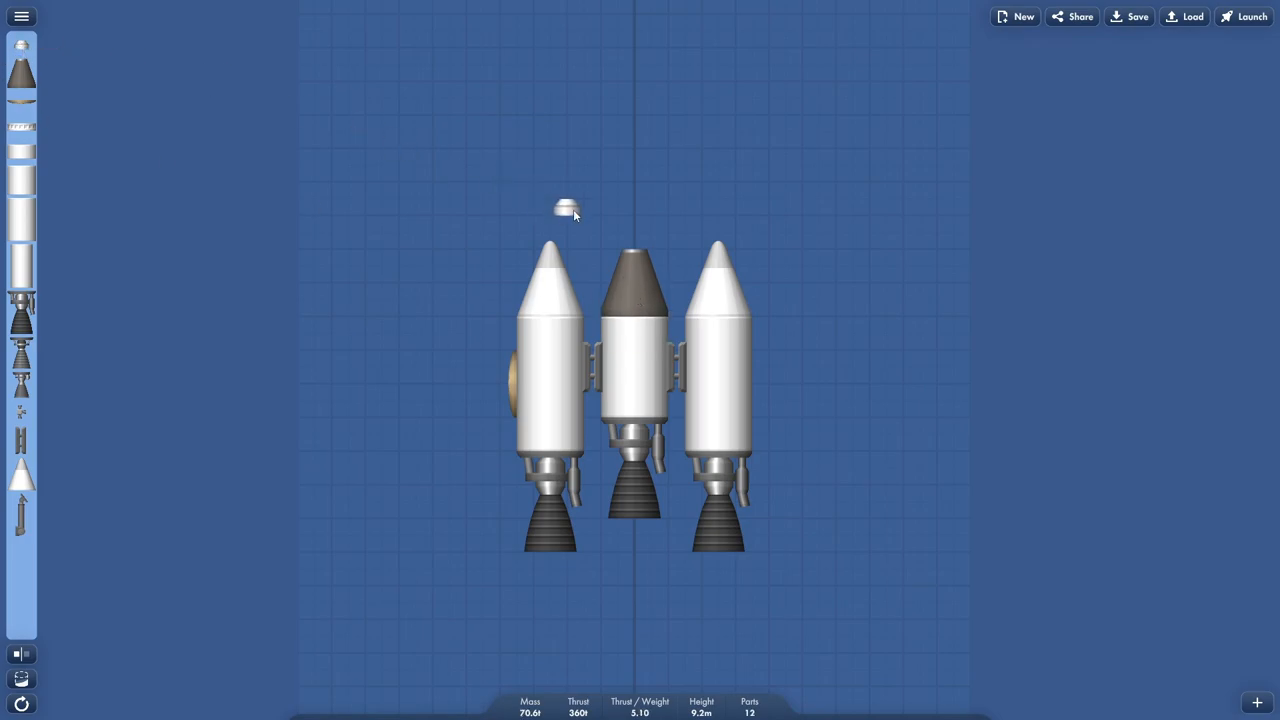
pyautogui.moveTo(568, 208); pyautogui.dragTo(632, 225)
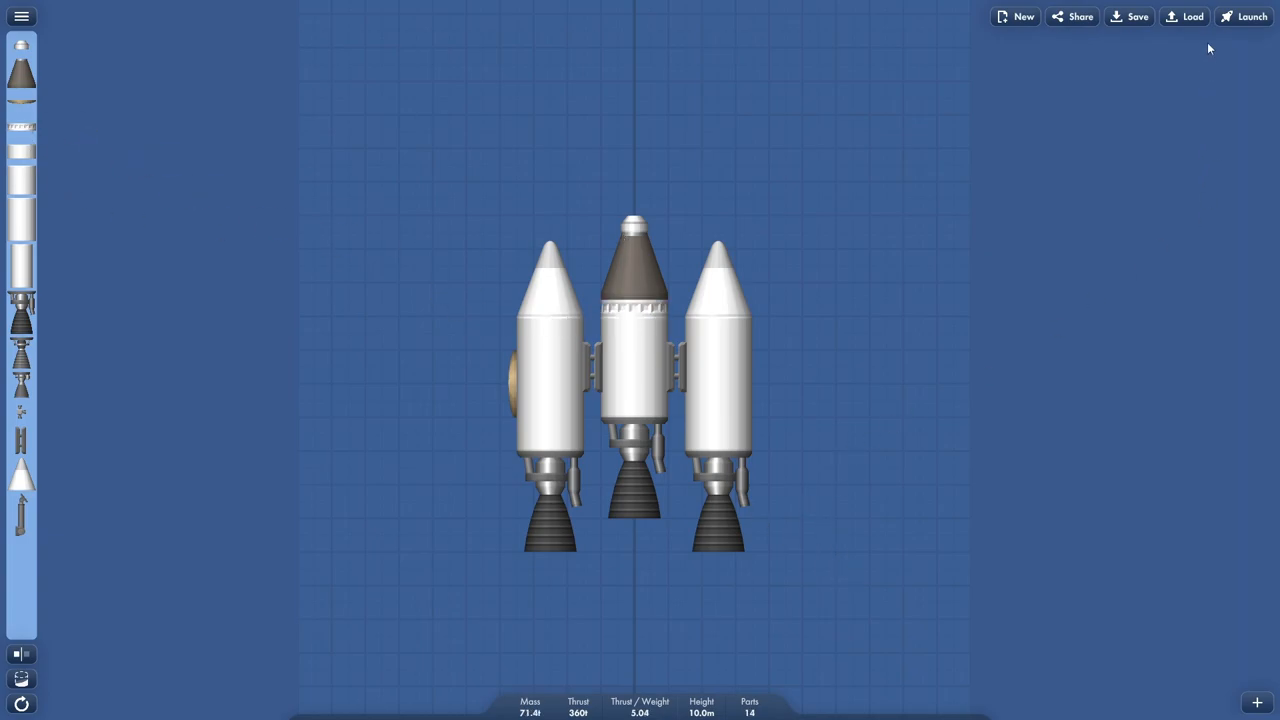
pyautogui.click(1244, 16)
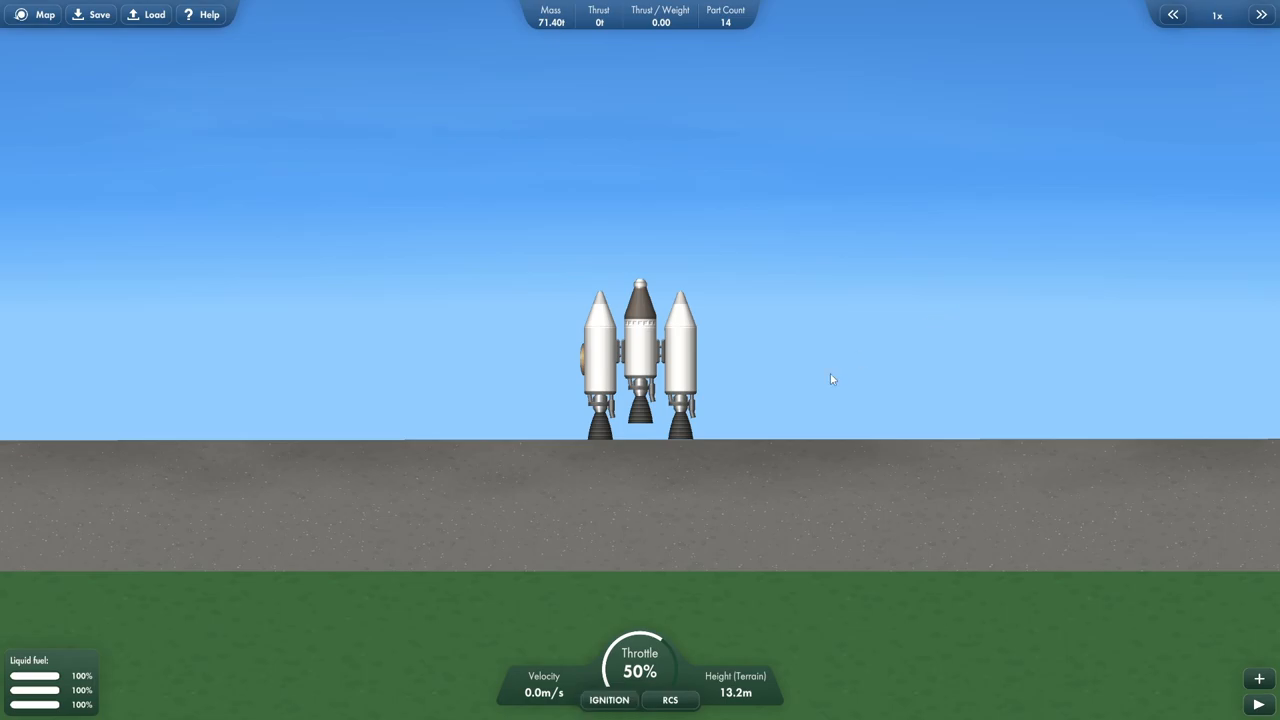
# Open the map and zoom out to view the Sun.
pyautogui.click(669, 699)
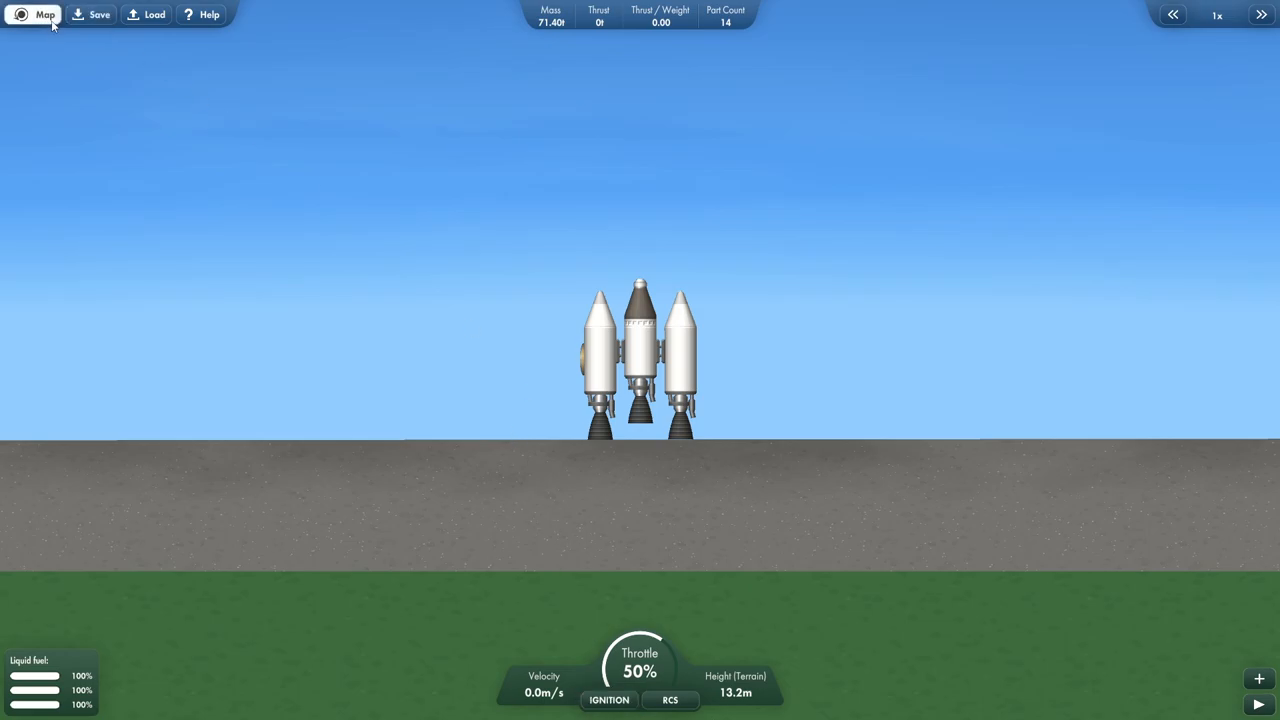
pyautogui.click(45, 14)
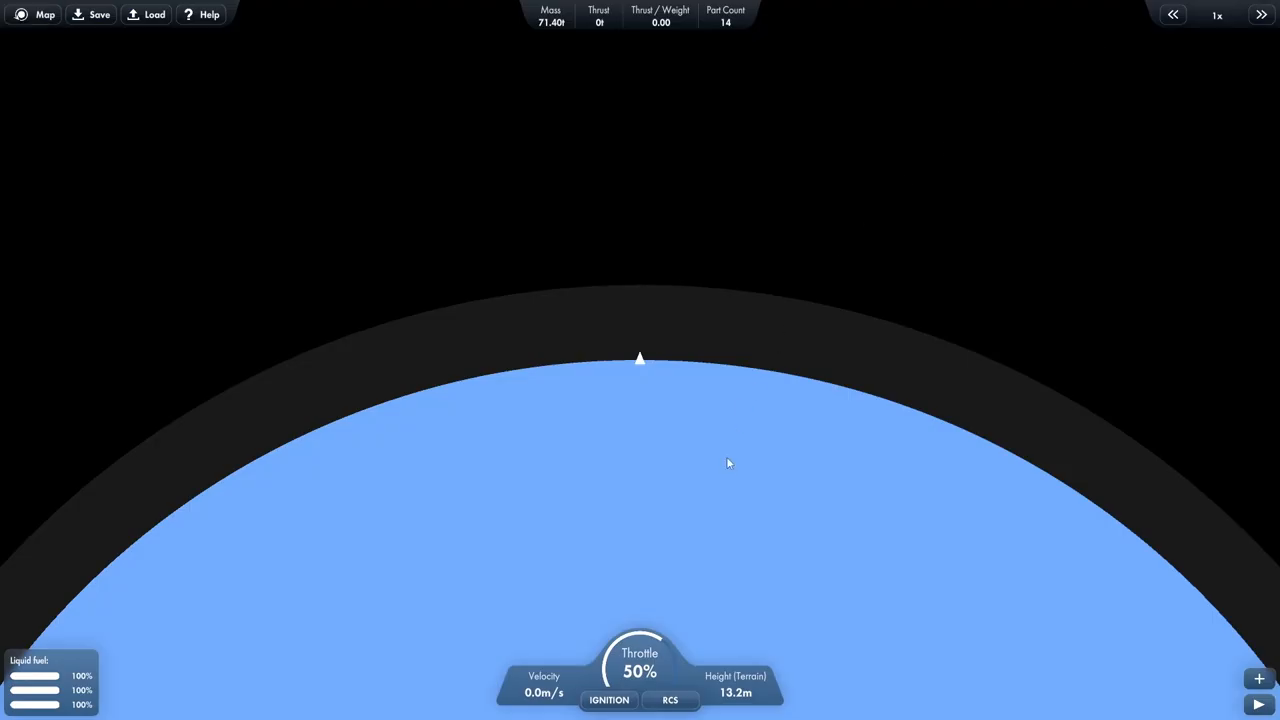
pyautogui.scroll(-3)
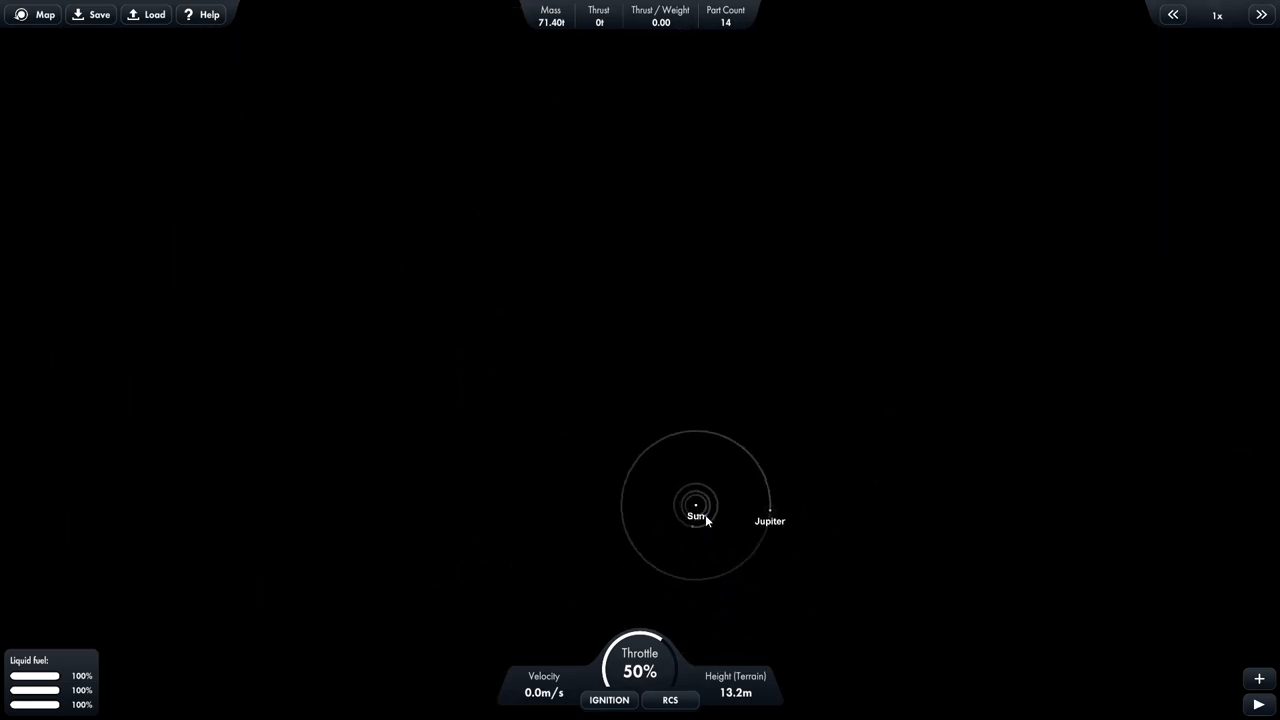
pyautogui.click(45, 14)
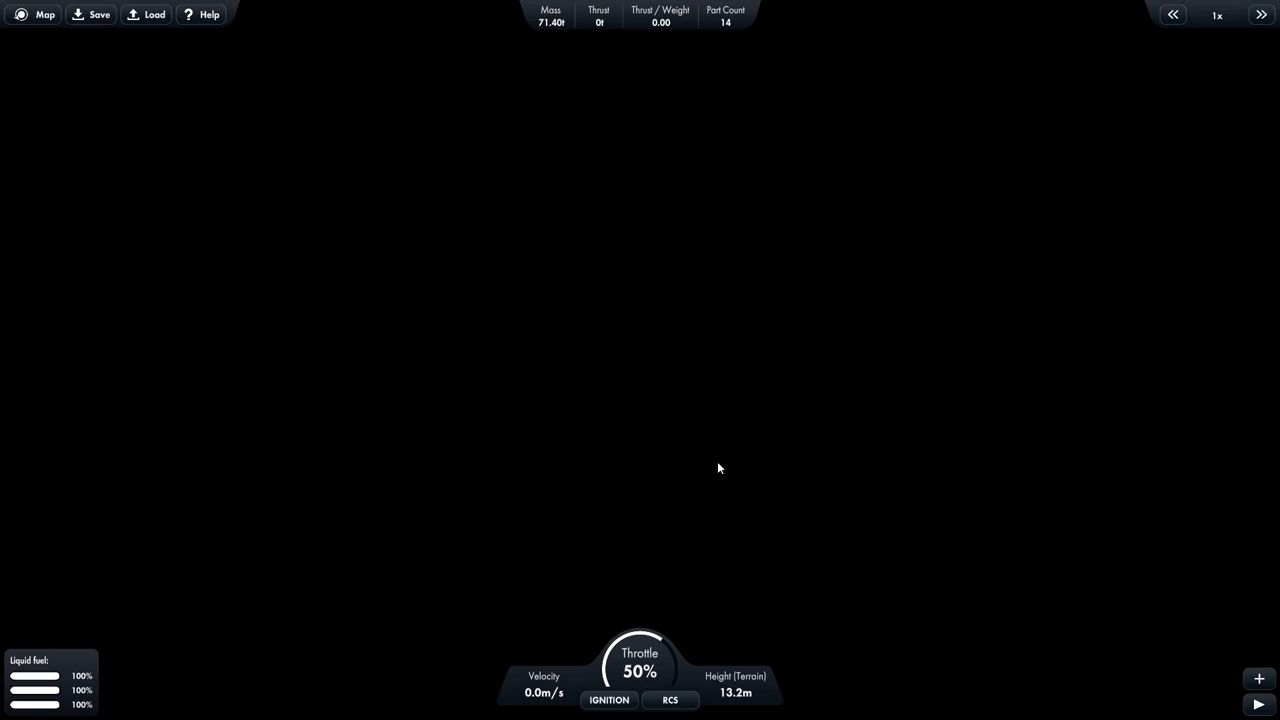
pyautogui.moveTo(759, 502)
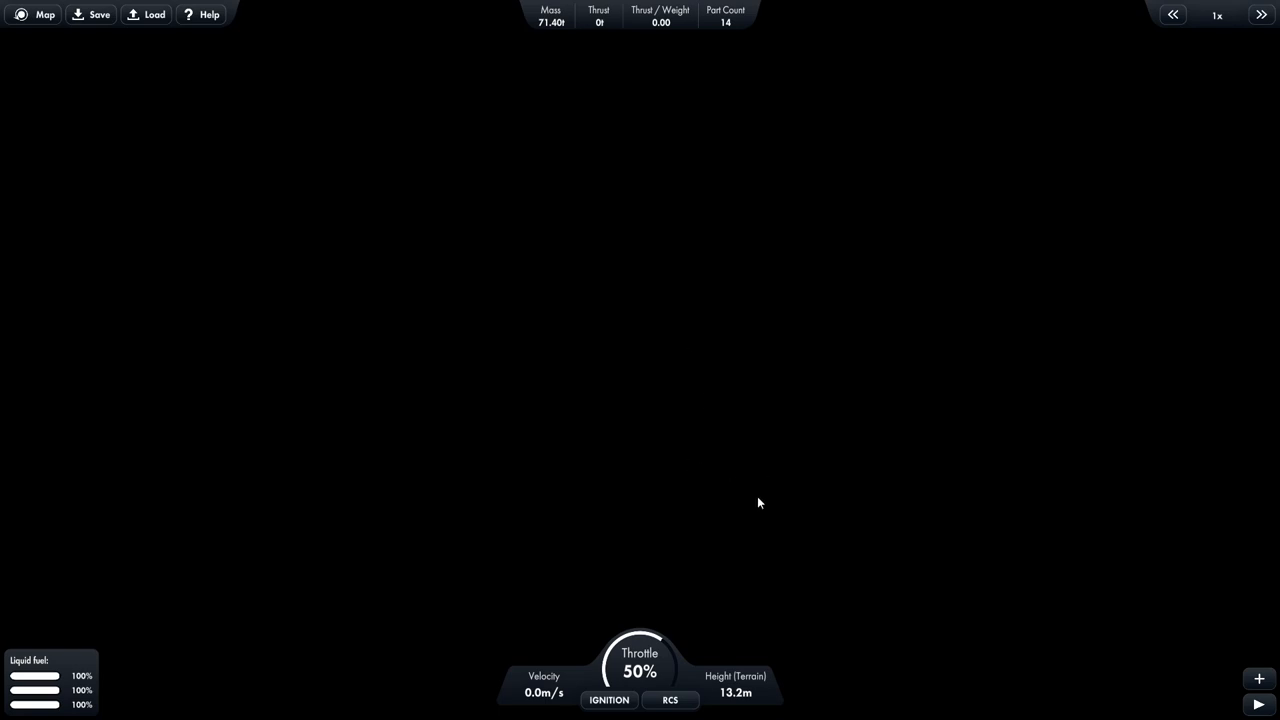
pyautogui.moveTo(958, 610)
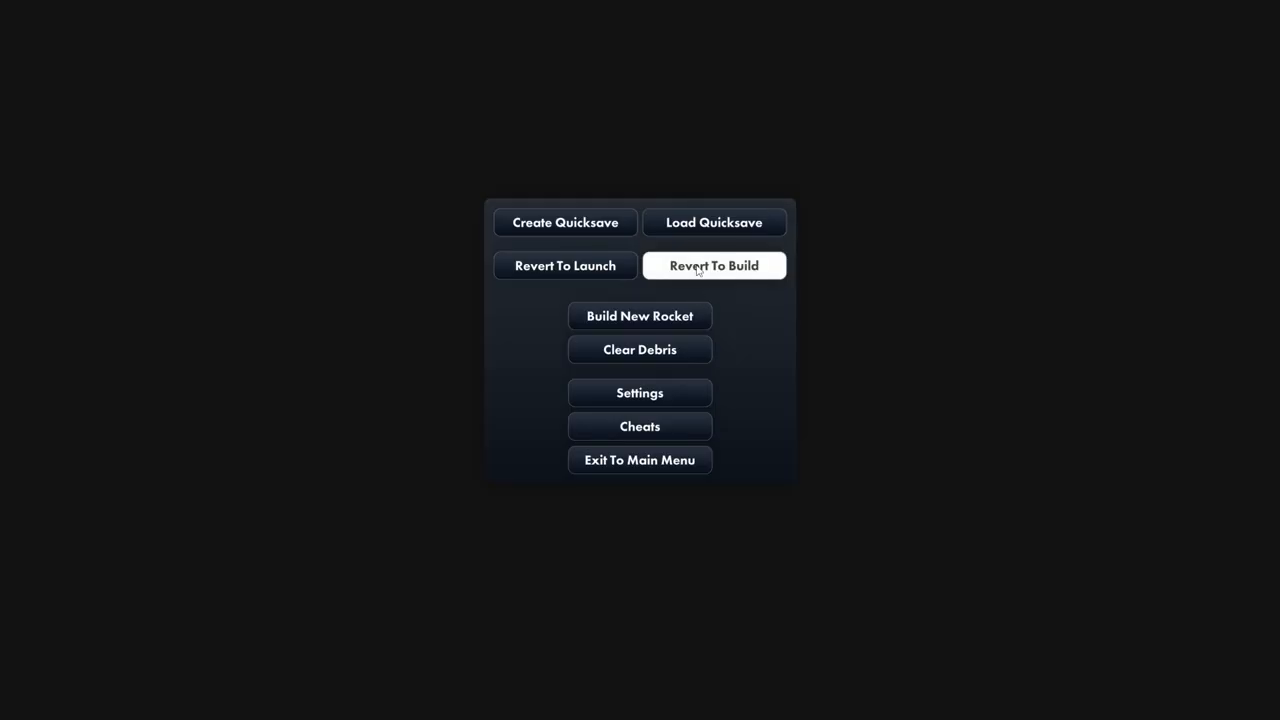
# Return to the builder and add another heat shield beside the right booster.
pyautogui.click(713, 265)
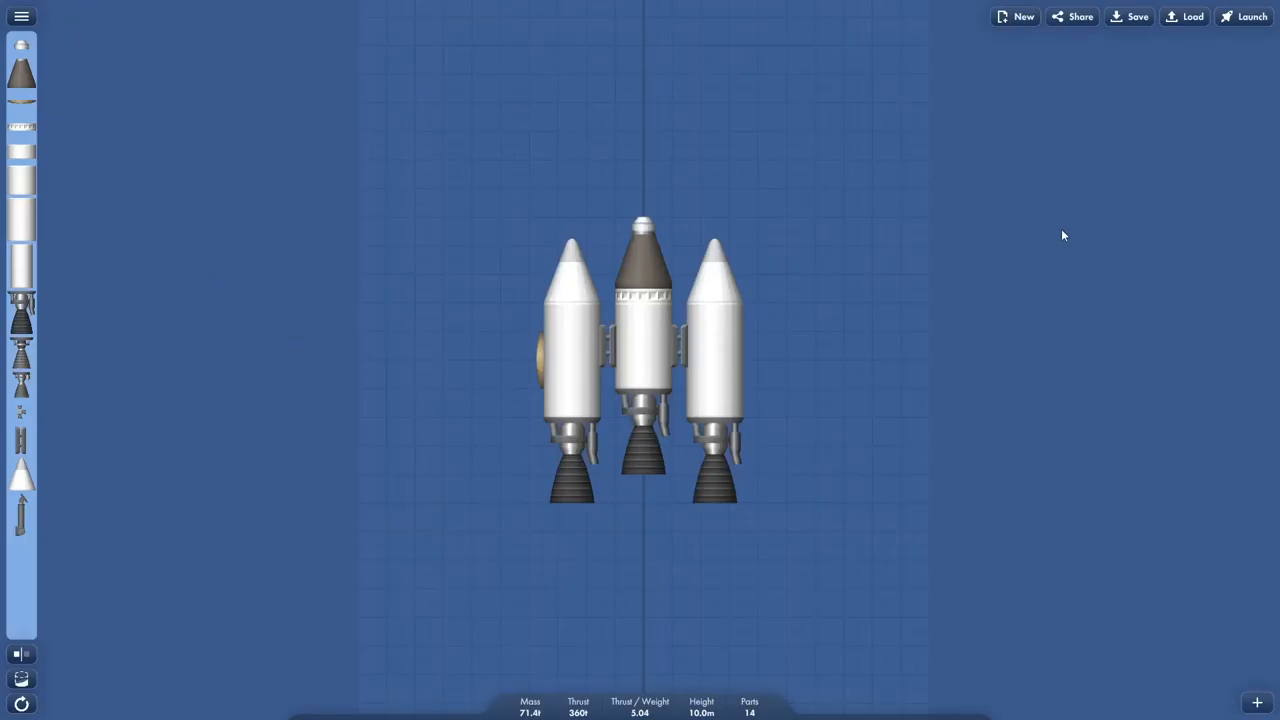
pyautogui.moveTo(15, 107)
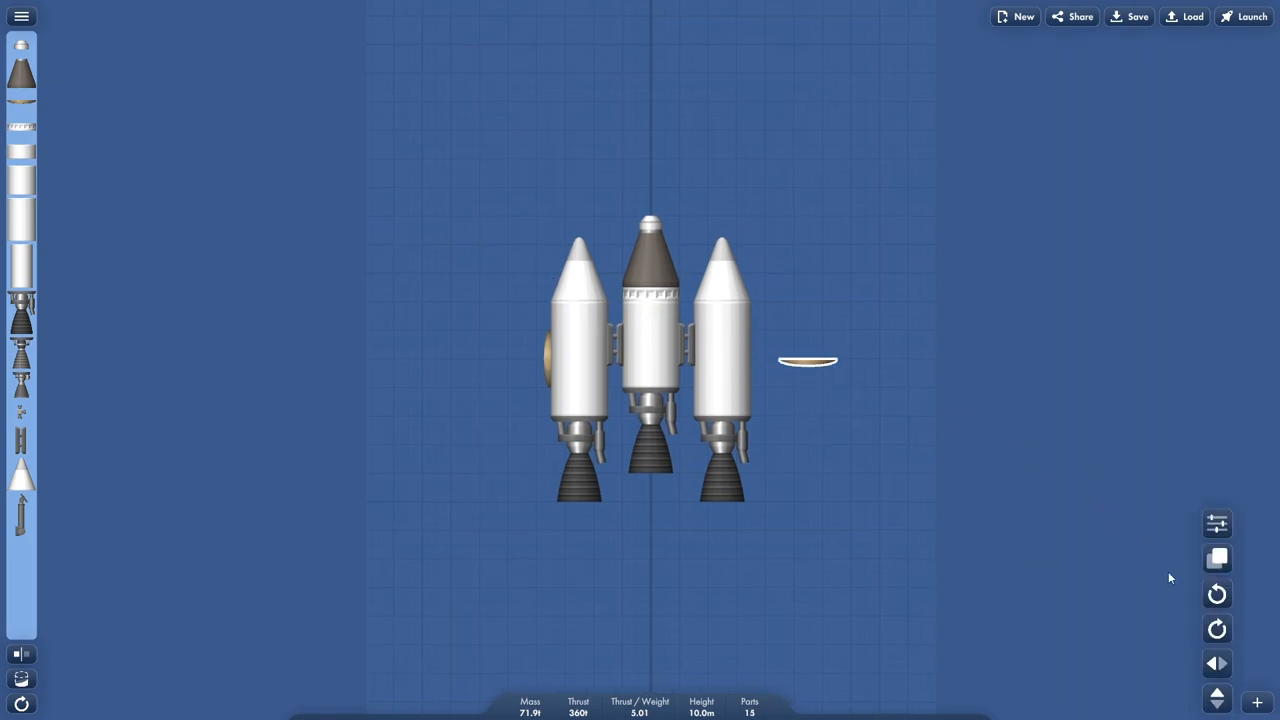
pyautogui.moveTo(808, 361); pyautogui.dragTo(748, 360)
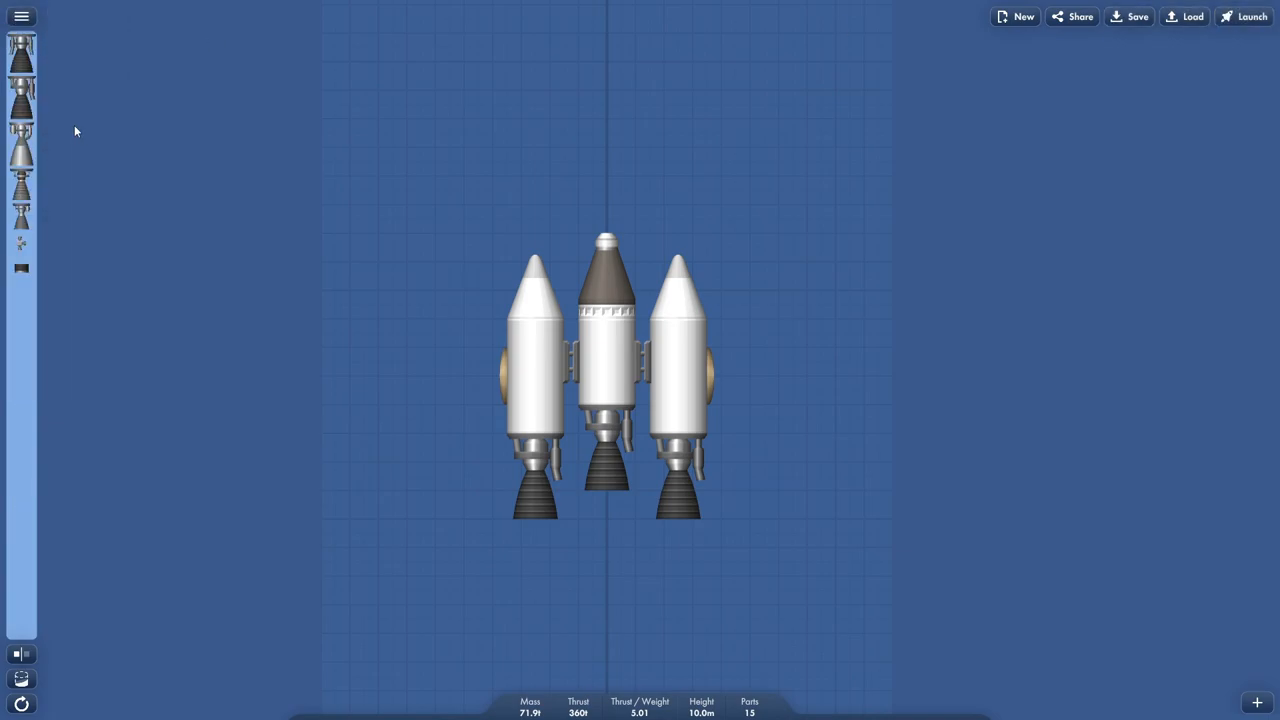
# Browse the Other parts, switch to Basics, and toggle interior view off and on.
pyautogui.click(21, 17)
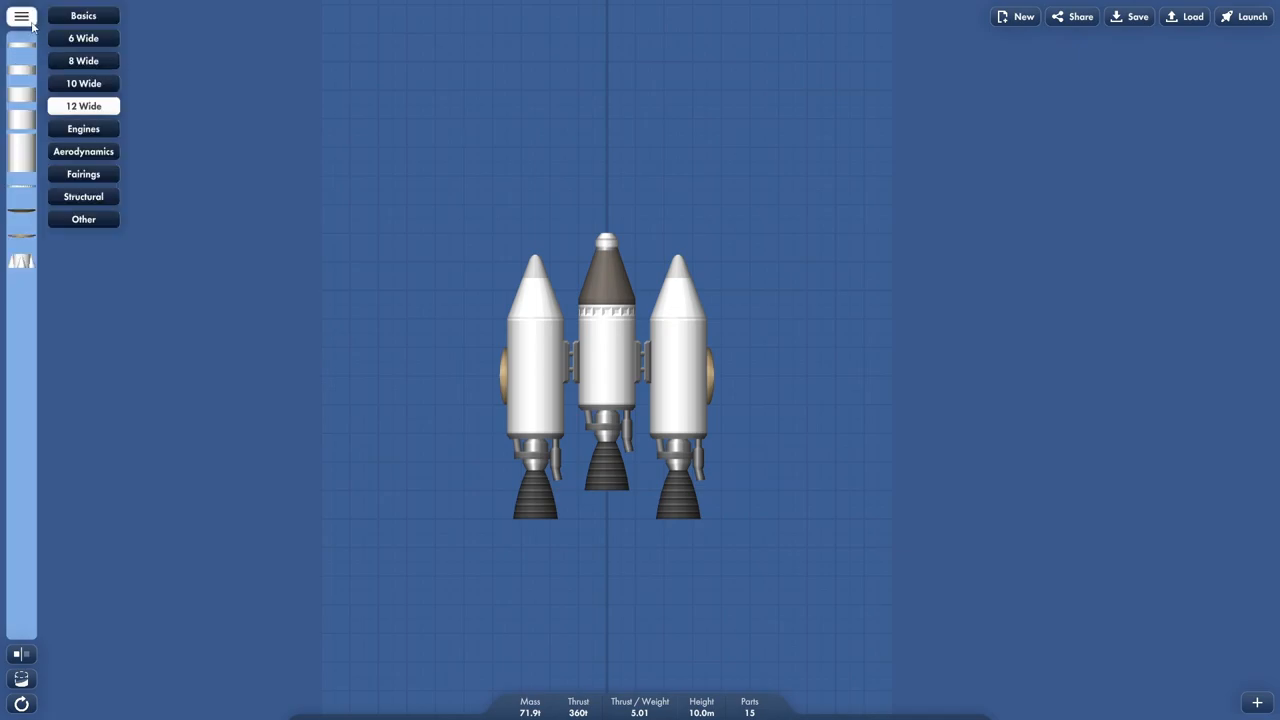
pyautogui.click(21, 16)
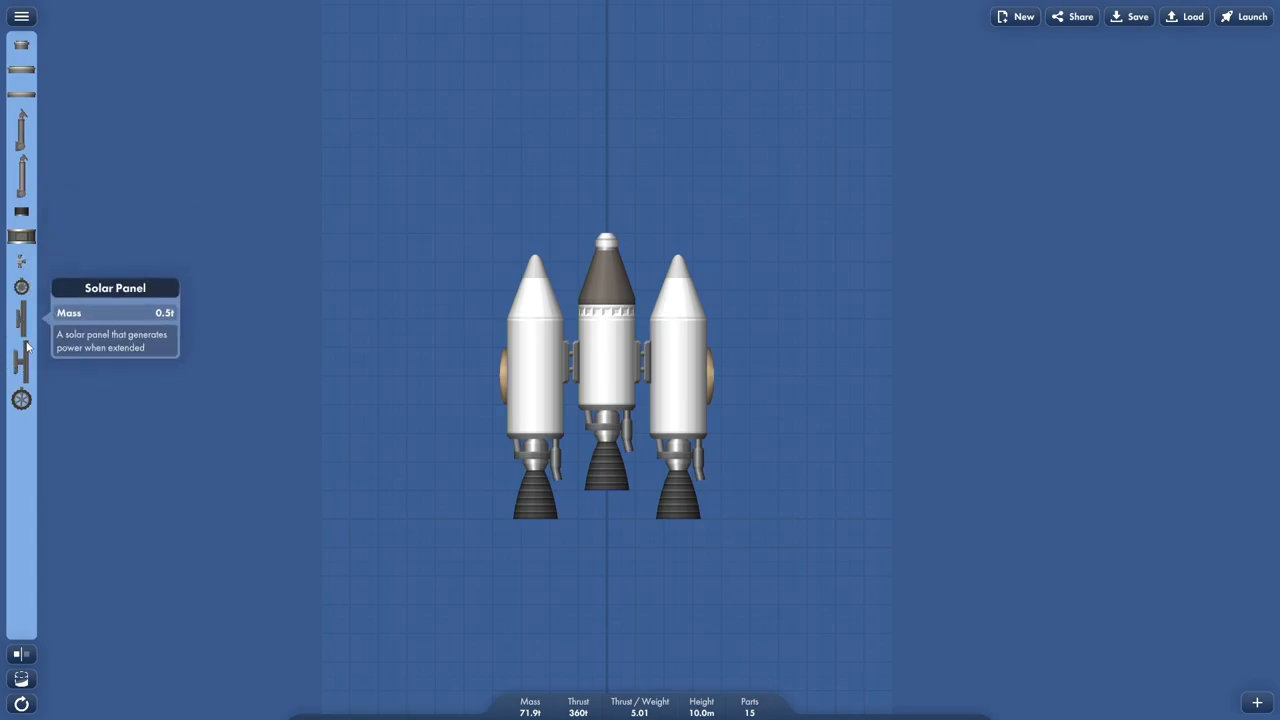
pyautogui.moveTo(20, 47)
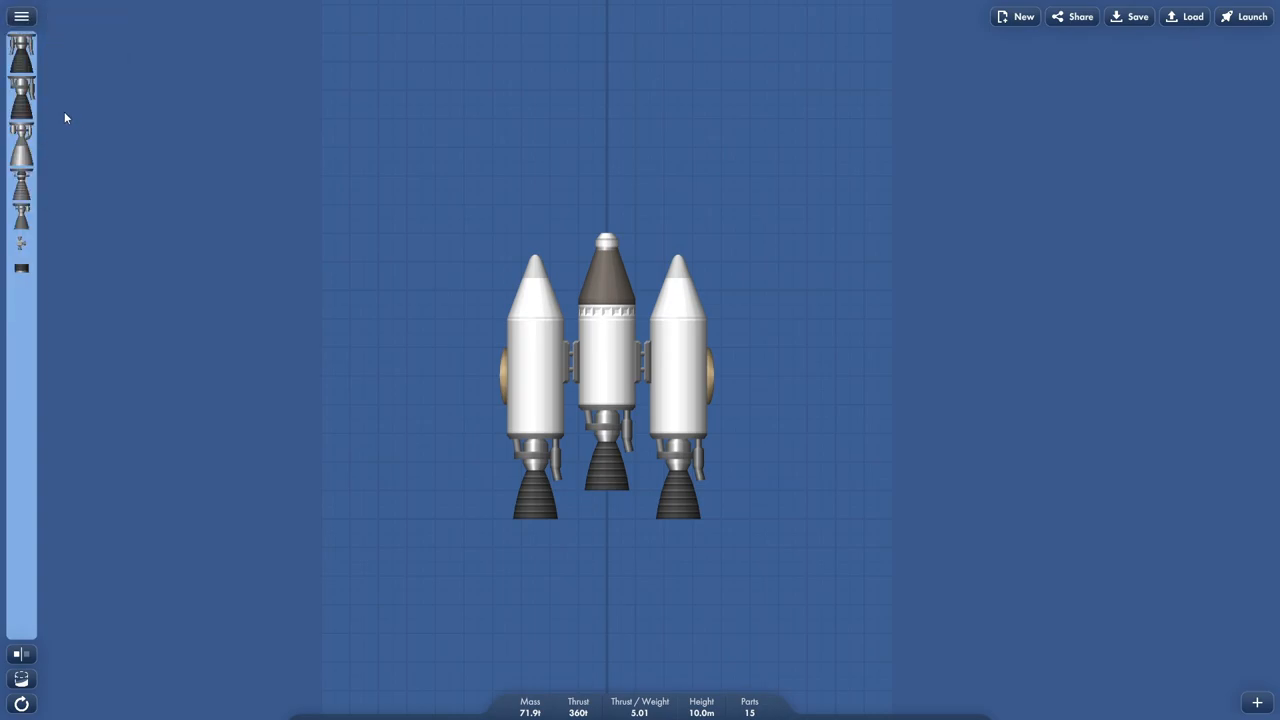
pyautogui.click(21, 16)
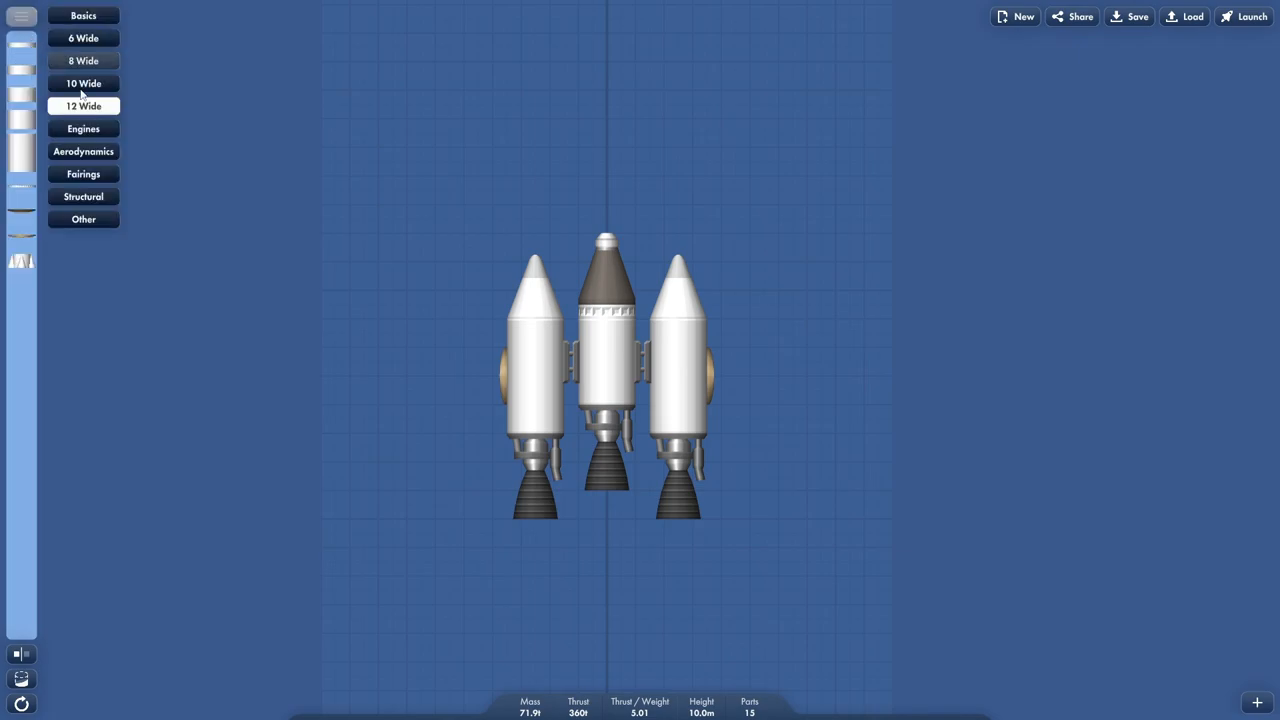
pyautogui.click(83, 60)
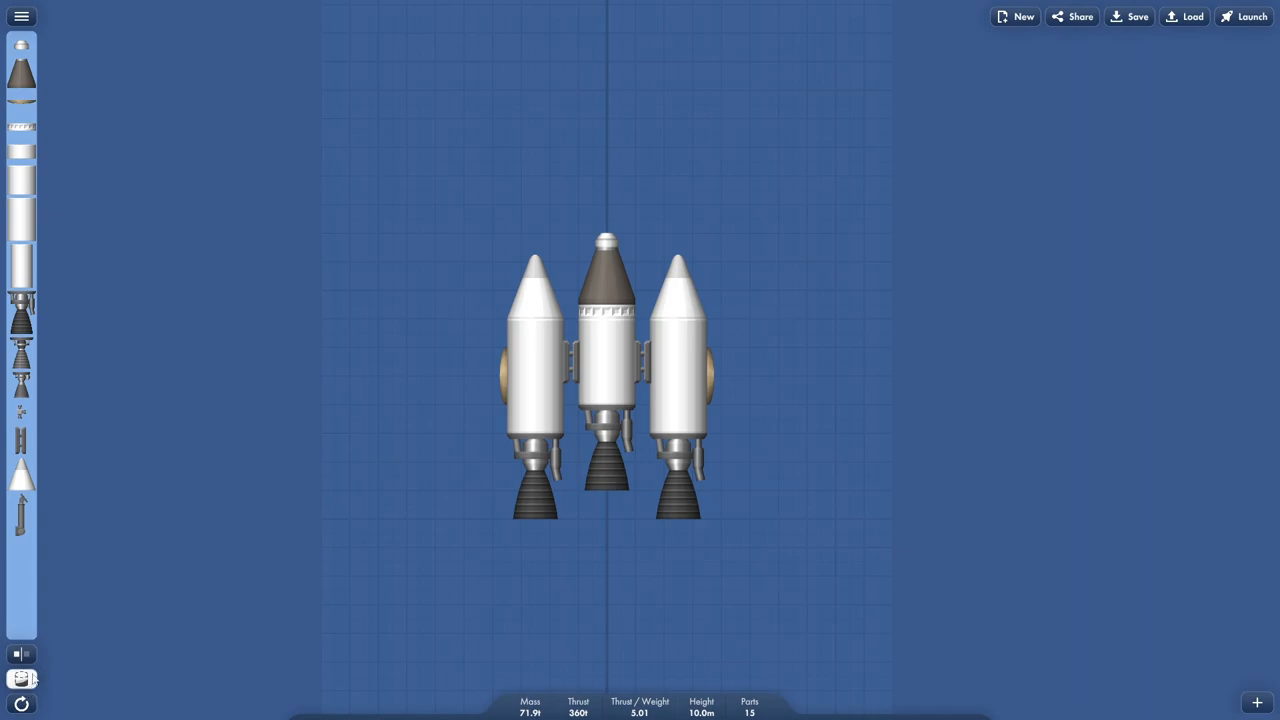
pyautogui.click(20, 680)
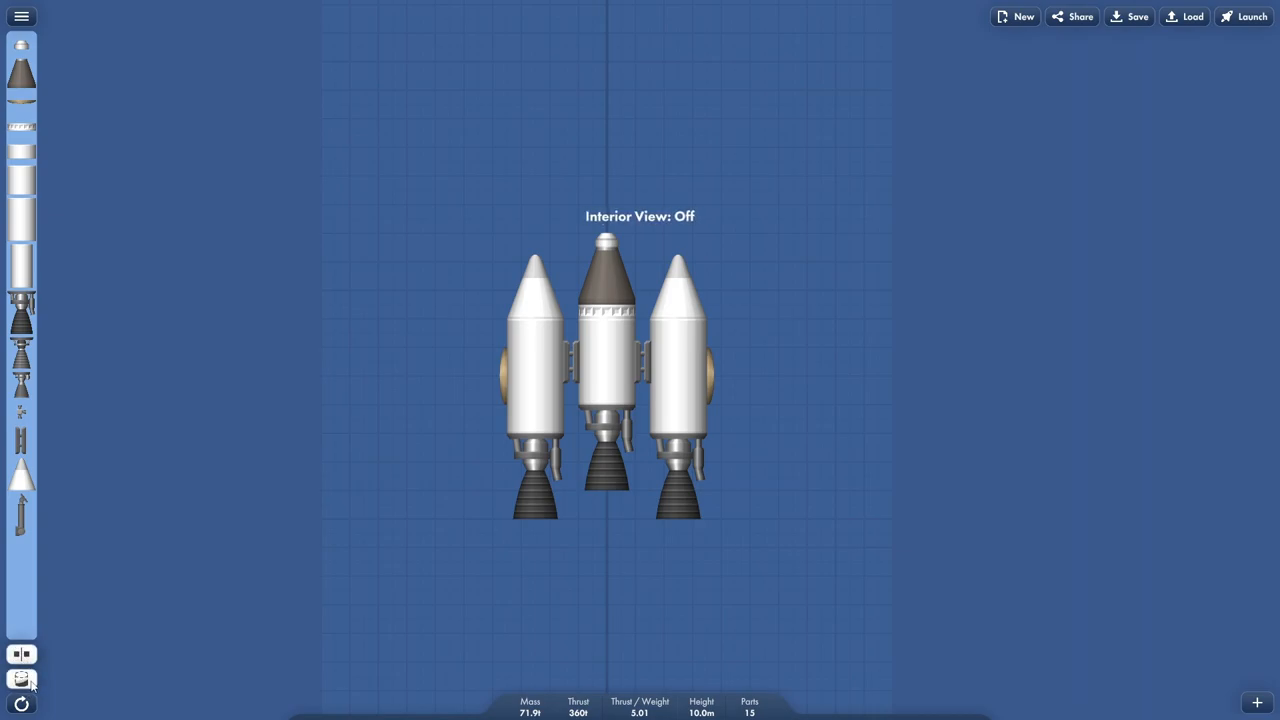
pyautogui.click(21, 680)
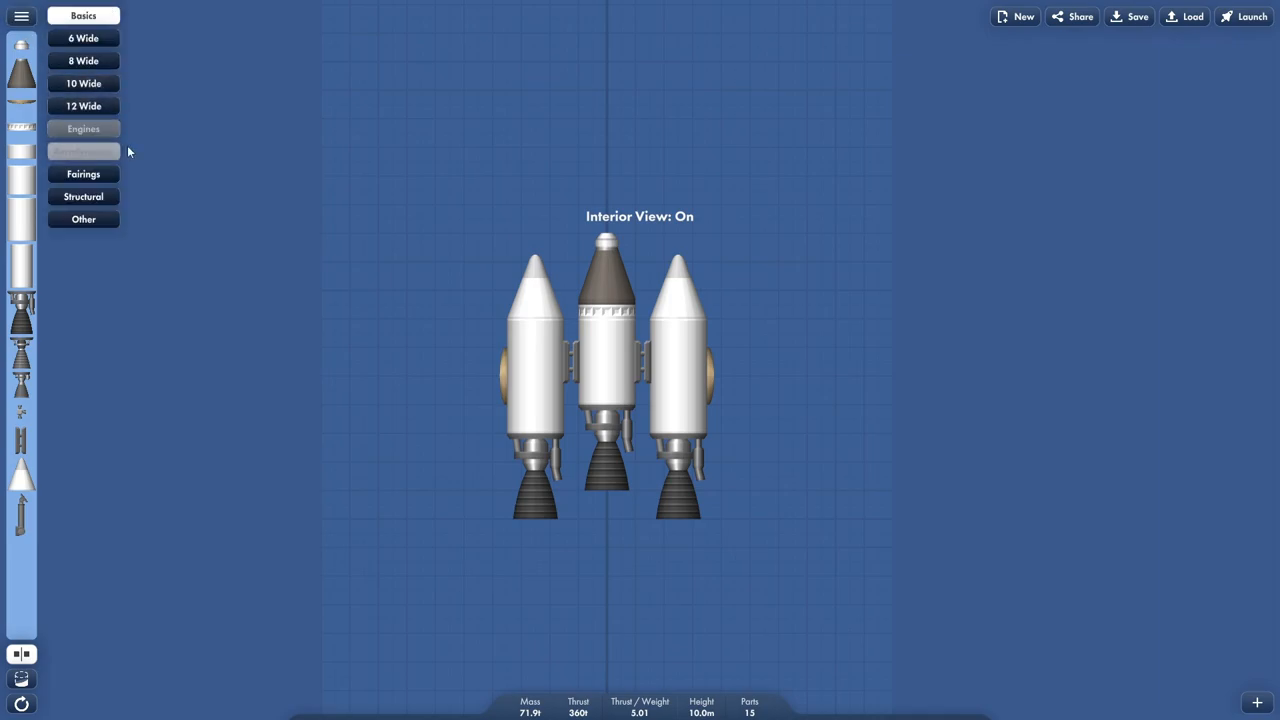
# Launch the 15-part rocket to the pad and set the throttle to 100%.
pyautogui.click(1244, 16)
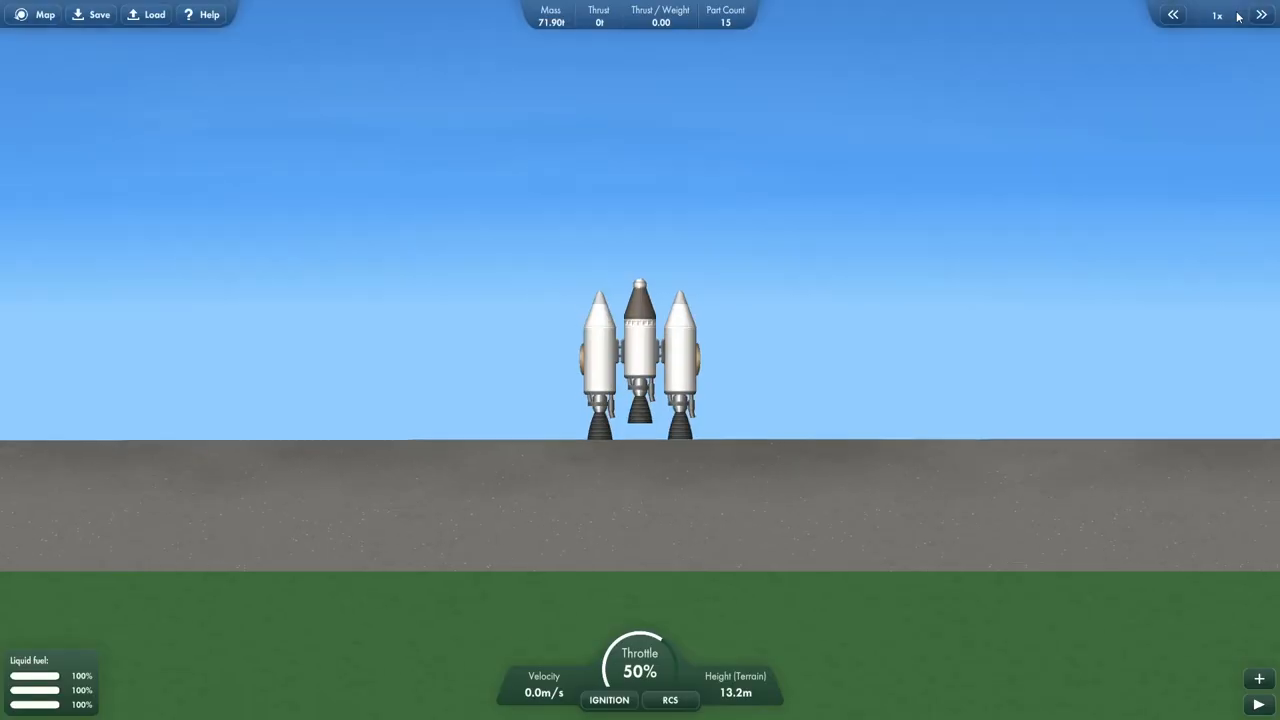
pyautogui.click(609, 699)
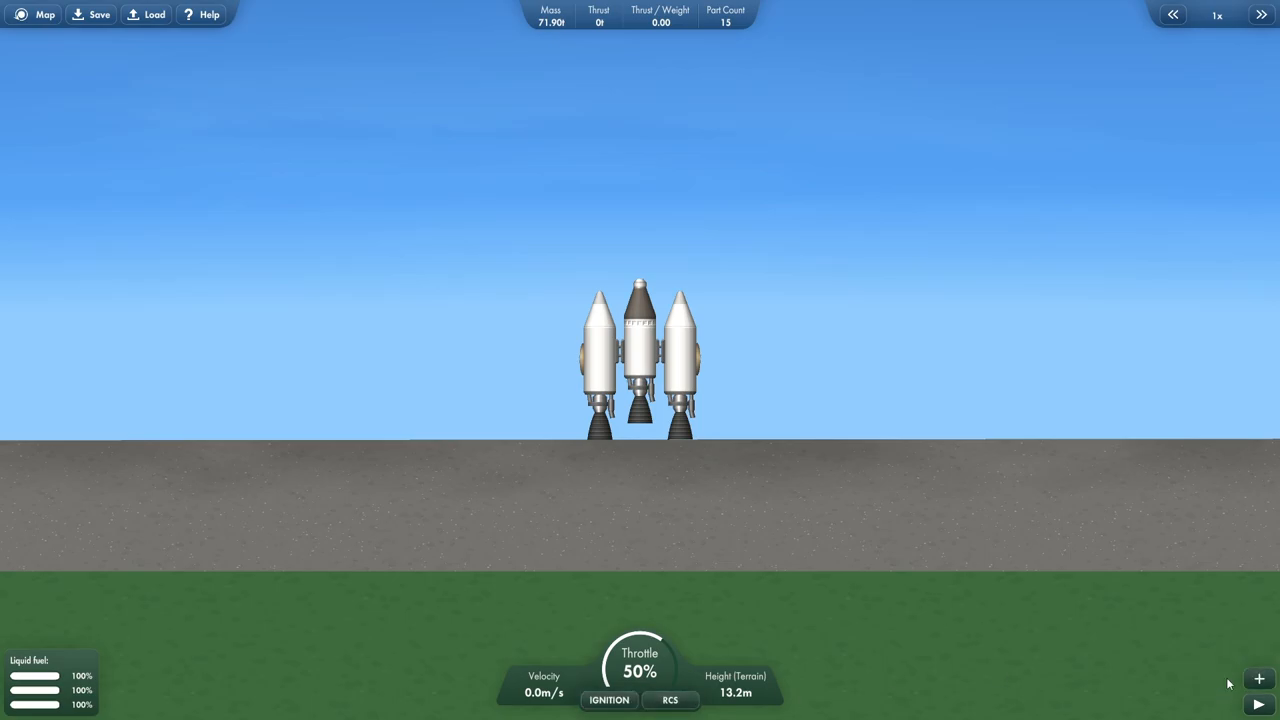
pyautogui.moveTo(378, 14)
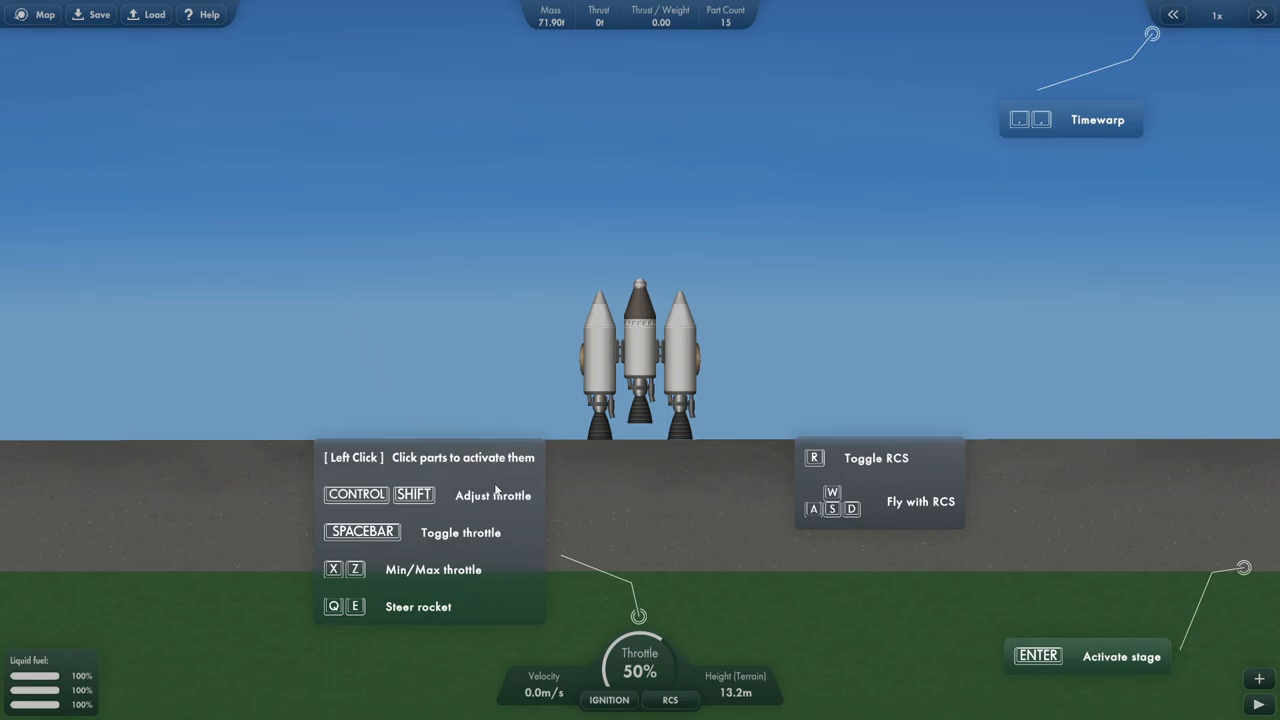
pyautogui.moveTo(413, 532)
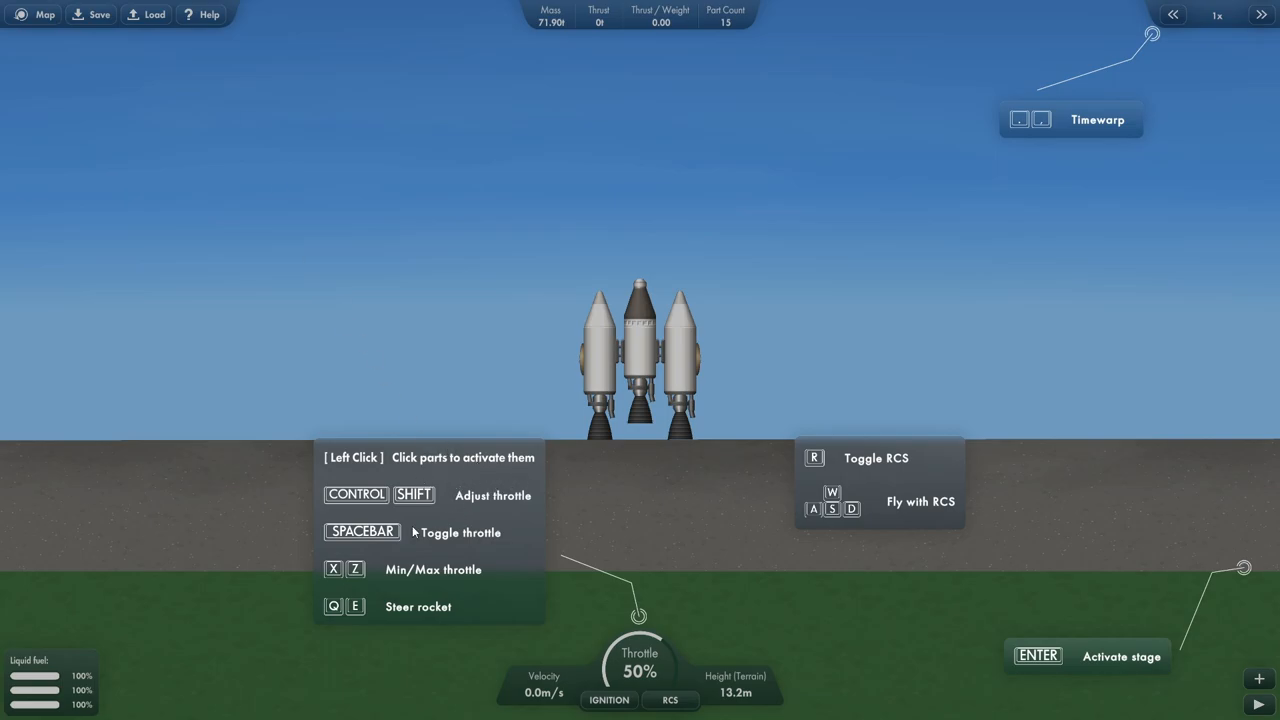
pyautogui.moveTo(455, 540)
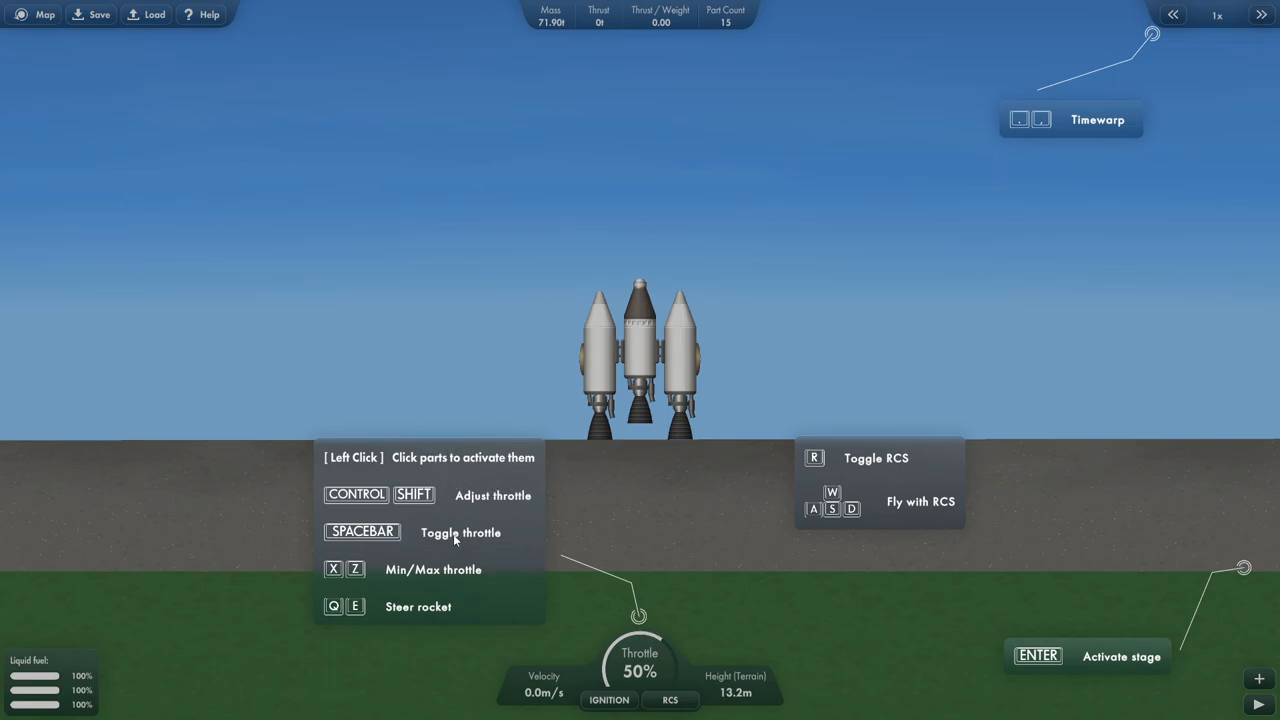
pyautogui.moveTo(448, 589)
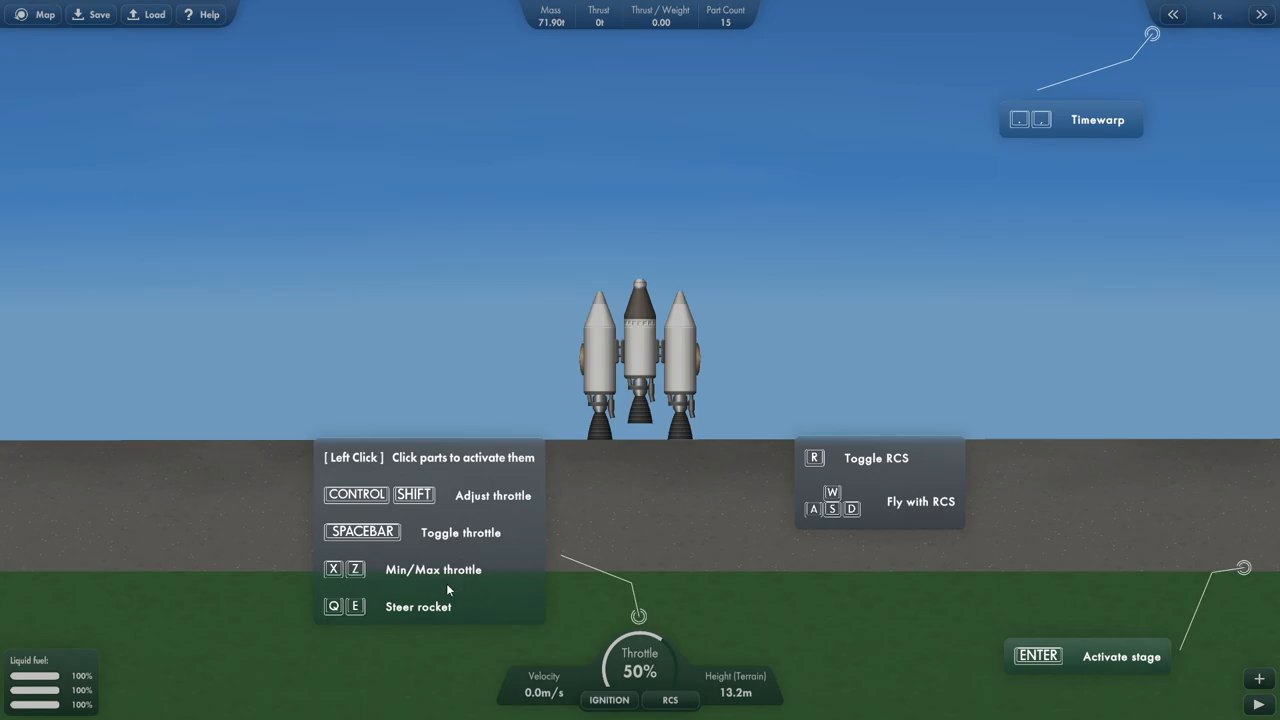
pyautogui.moveTo(520, 612)
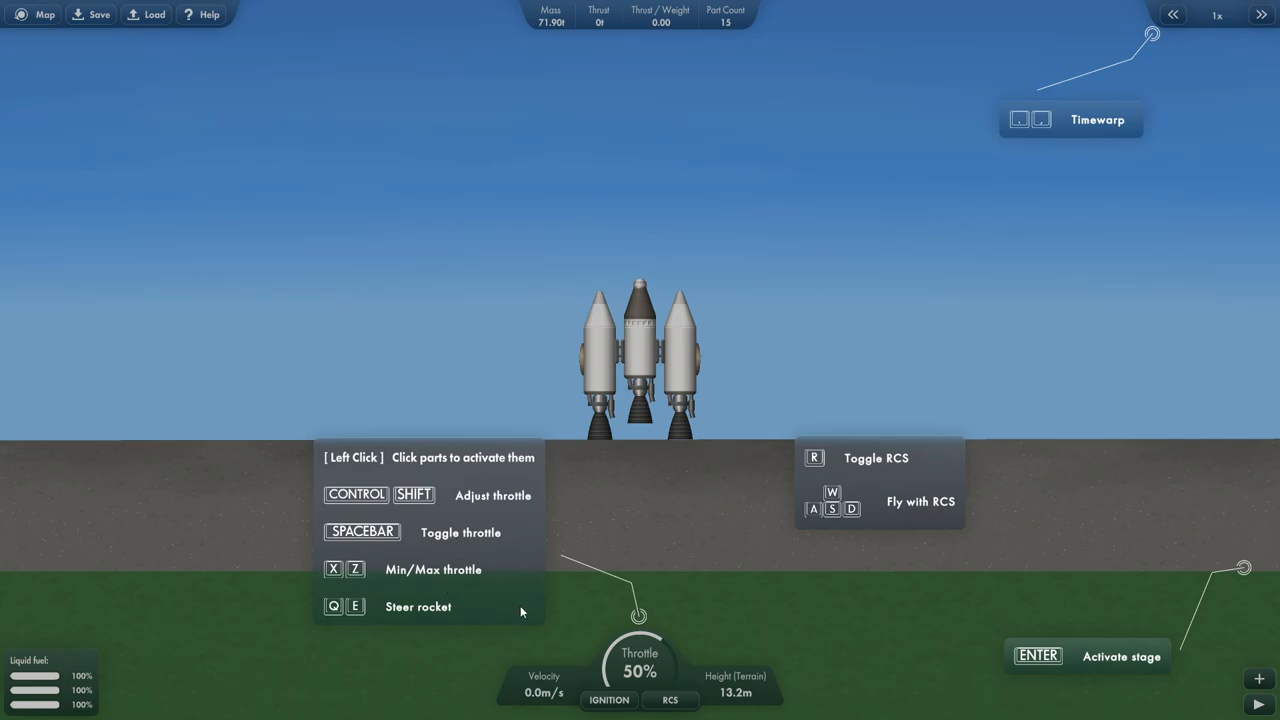
pyautogui.press('z')
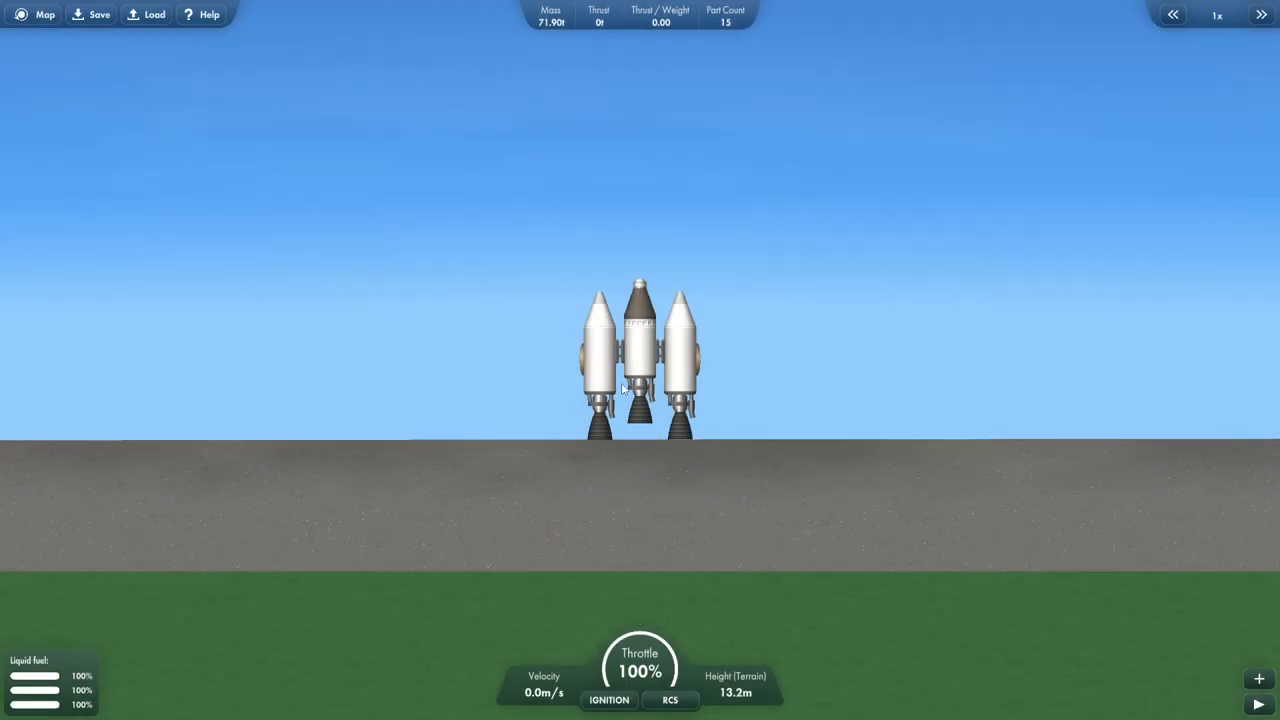
# Ignite and stage the rocket, climbing to 83.7 km as a 2-part craft.
pyautogui.click(608, 699)
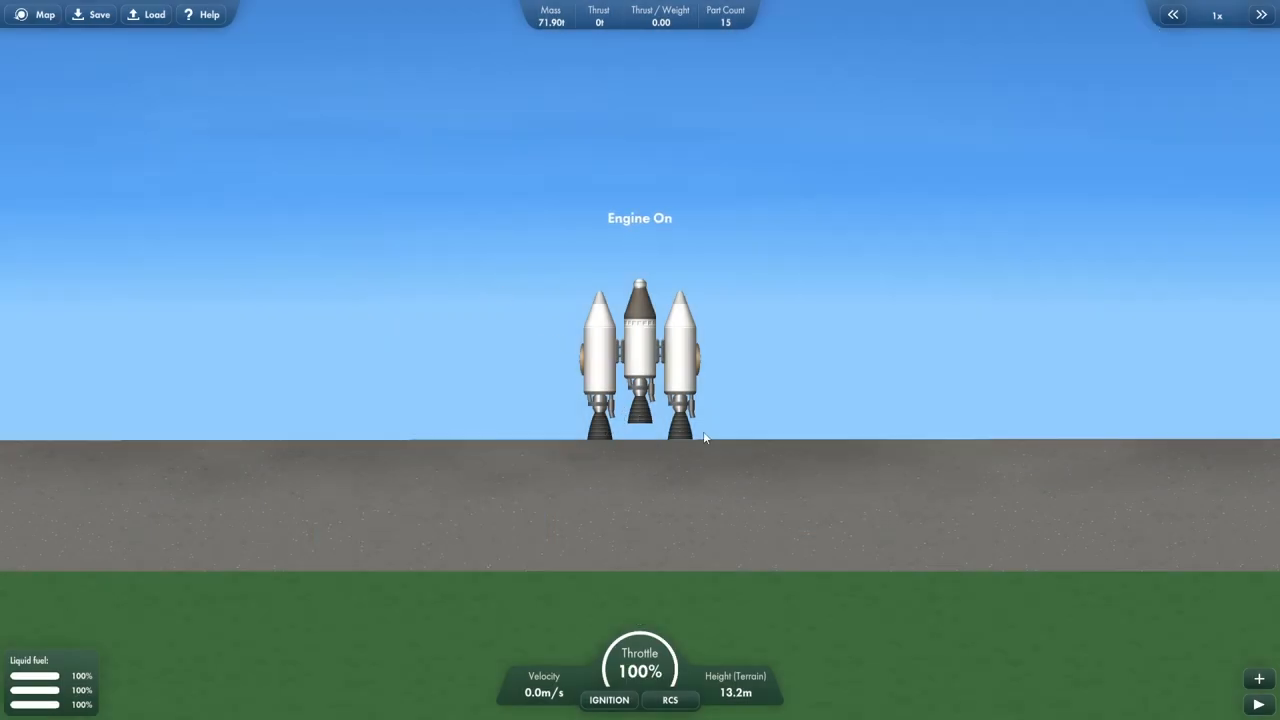
pyautogui.moveTo(690, 425)
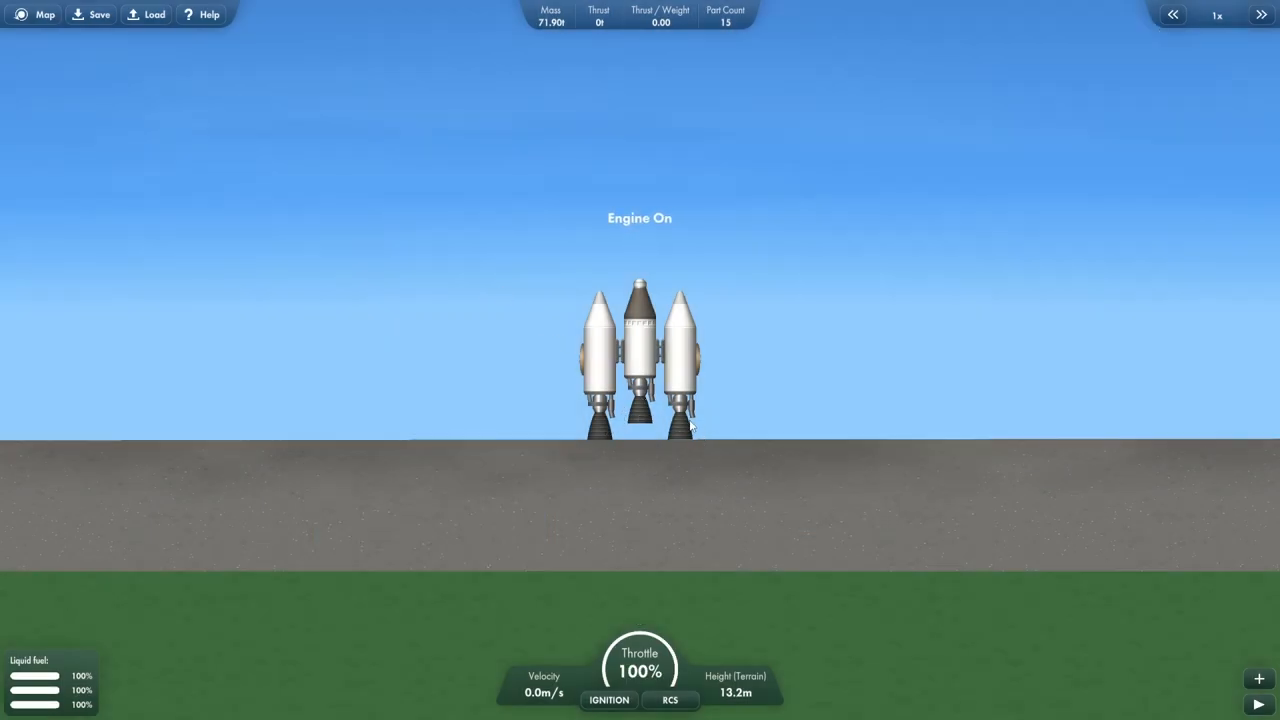
pyautogui.click(609, 699)
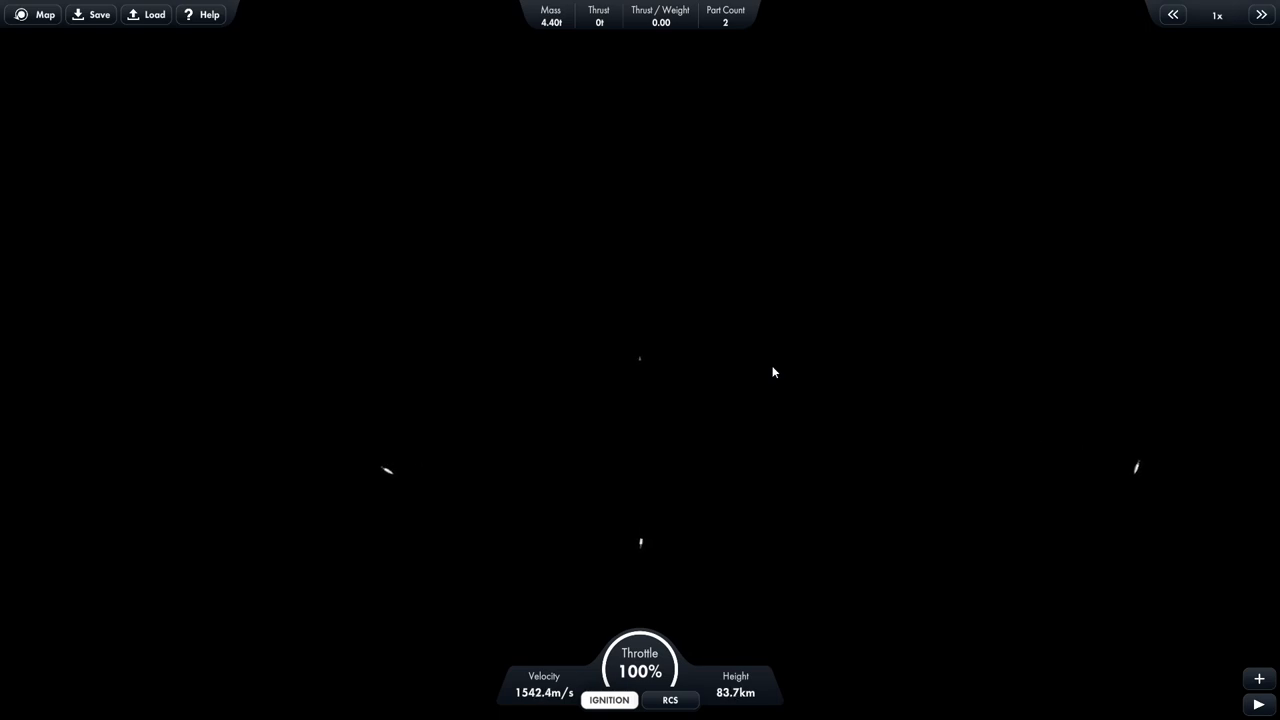
pyautogui.moveTo(821, 590)
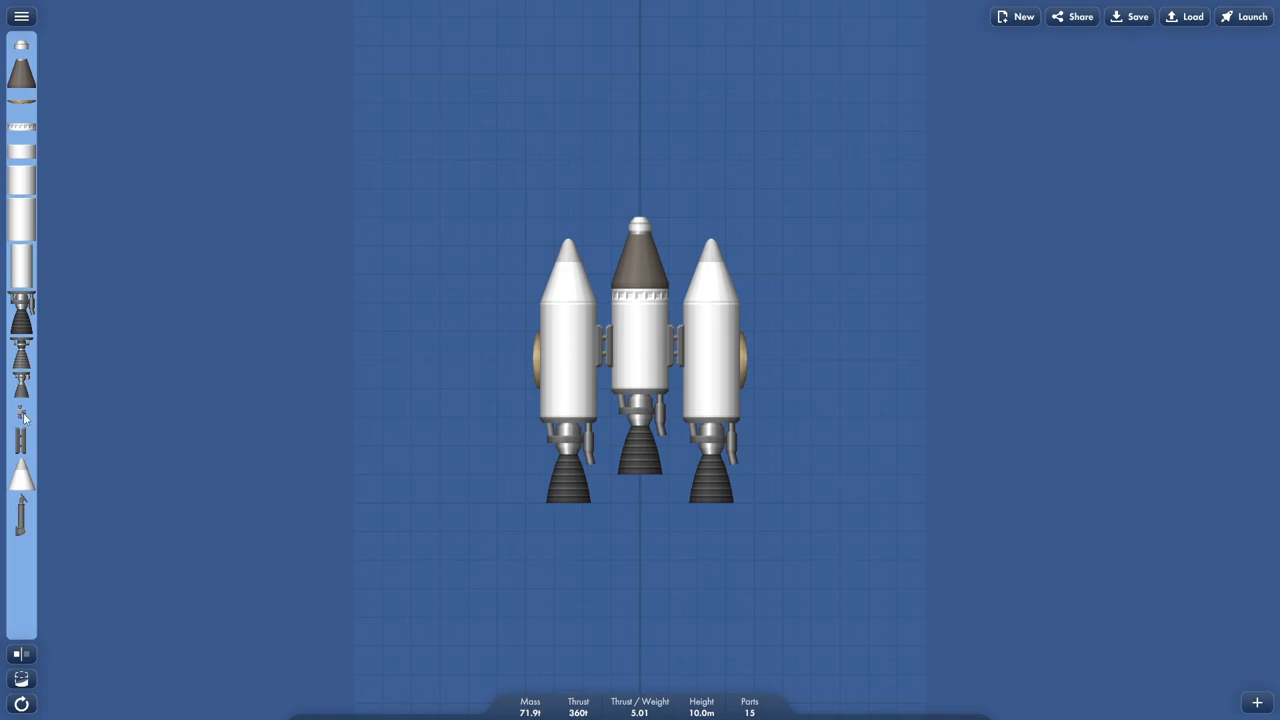
pyautogui.moveTo(21, 418)
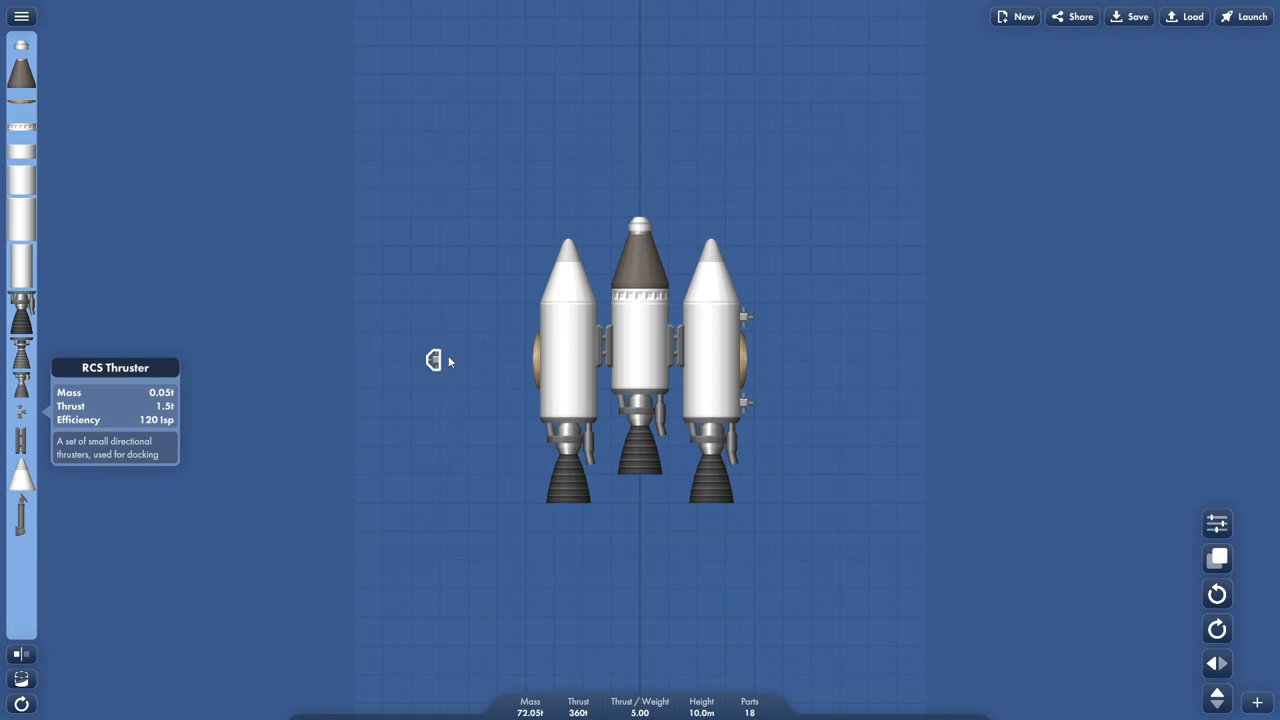
# Add RCS thrusters to the left booster and central stage, reaching 20 parts.
pyautogui.moveTo(433, 361); pyautogui.dragTo(534, 317)
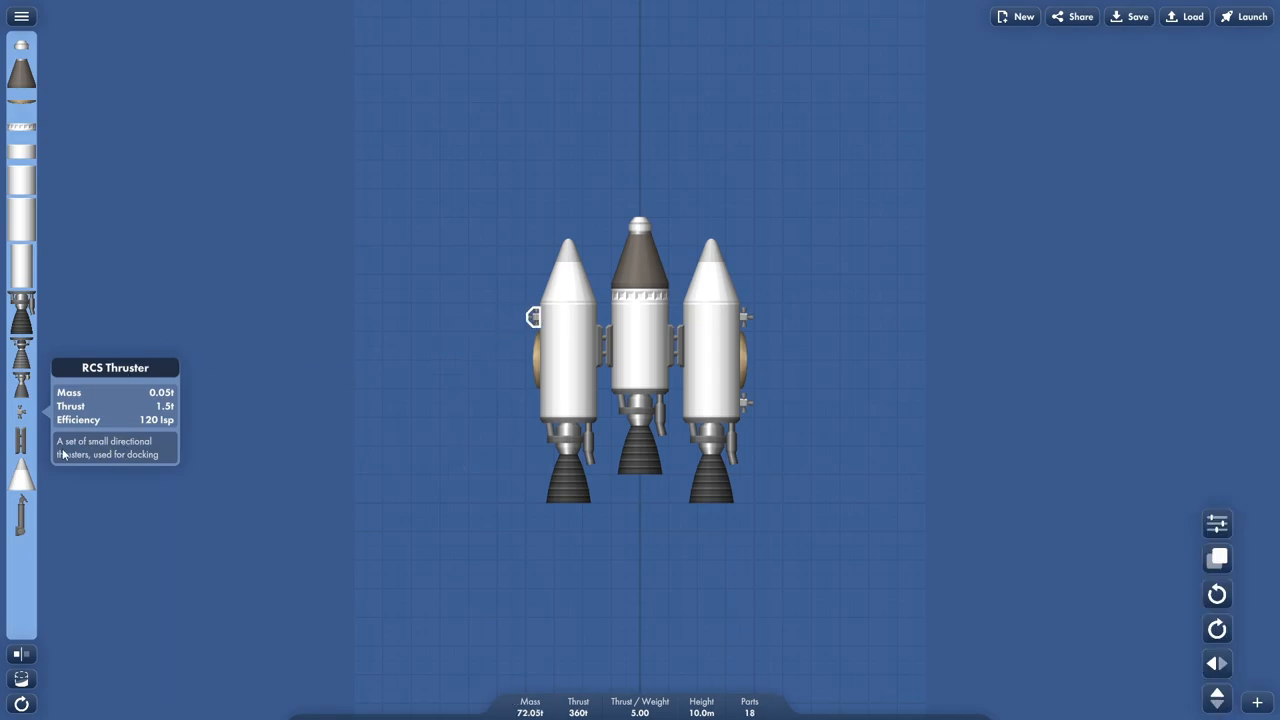
pyautogui.moveTo(522, 416)
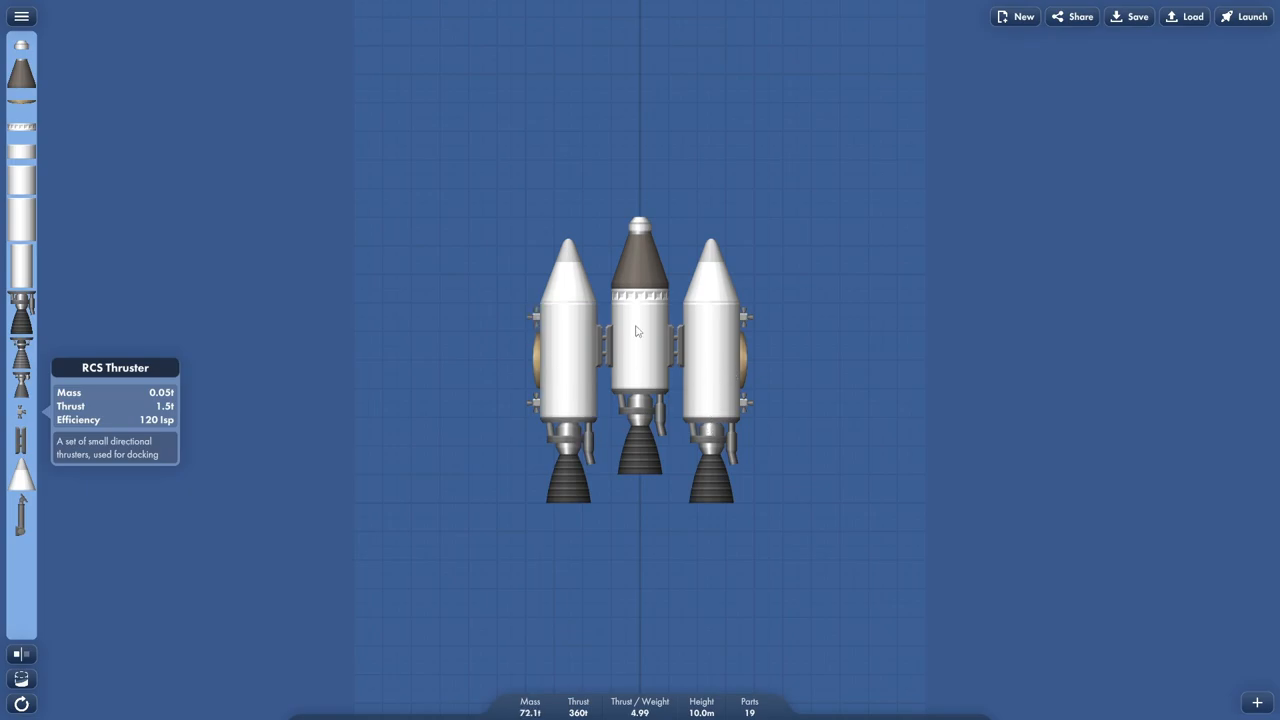
pyautogui.moveTo(667, 322)
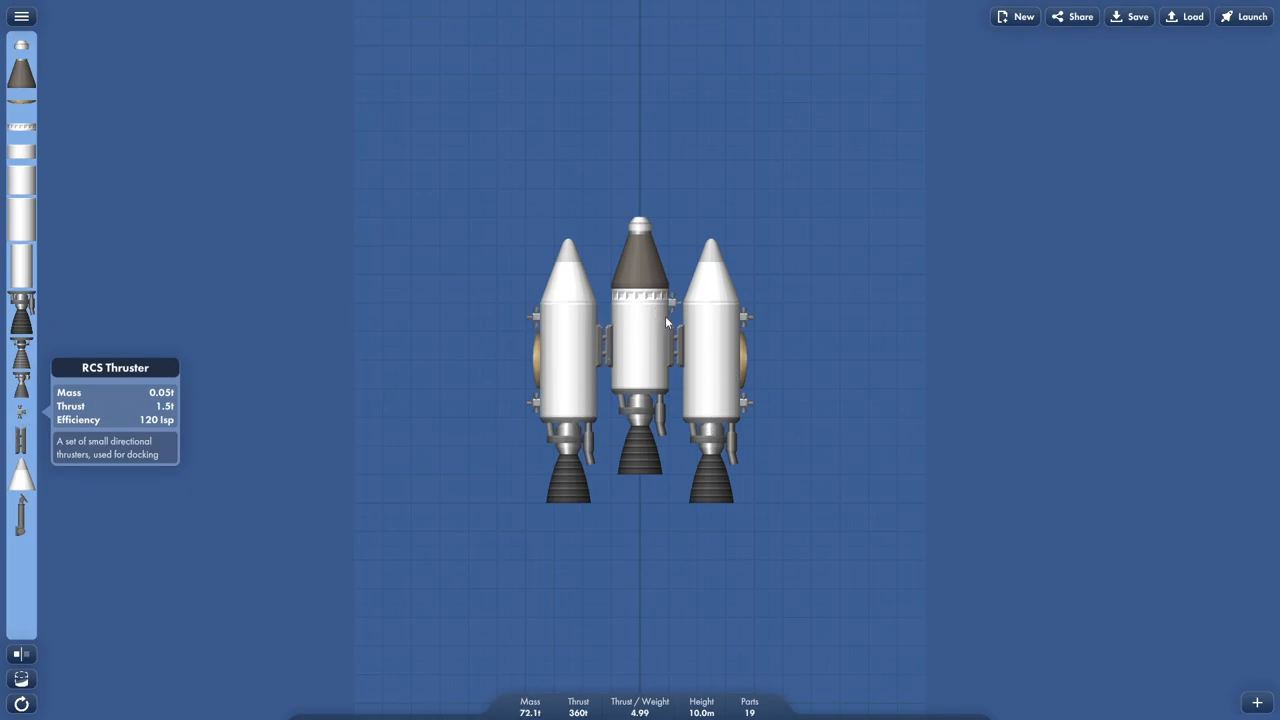
pyautogui.click(672, 313)
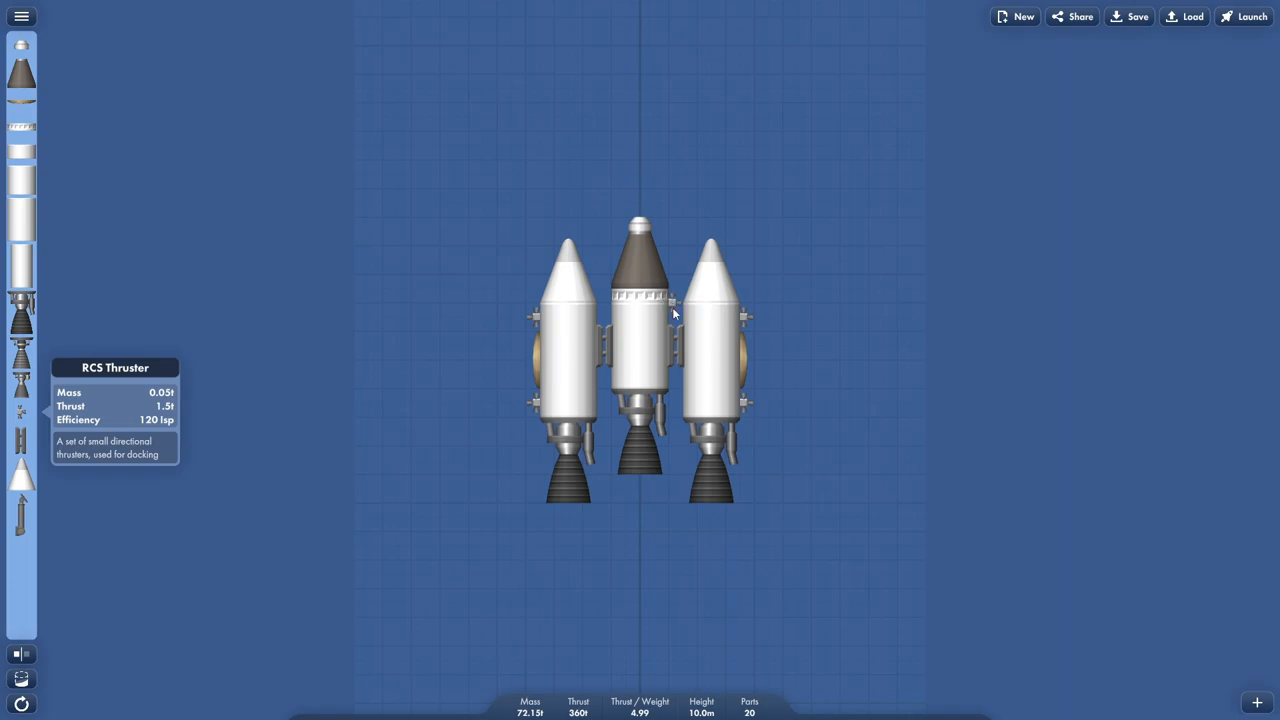
pyautogui.moveTo(610, 357)
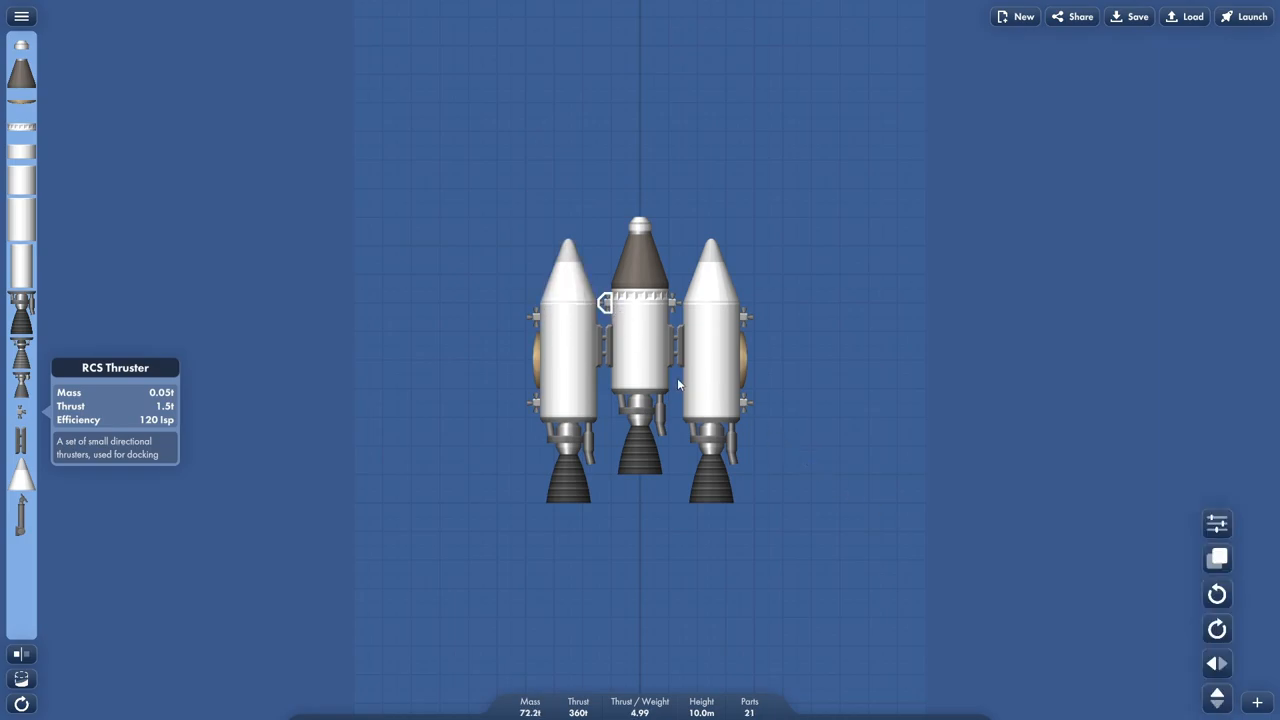
pyautogui.moveTo(692, 245)
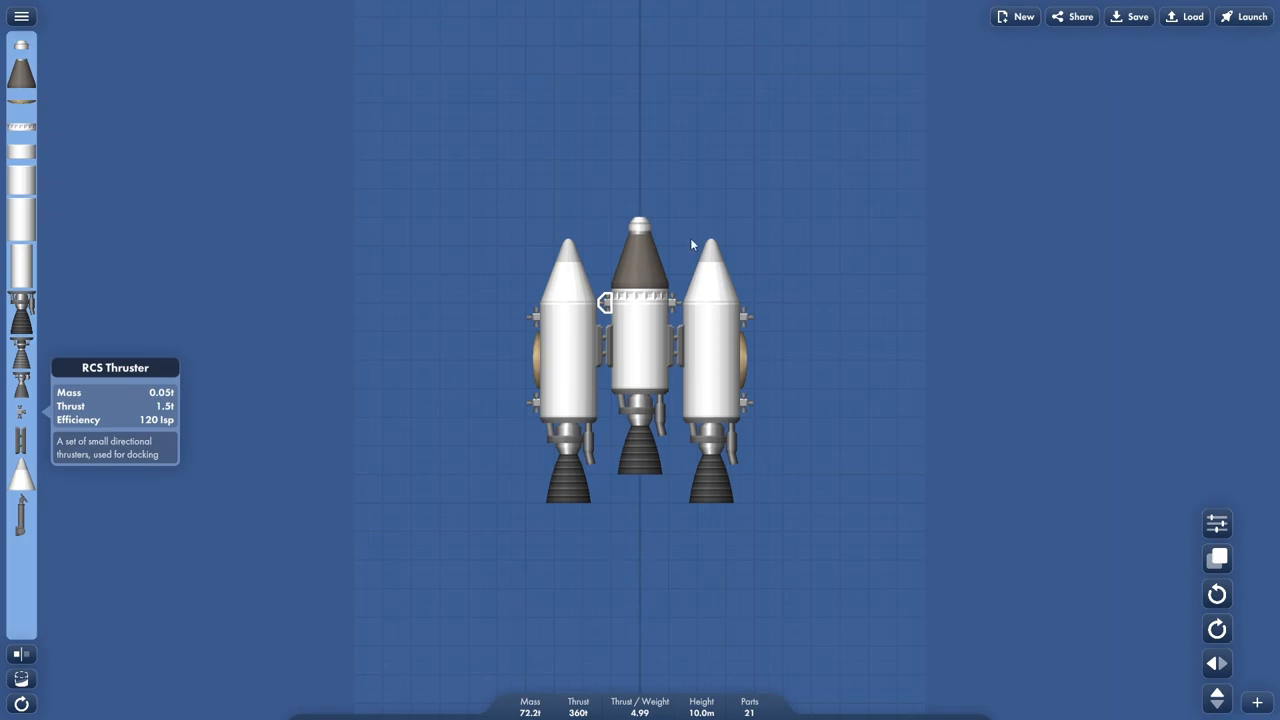
pyautogui.moveTo(660, 422)
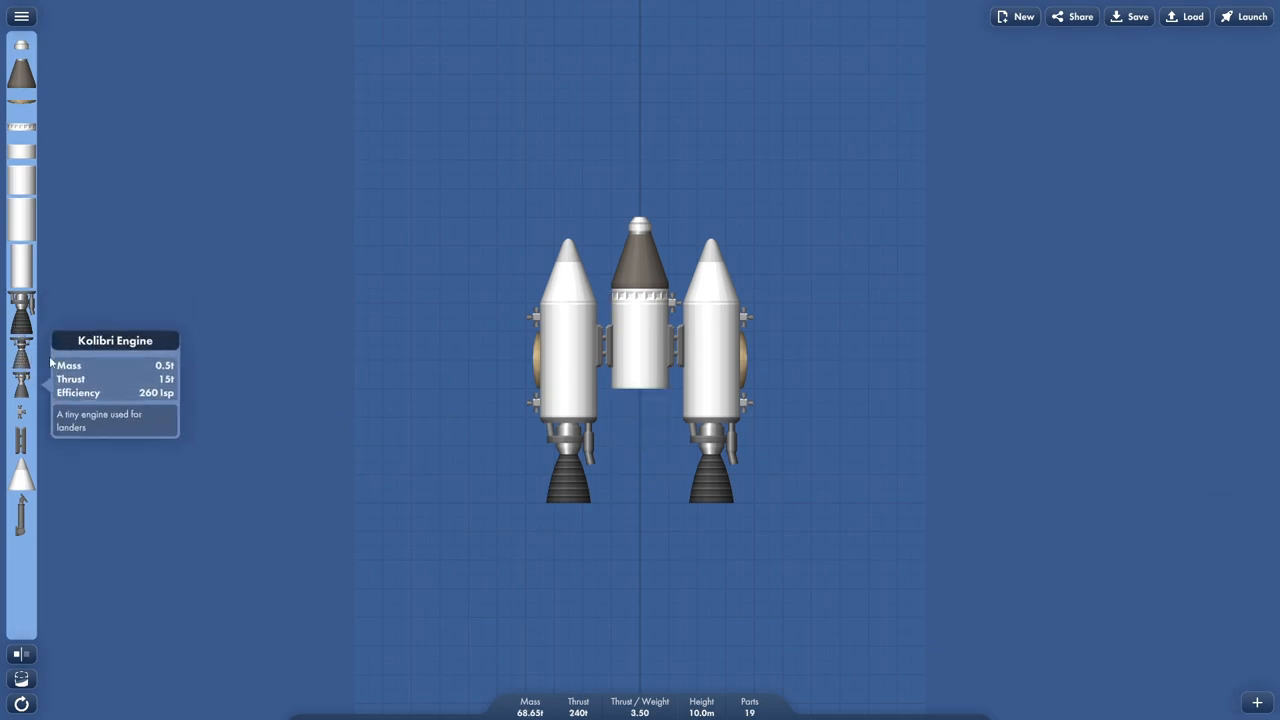
# Fit a Kolibri engine under the central tank and re-add its RCS thruster.
pyautogui.click(639, 410)
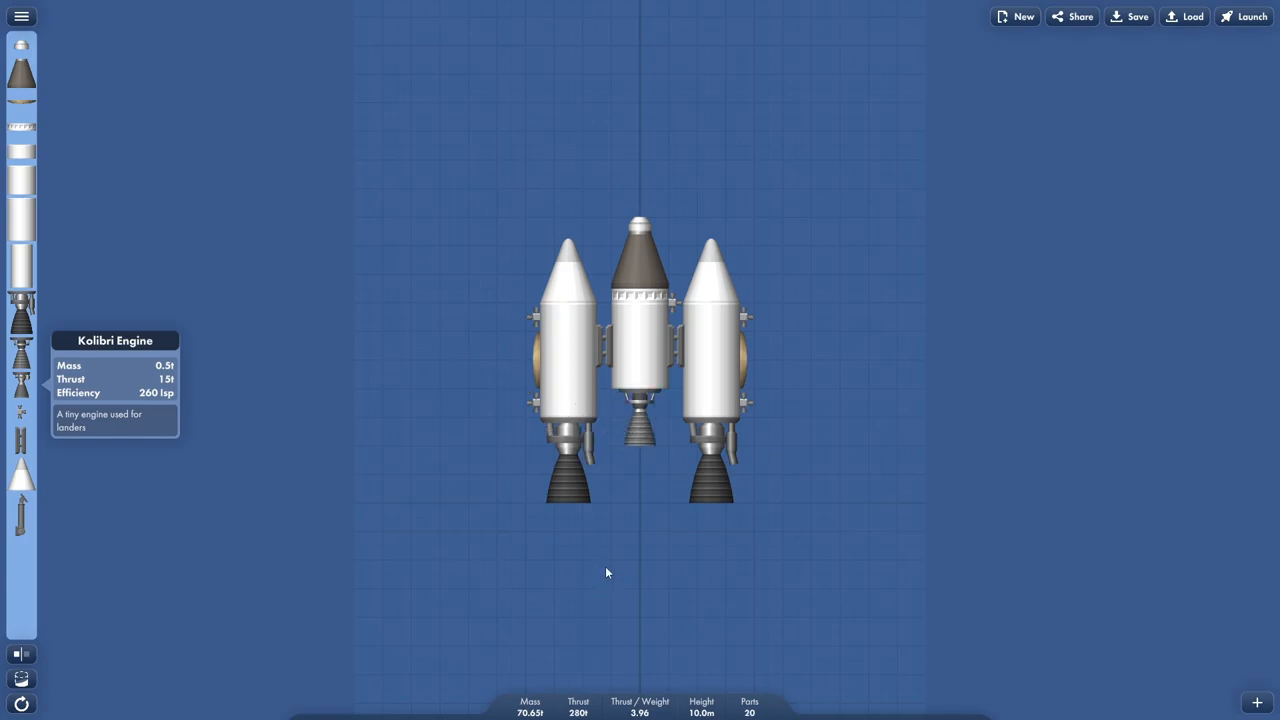
pyautogui.moveTo(572, 373)
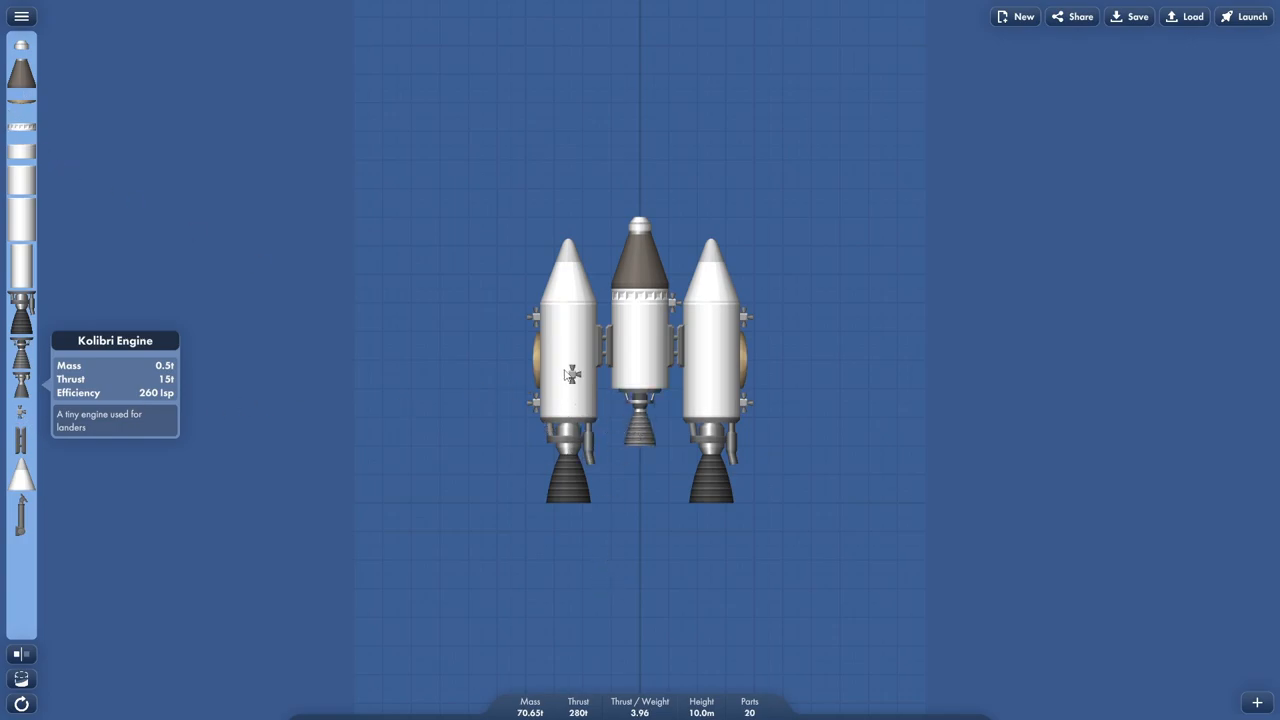
pyautogui.click(565, 360)
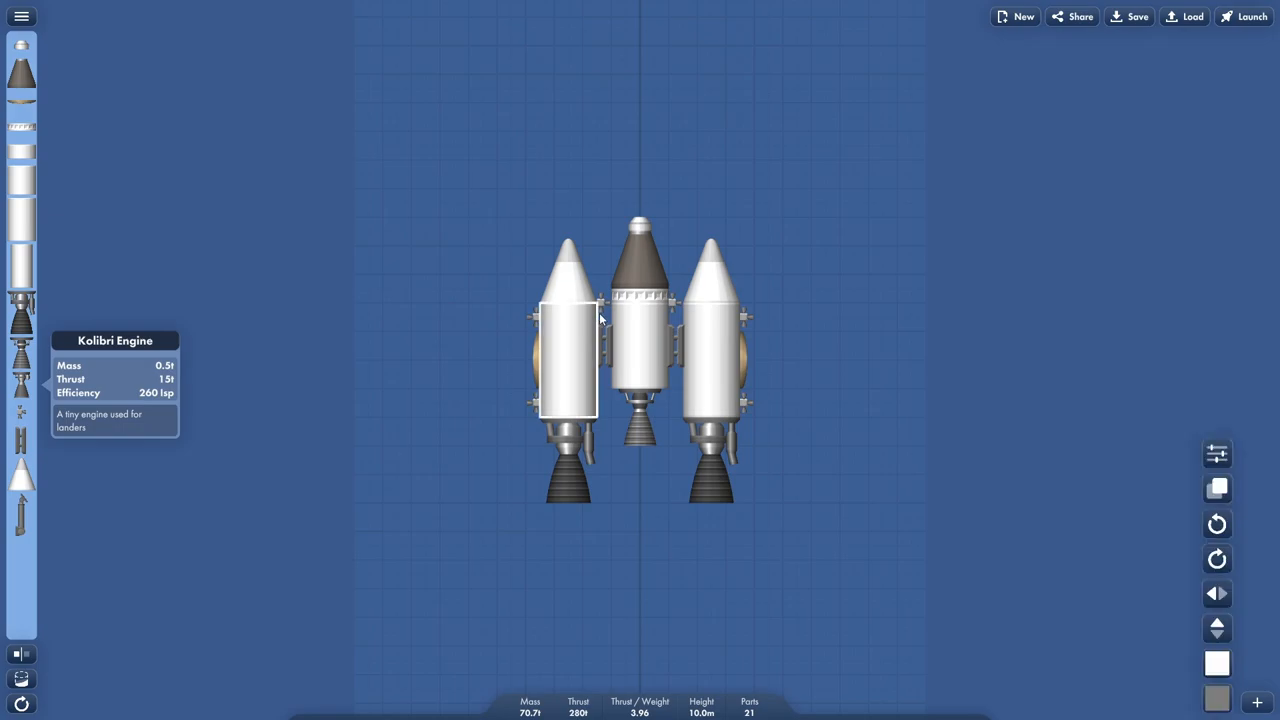
pyautogui.click(1217, 523)
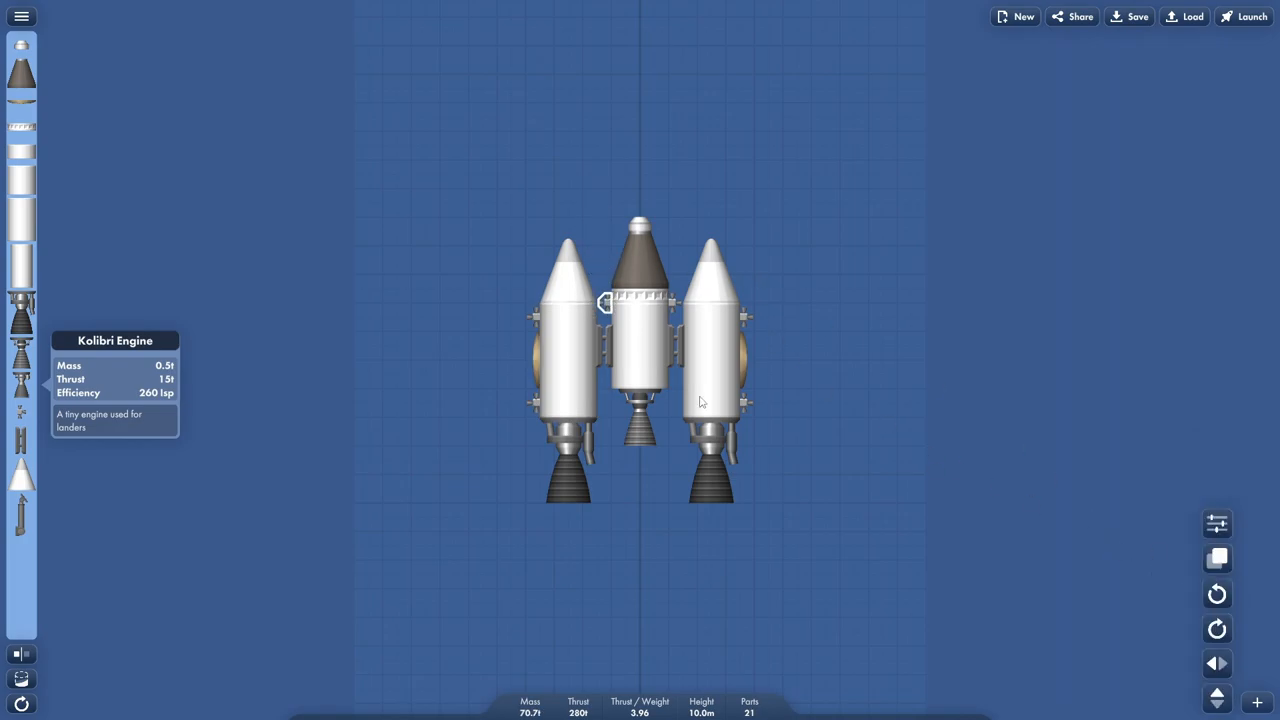
pyautogui.moveTo(819, 563)
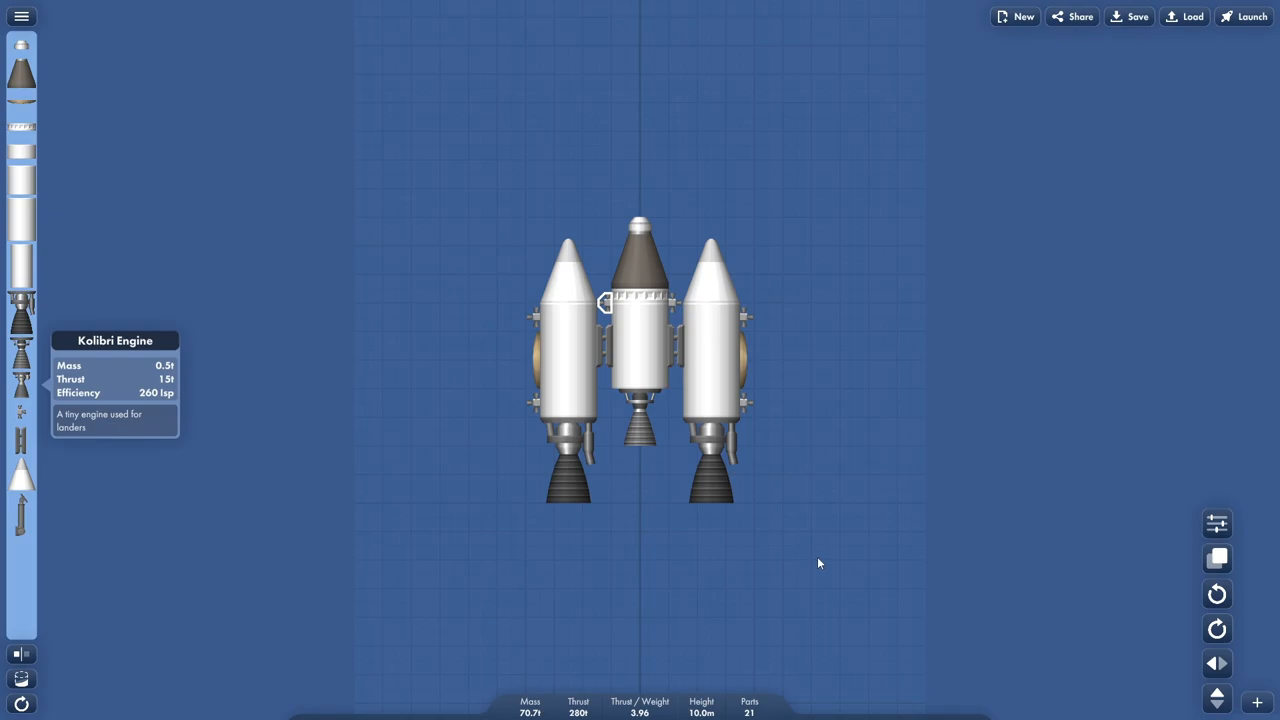
# Launch and ignite the 21-part rocket for a test flight to 417 m.
pyautogui.click(1251, 16)
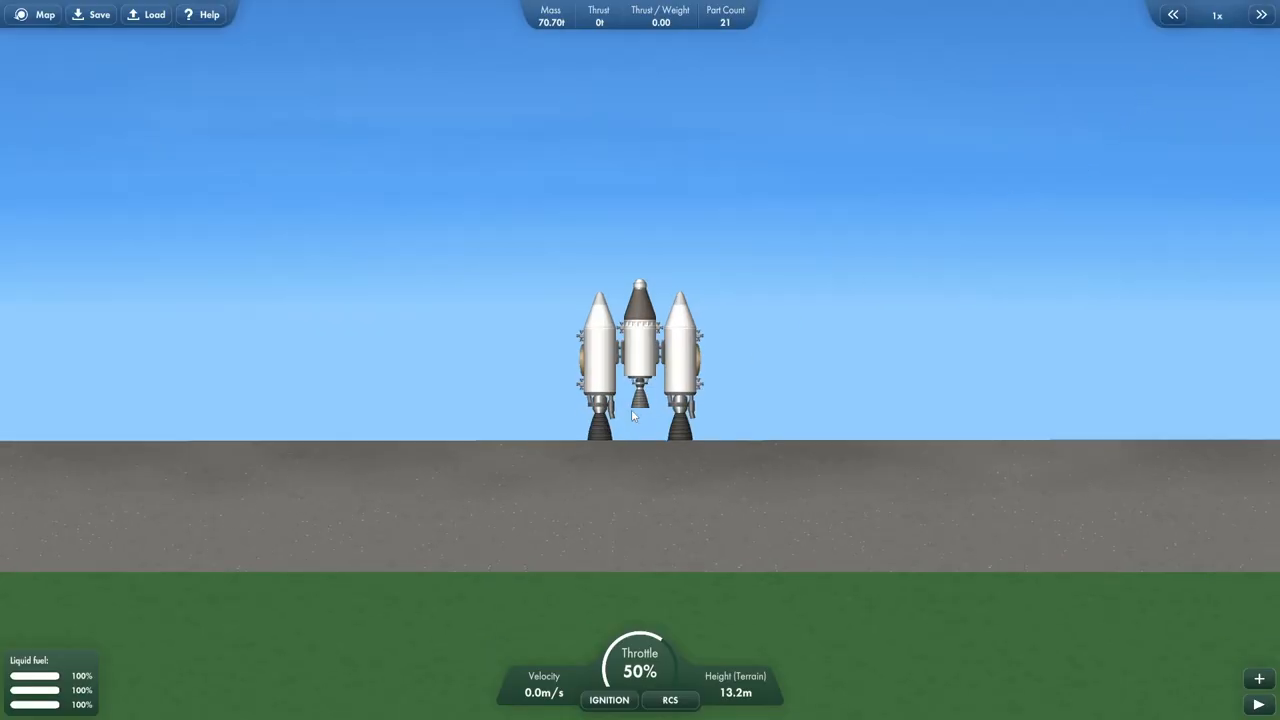
pyautogui.click(609, 699)
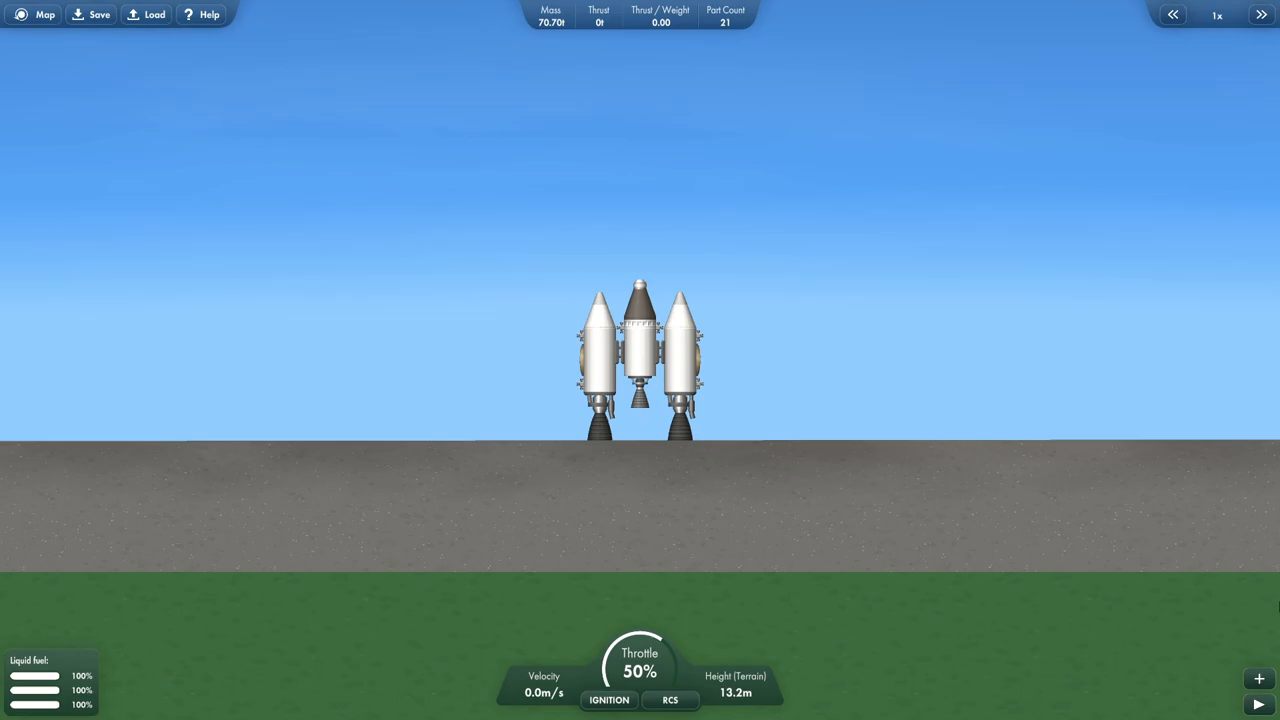
pyautogui.click(609, 700)
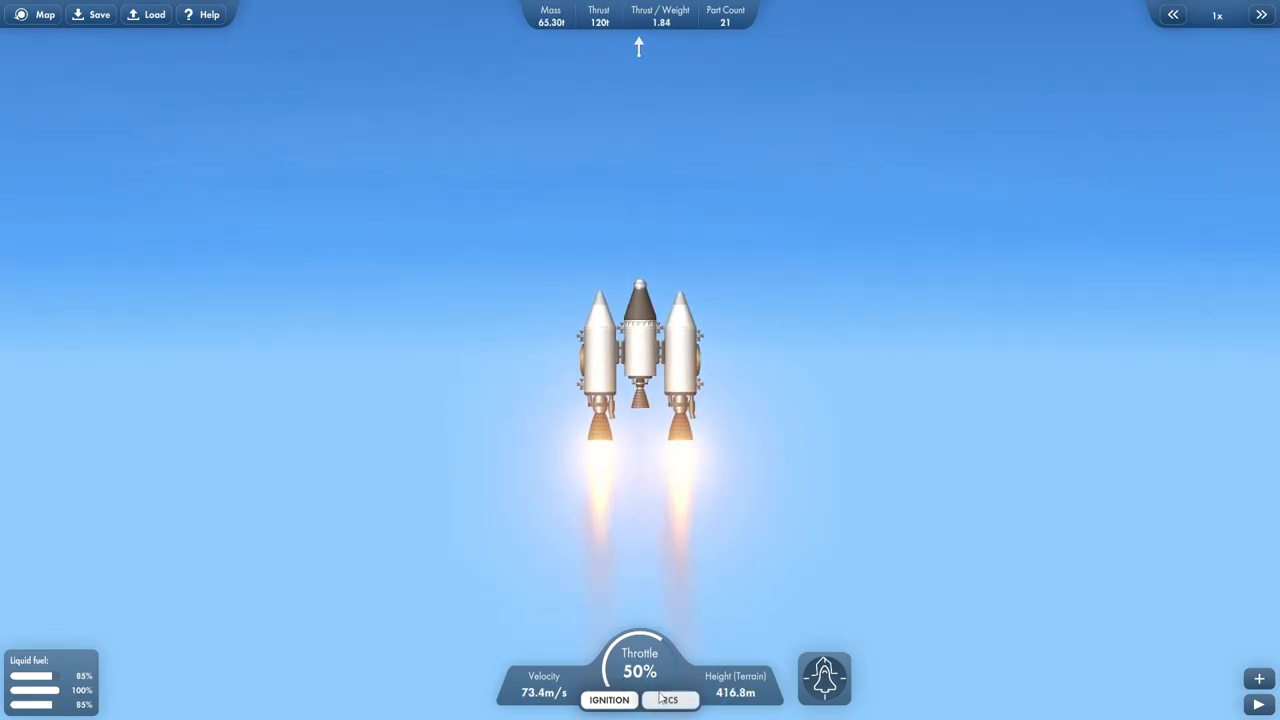
pyautogui.click(668, 700)
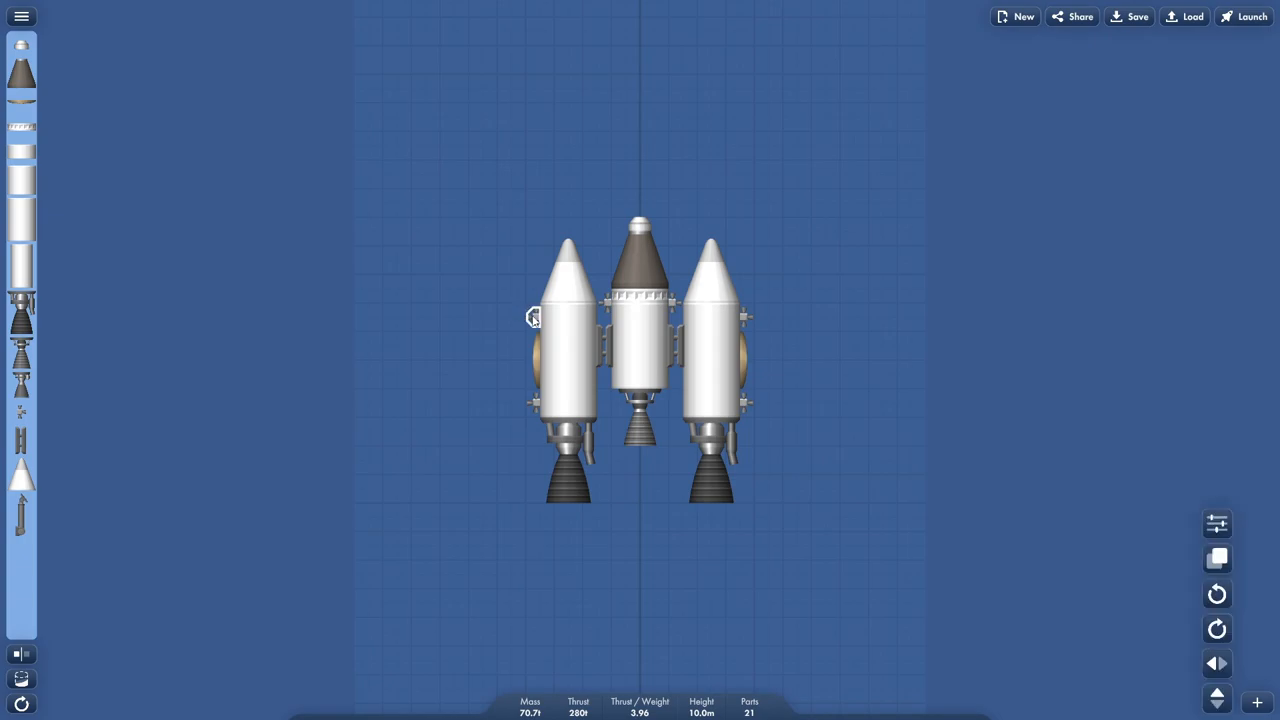
# Relaunch and burn until both side tanks are empty, coasting at 23.7 km.
pyautogui.click(1245, 16)
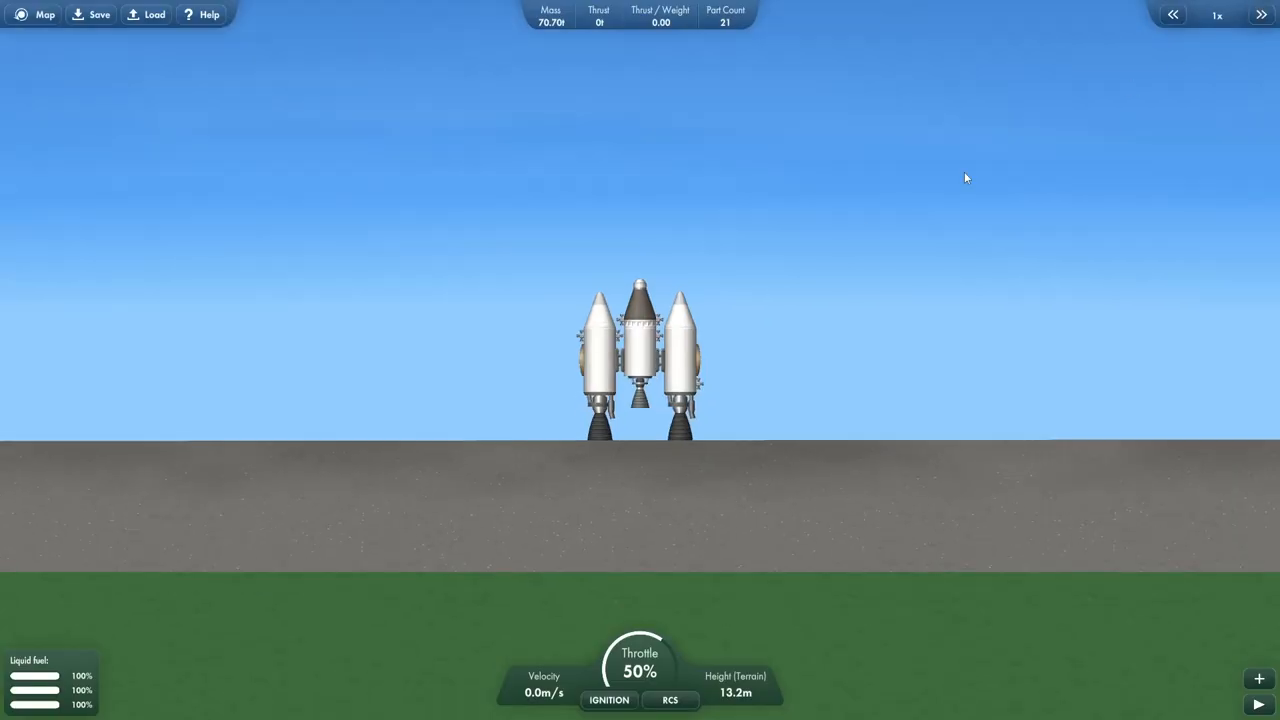
pyautogui.click(608, 700)
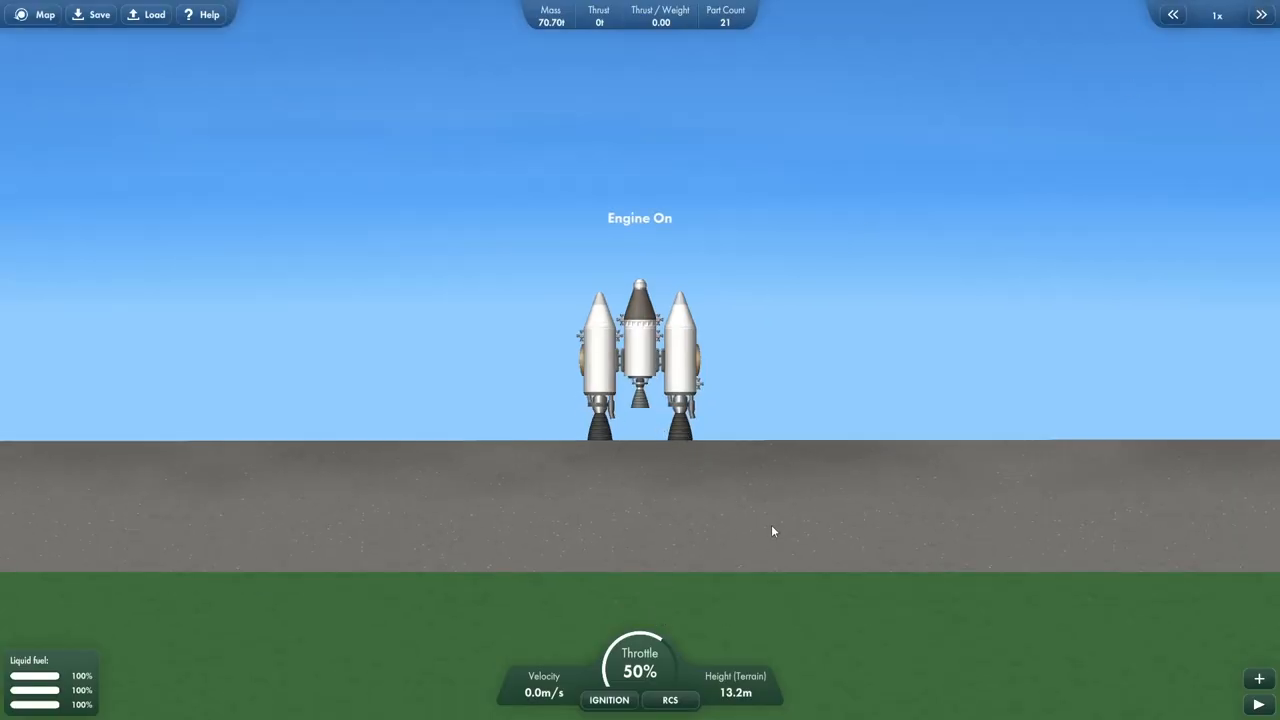
pyautogui.click(608, 699)
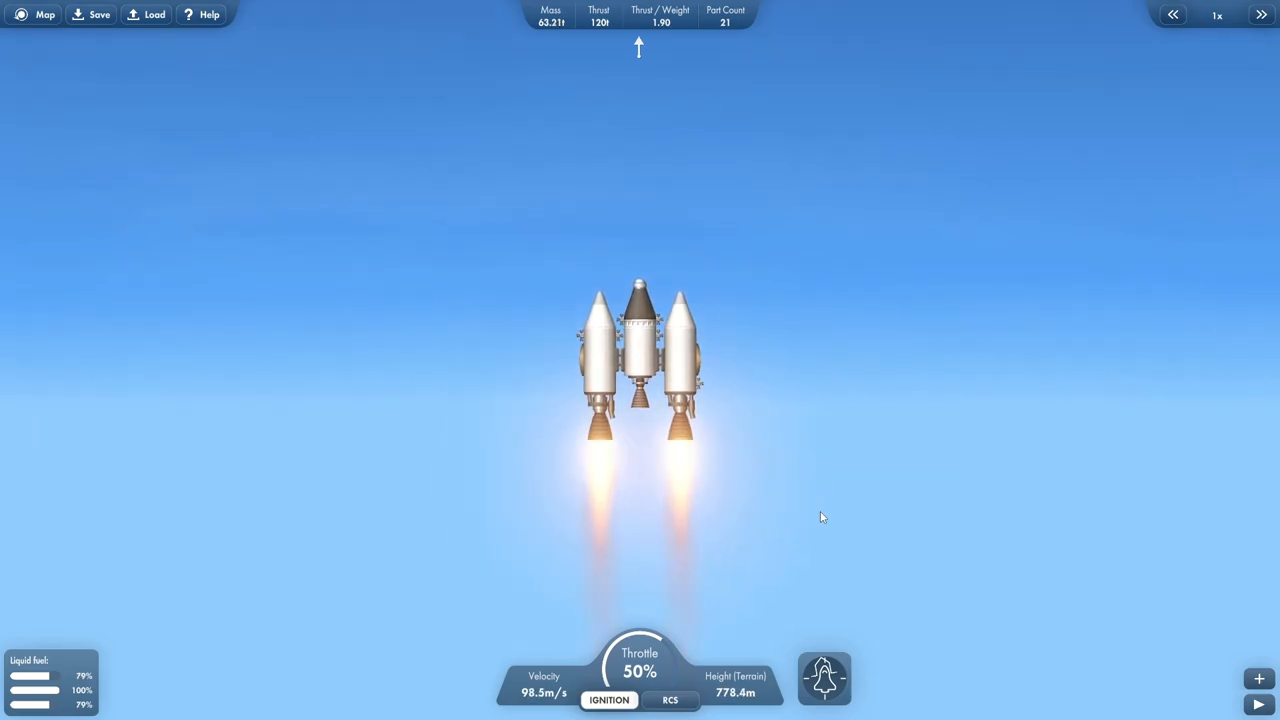
pyautogui.click(670, 699)
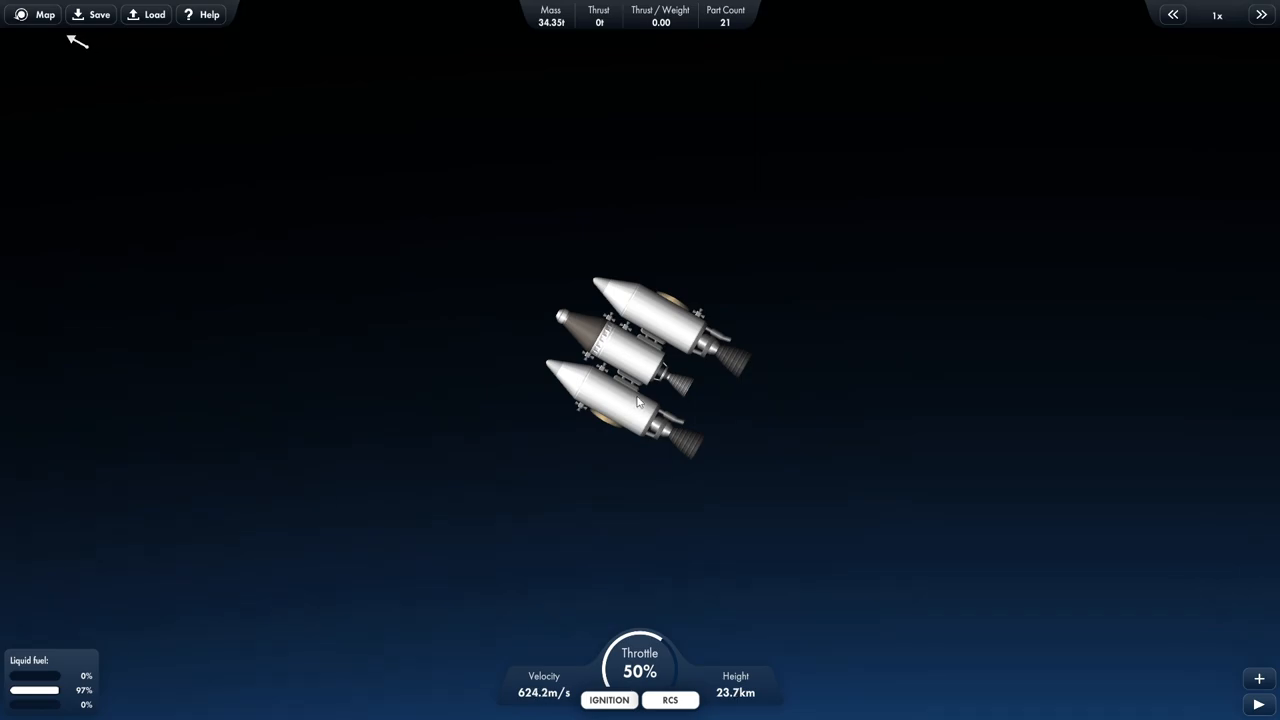
pyautogui.moveTo(632, 387)
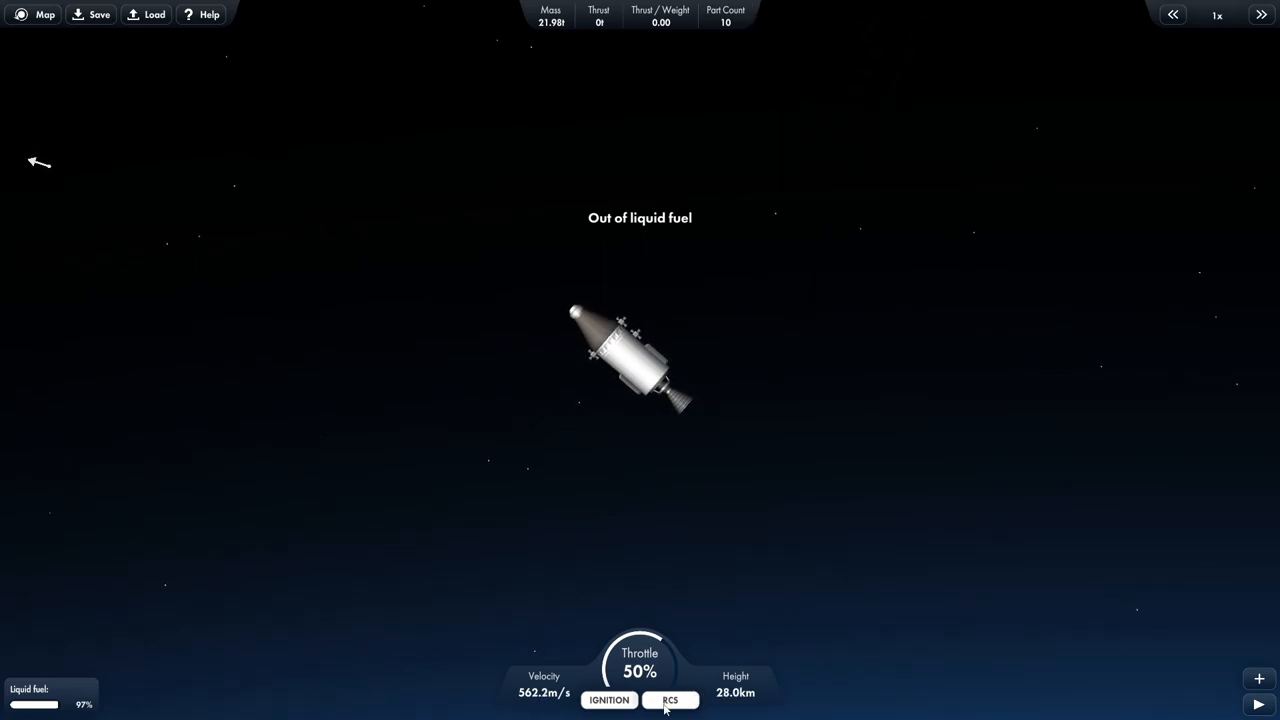
# Enable RCS and fire the capsule engine briefly, reaching 24.9 km with 85% fuel.
pyautogui.click(670, 699)
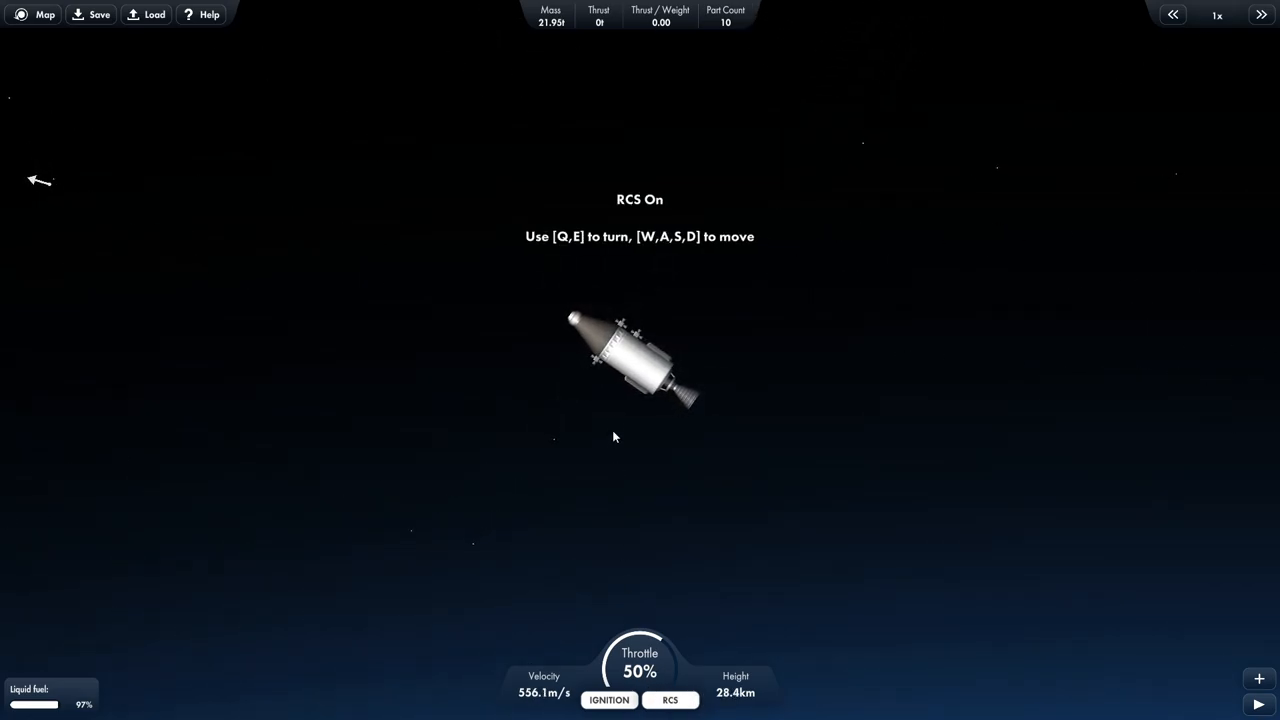
pyautogui.click(609, 699)
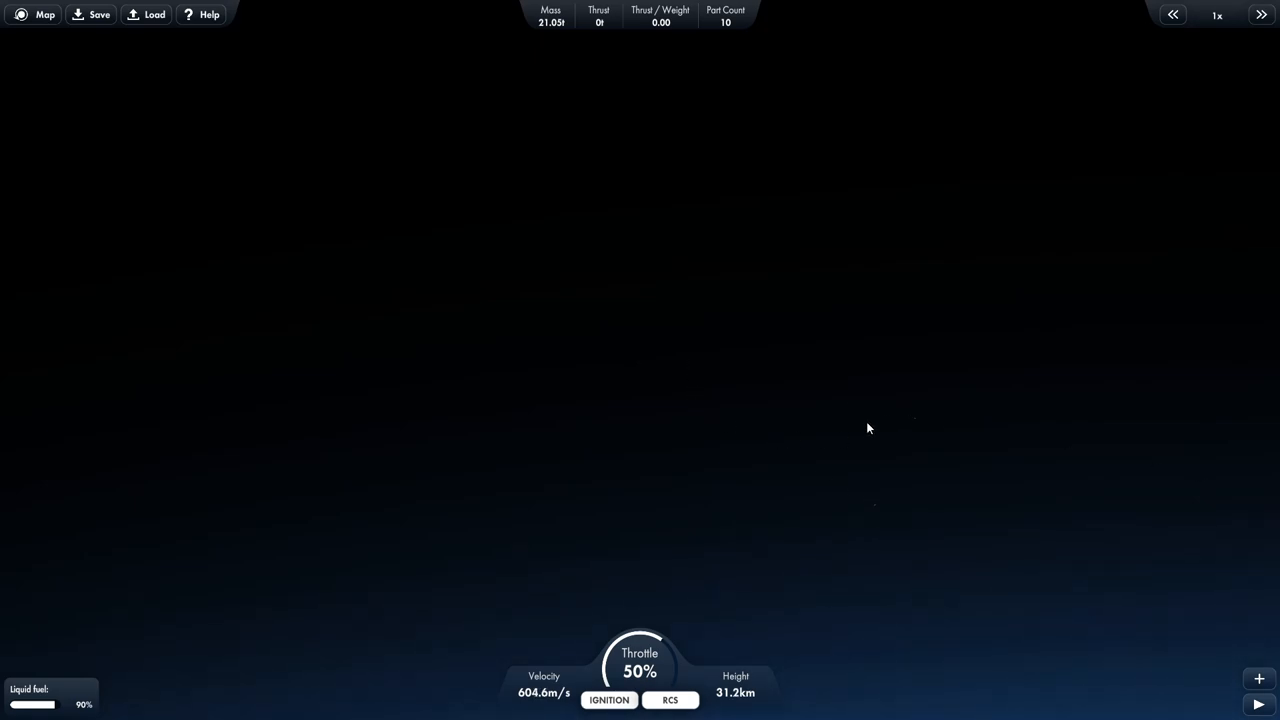
pyautogui.moveTo(1216, 519)
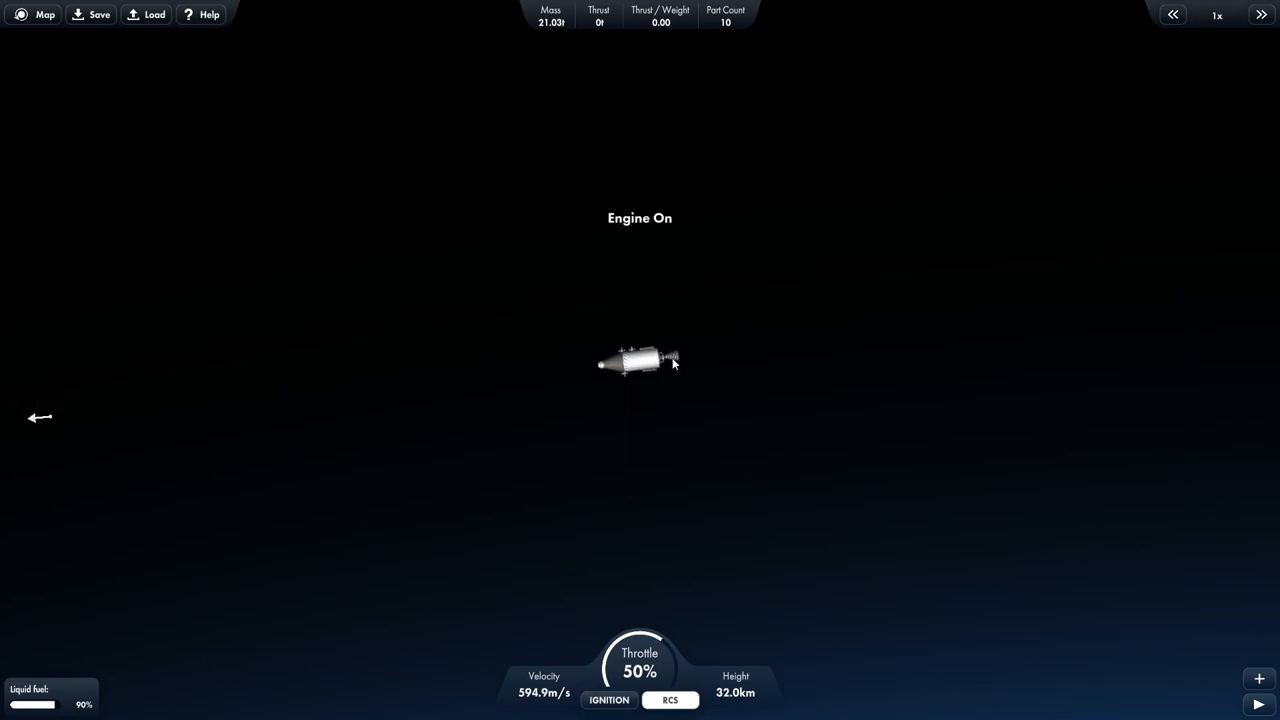
pyautogui.click(609, 700)
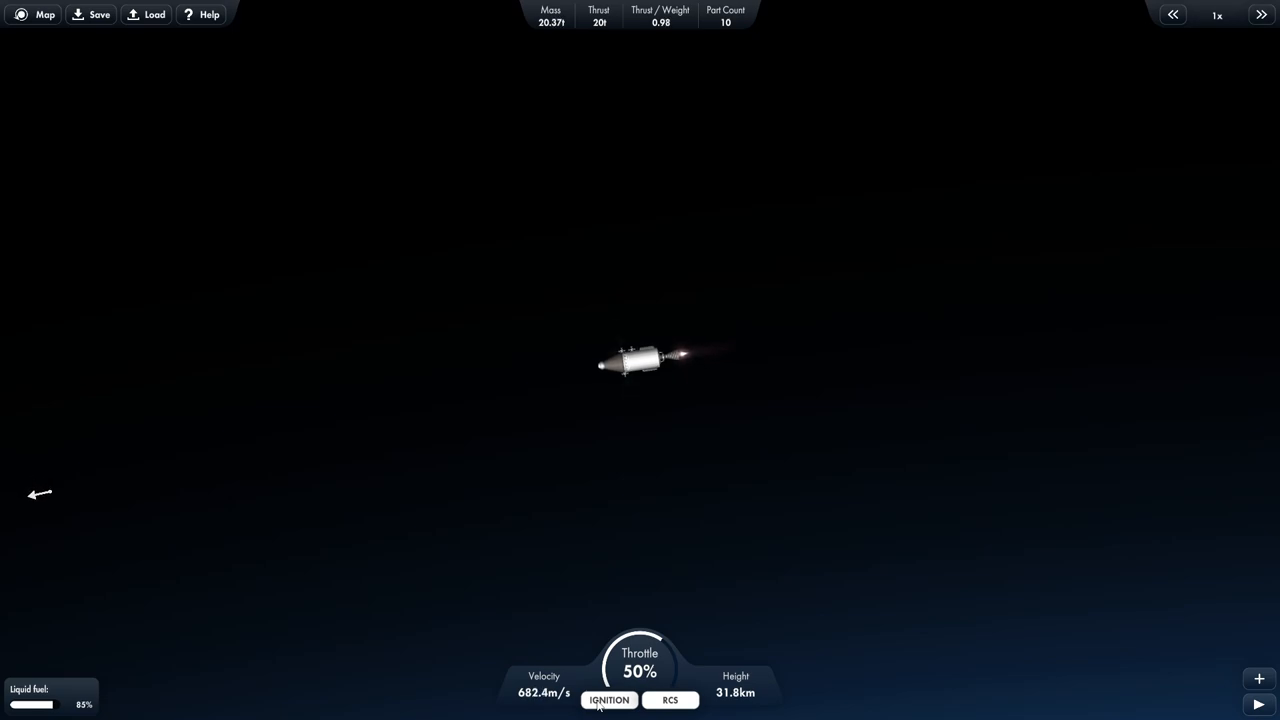
pyautogui.click(609, 700)
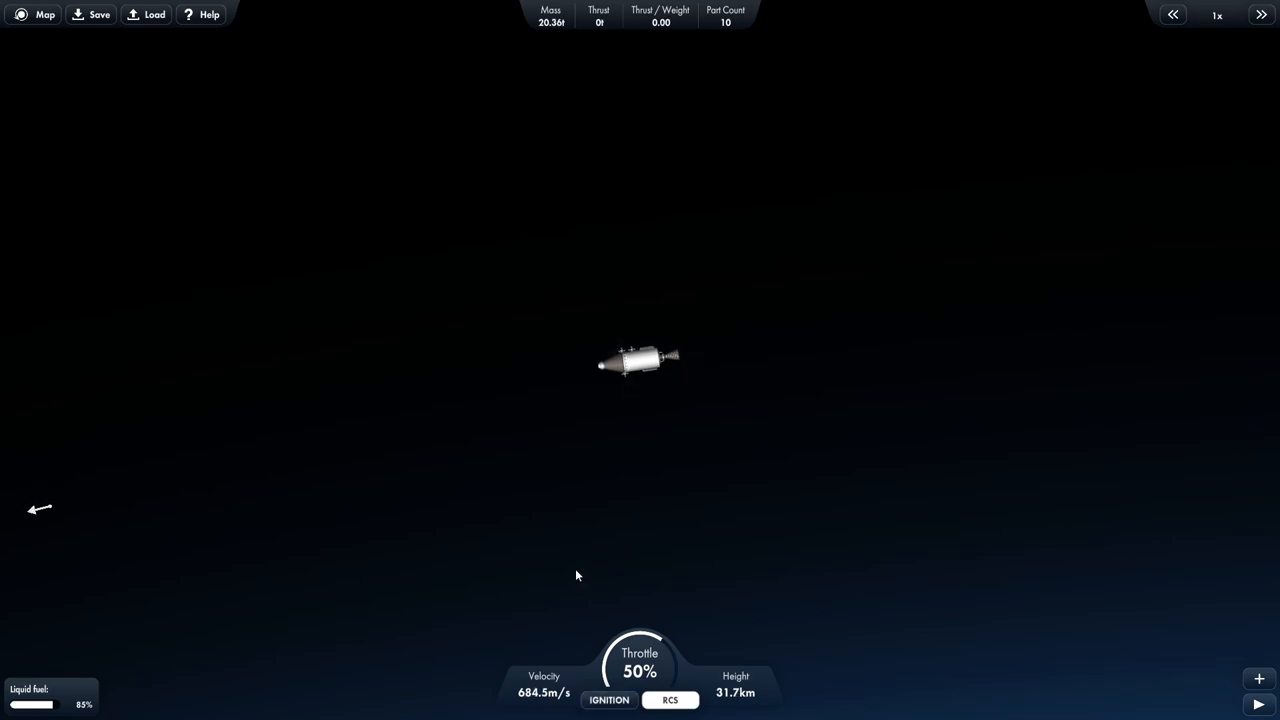
pyautogui.click(45, 14)
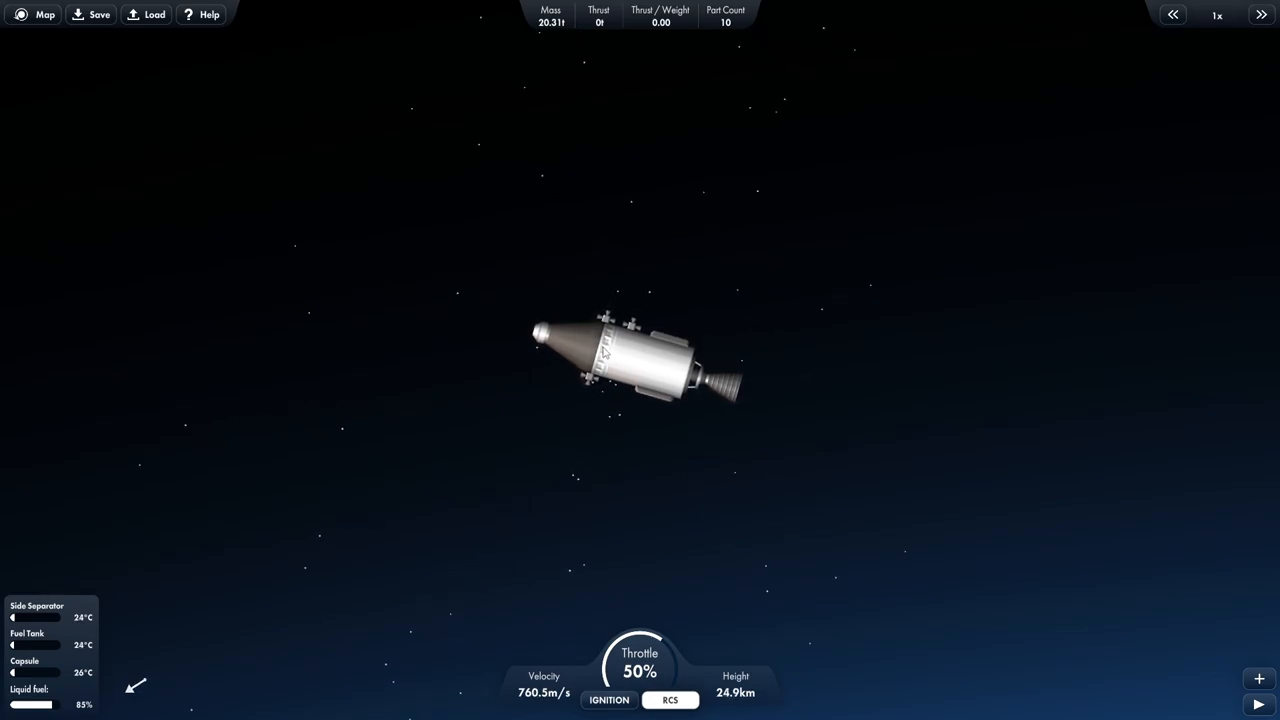
# Switch RCS off and let the capsule fall through reentry until destroyed.
pyautogui.click(670, 699)
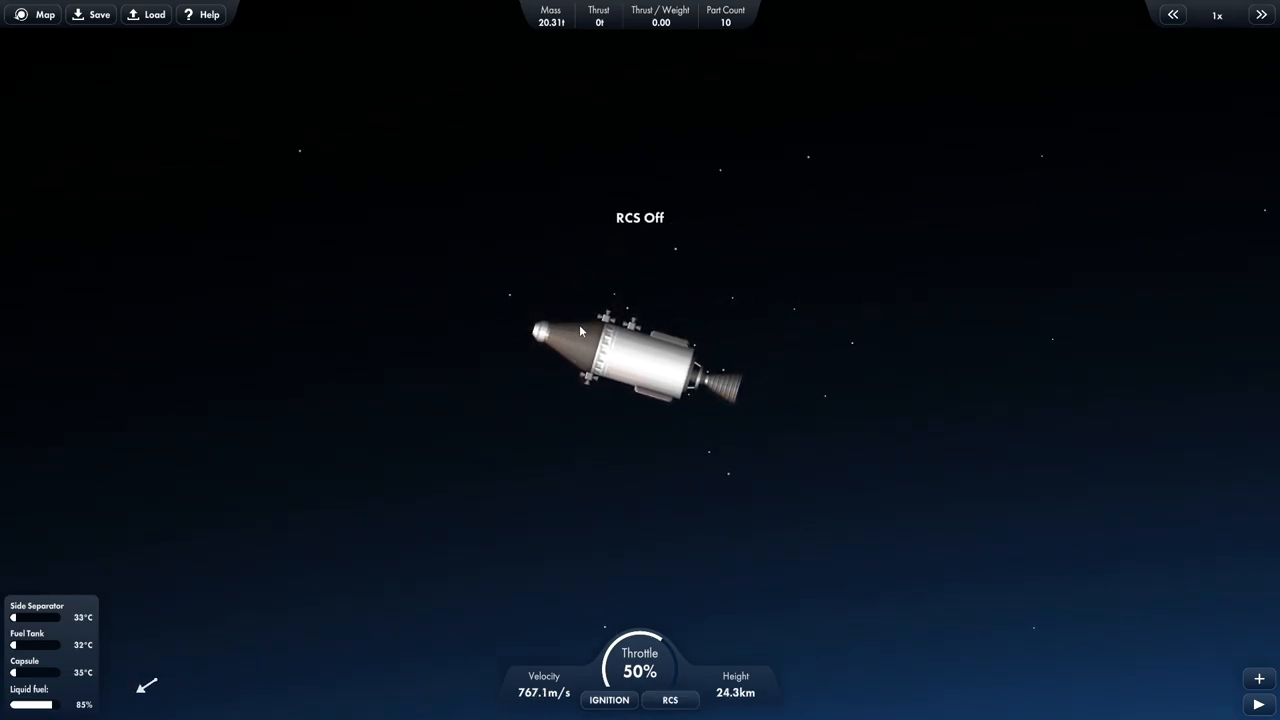
pyautogui.click(669, 699)
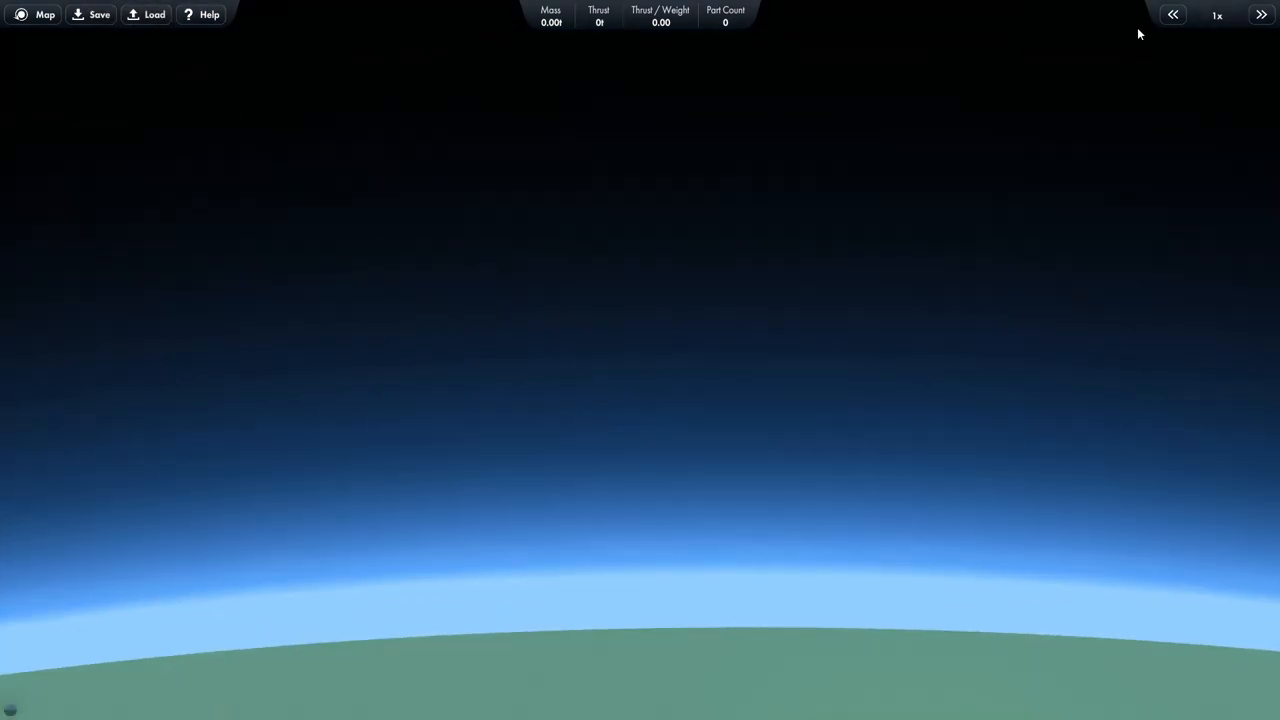
# Revert to build, lengthen both side boosters, and launch the 110.6t rocket.
pyautogui.press('Escape')
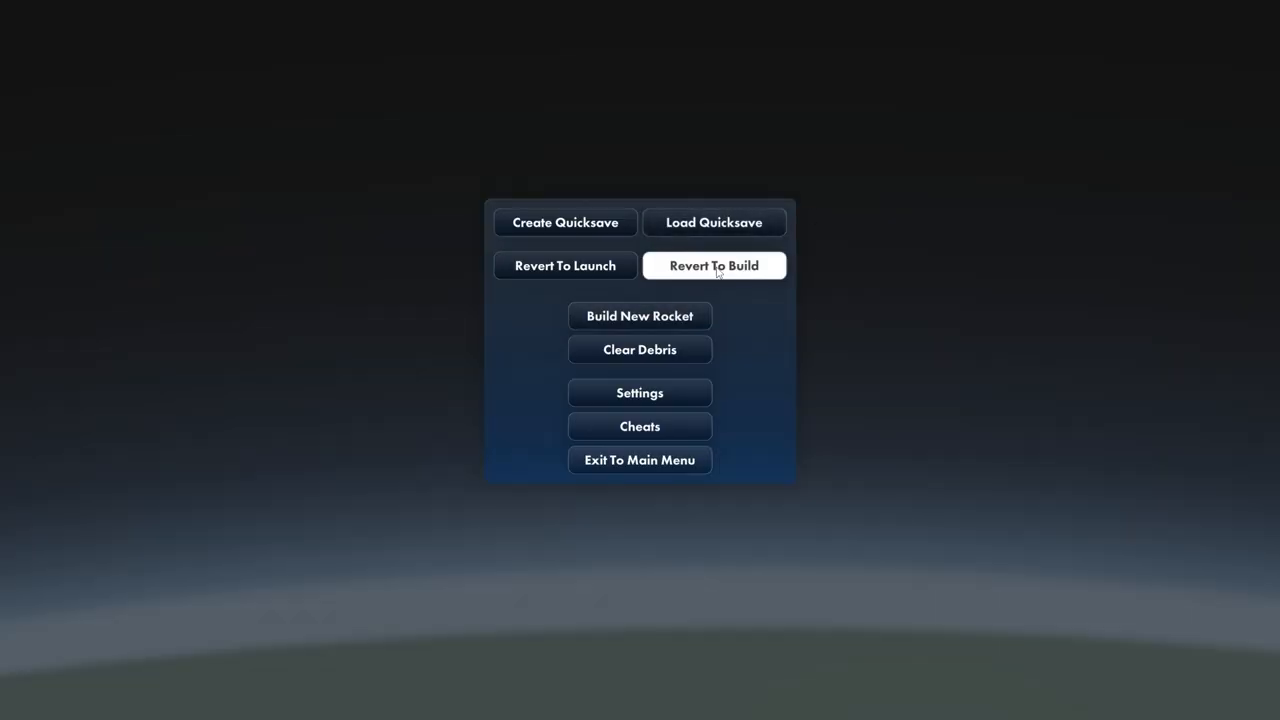
pyautogui.click(713, 265)
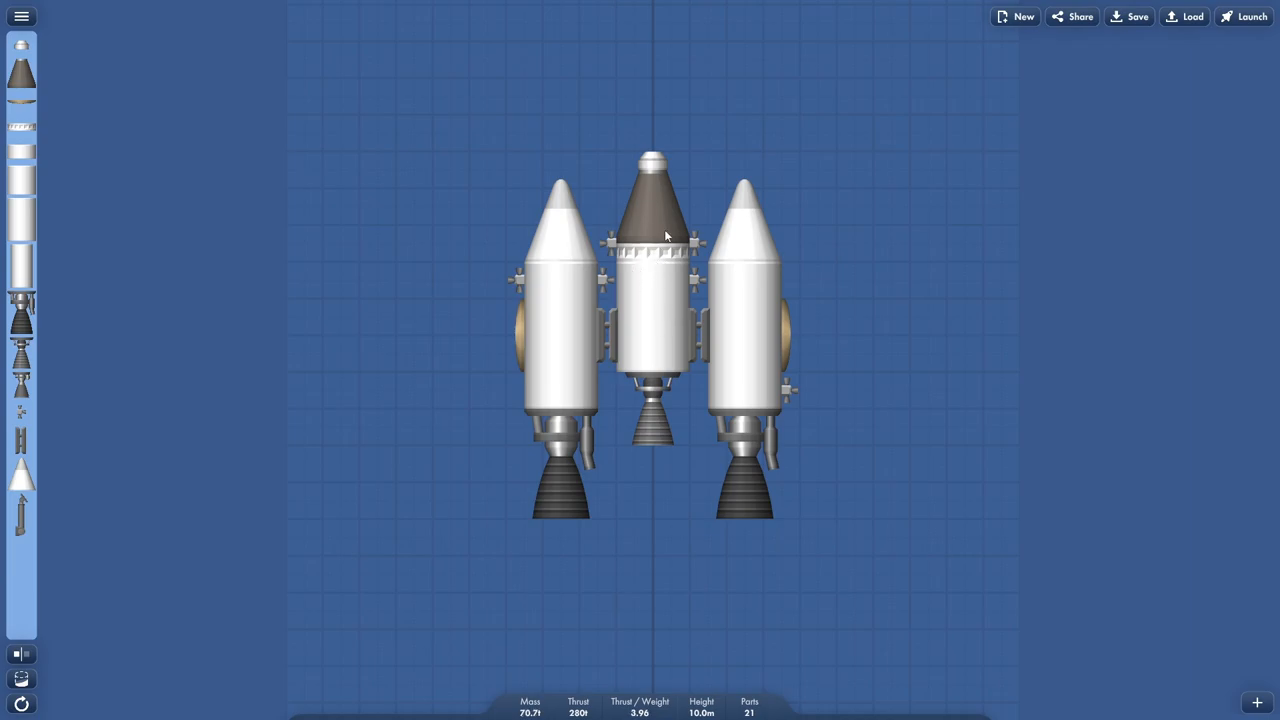
pyautogui.moveTo(660, 285)
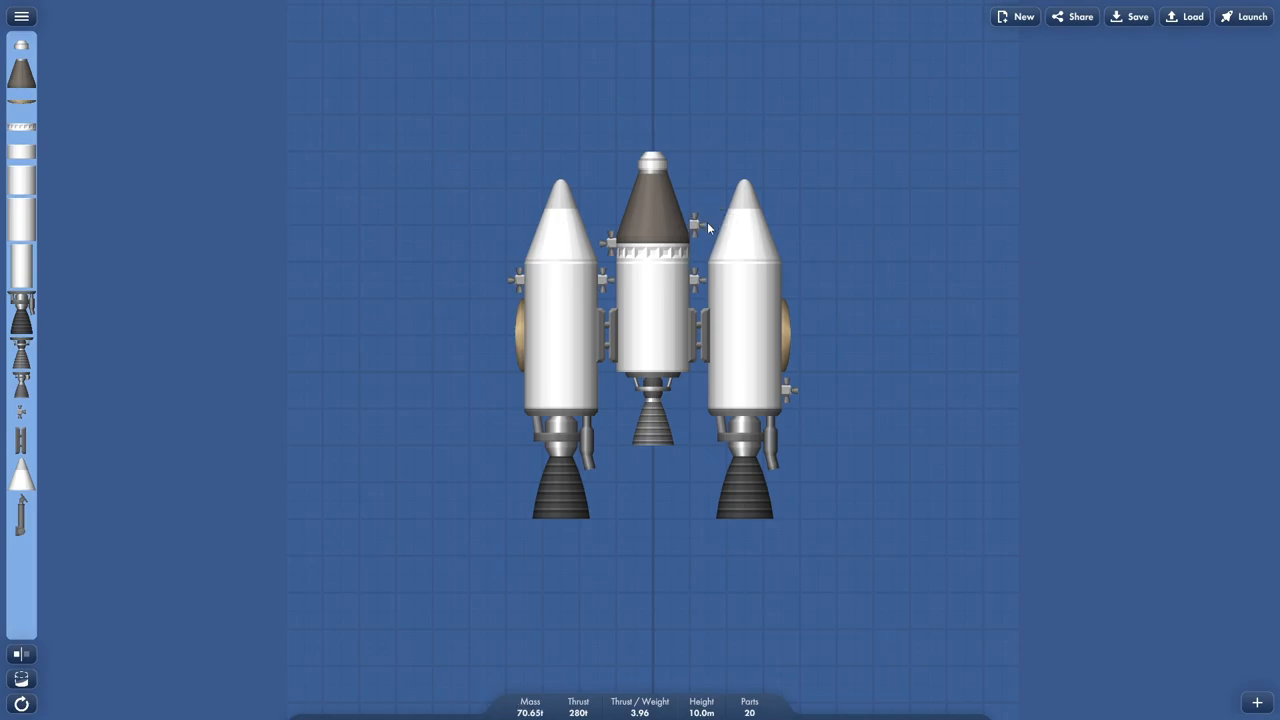
pyautogui.moveTo(147, 181)
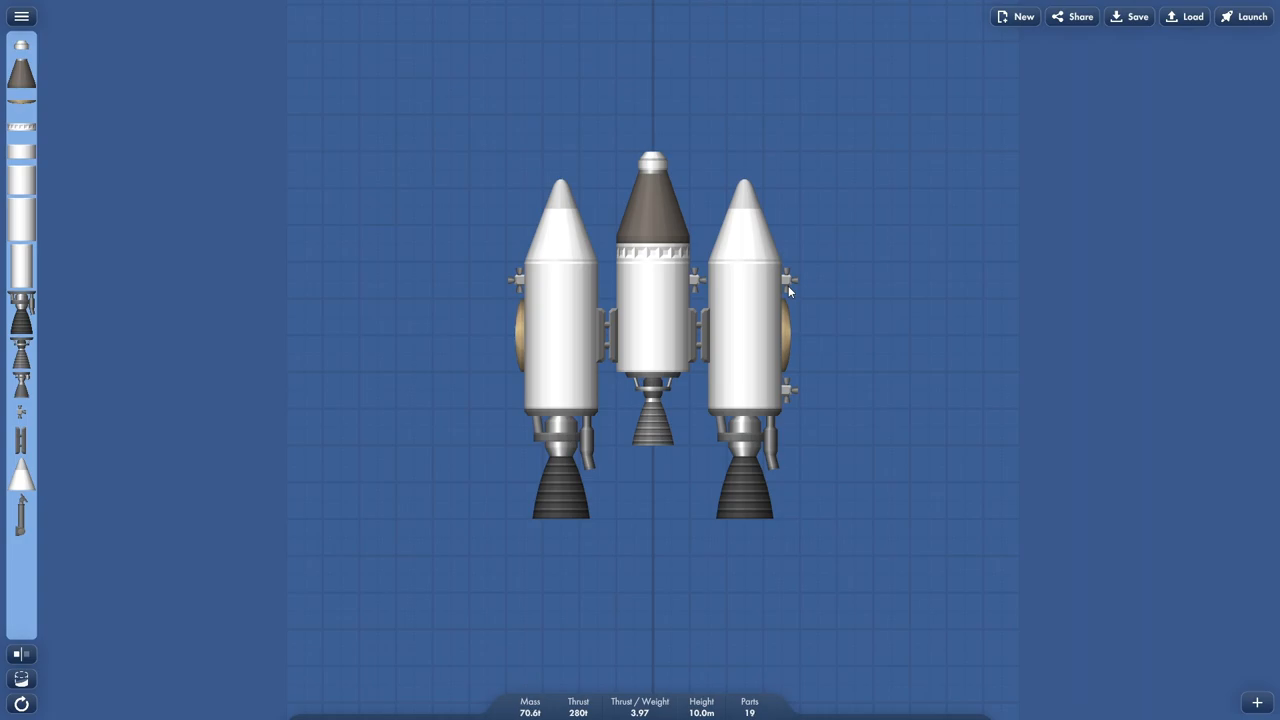
pyautogui.click(655, 290)
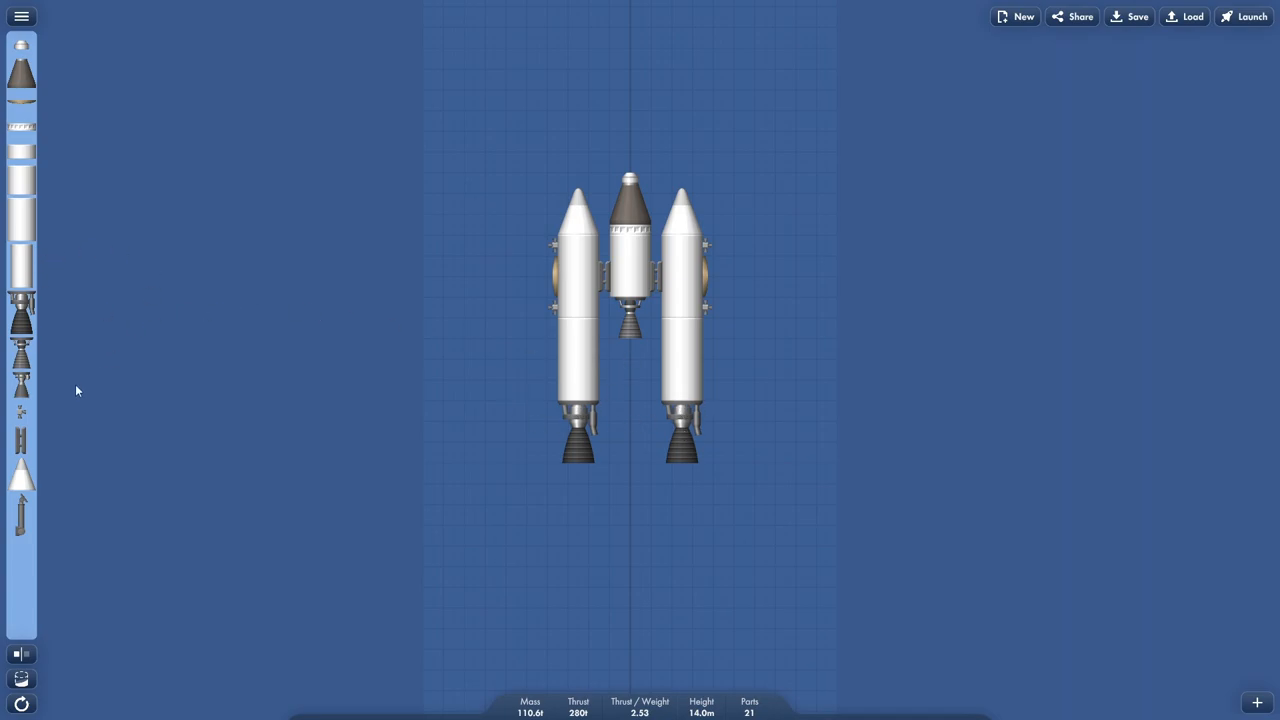
pyautogui.moveTo(558, 282)
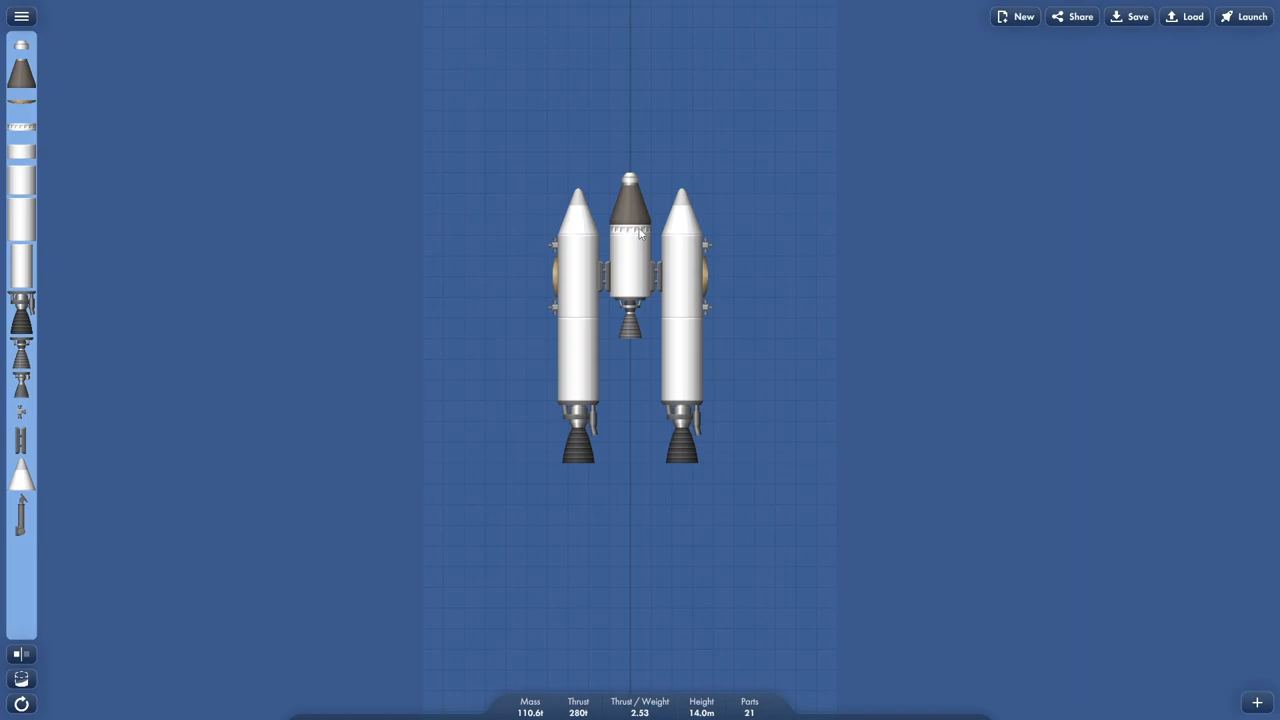
pyautogui.moveTo(1158, 567)
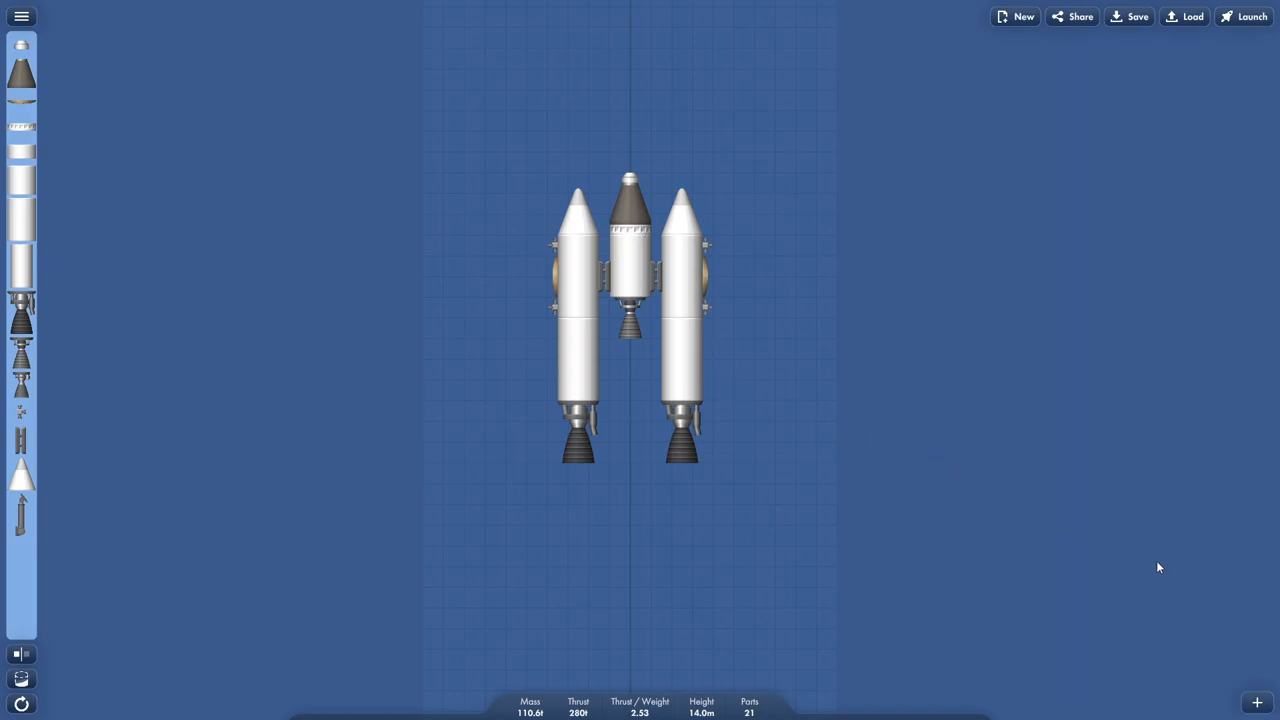
pyautogui.click(1245, 16)
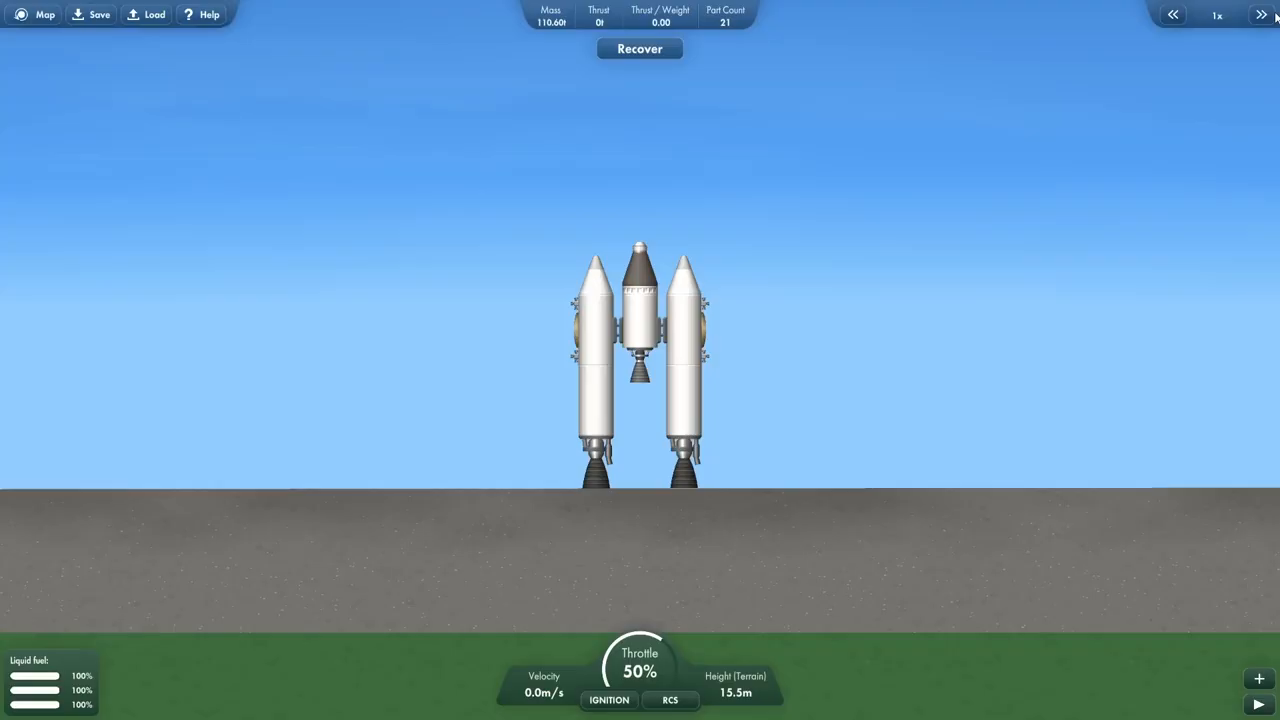
# Ignite the longer-booster rocket and ascend to 48.9 km, shedding to 7 parts.
pyautogui.click(608, 700)
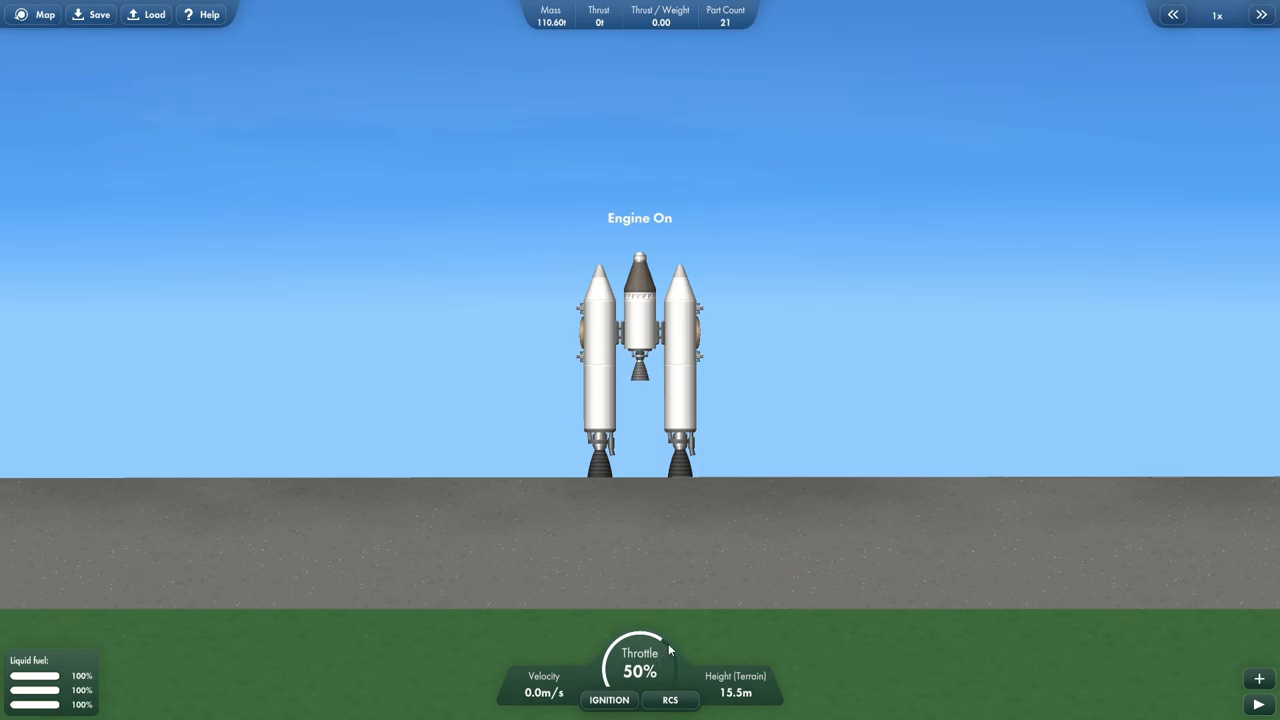
pyautogui.click(609, 700)
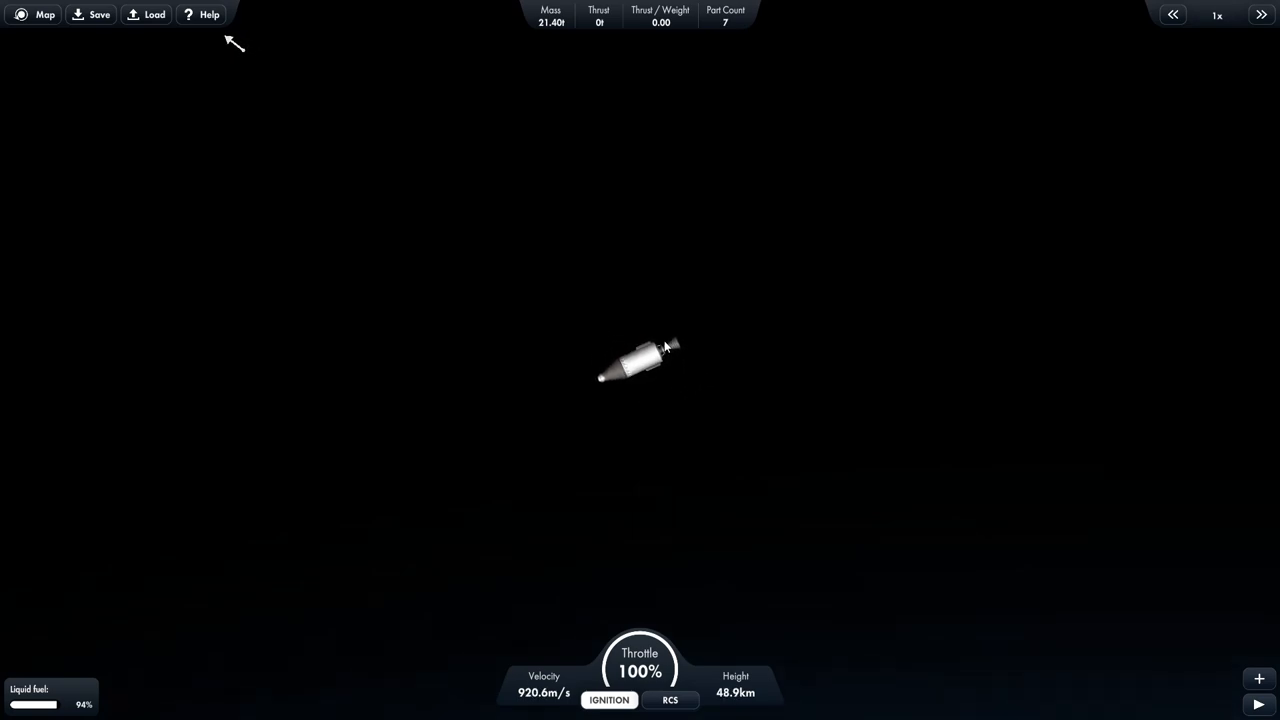
# Fire the upper stage engine at full throttle, climbing through 57.4 km.
pyautogui.click(609, 700)
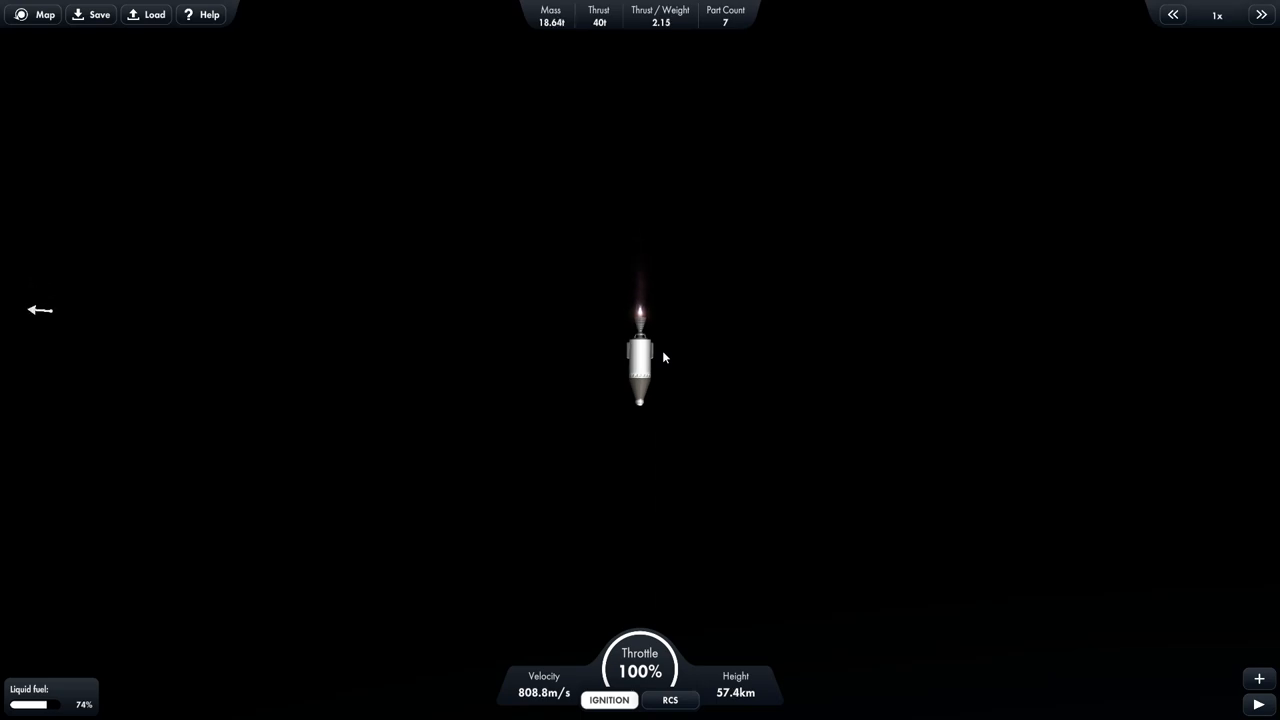
pyautogui.moveTo(295, 142)
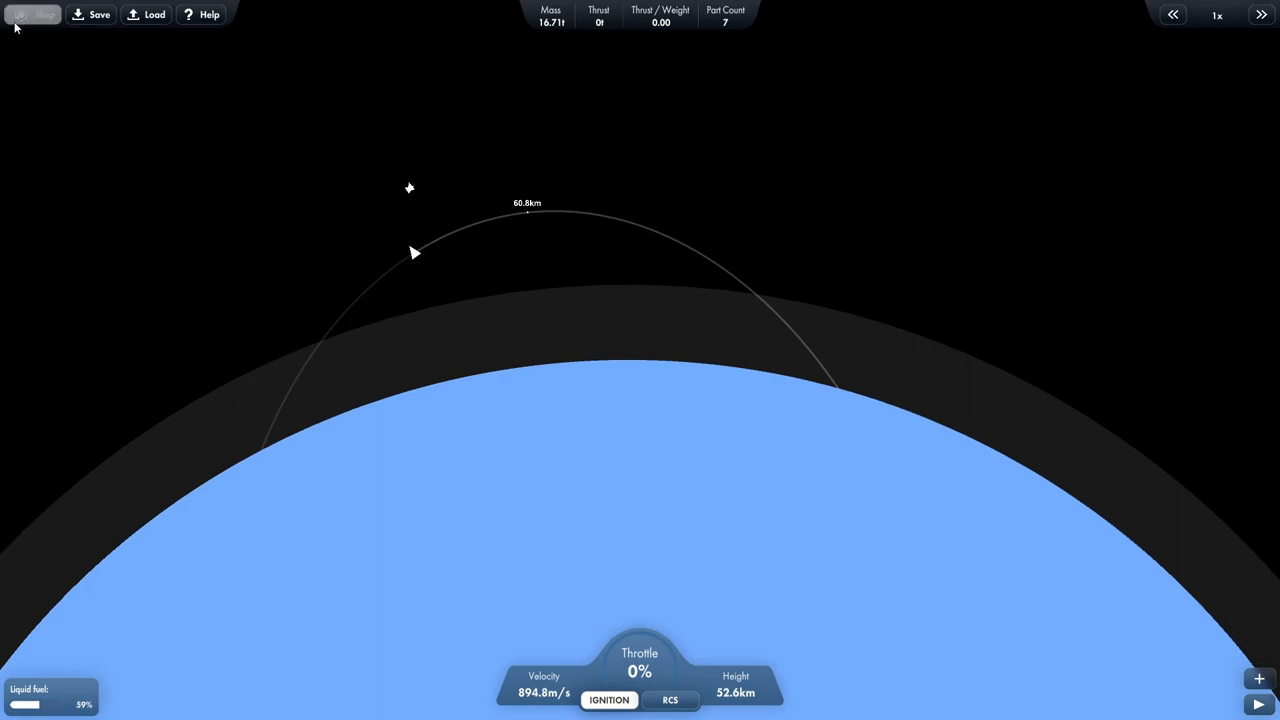
# Leave the trajectory map and return to the flight view.
pyautogui.click(33, 14)
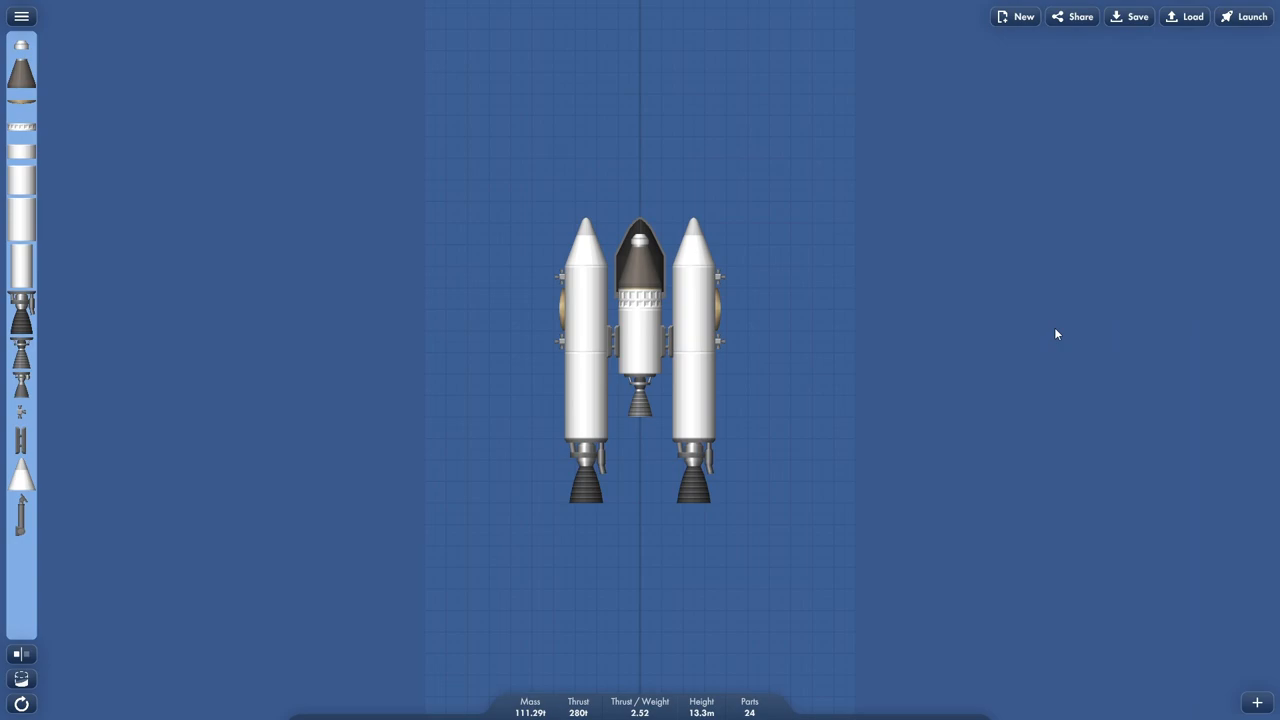
pyautogui.moveTo(653, 249)
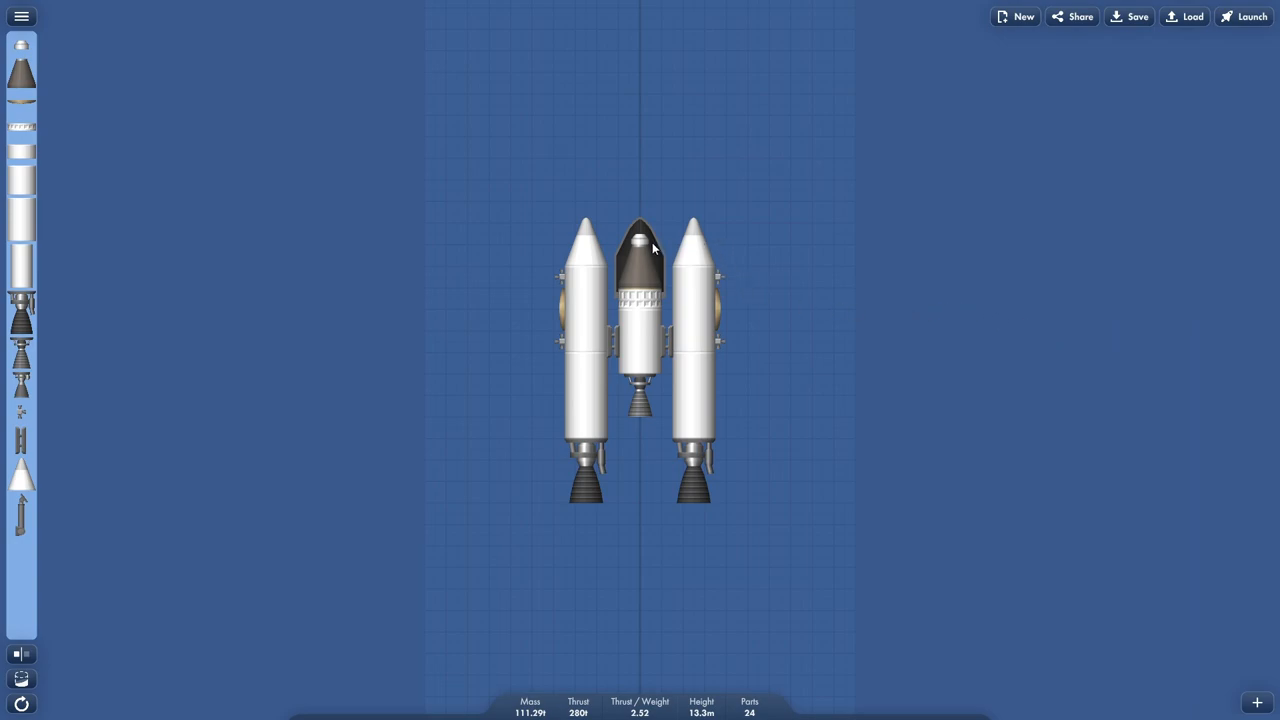
pyautogui.moveTo(667, 265)
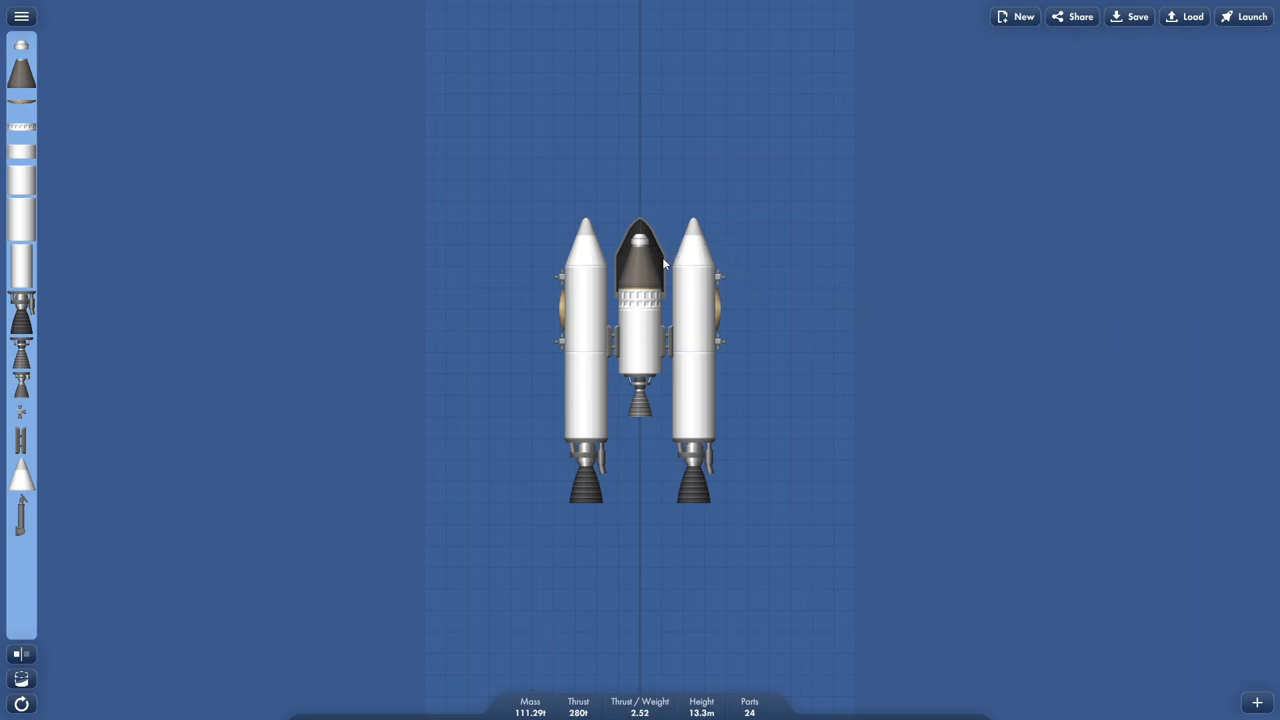
# Inspect the 24-part, 111.29t rocket, then move it to the launch pad.
pyautogui.scroll(3)
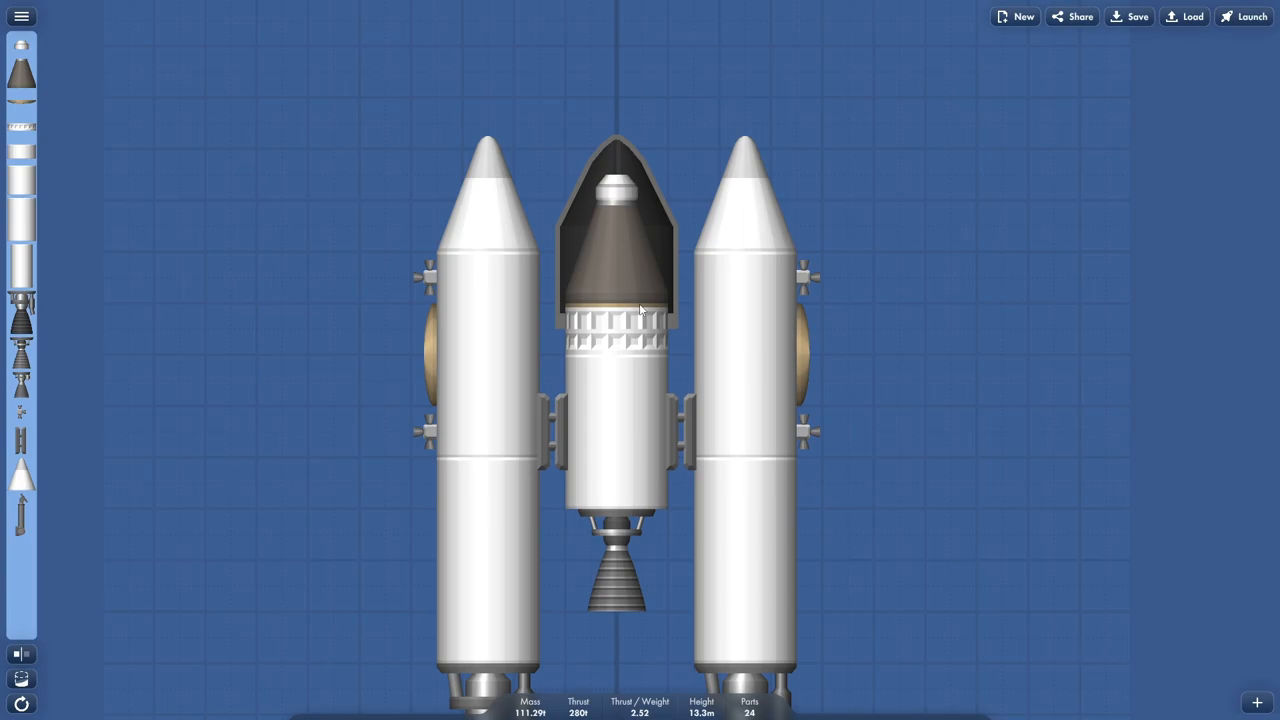
pyautogui.moveTo(622, 319)
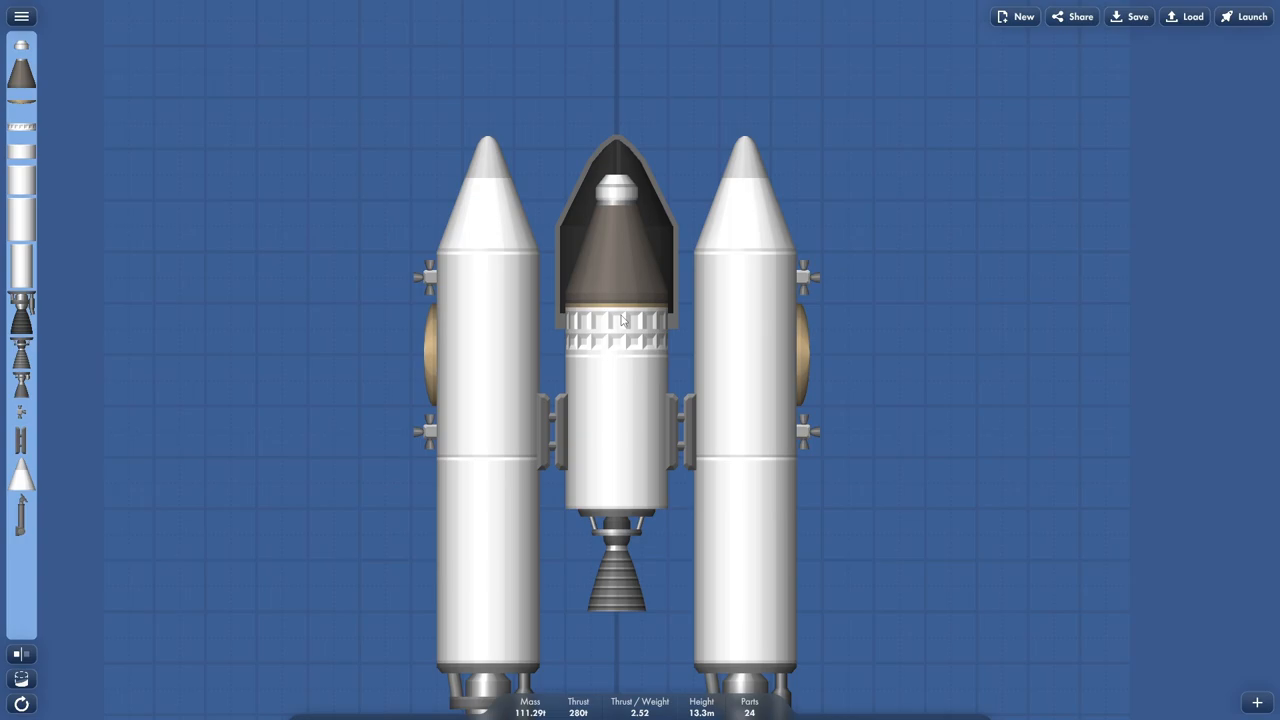
pyautogui.scroll(-3)
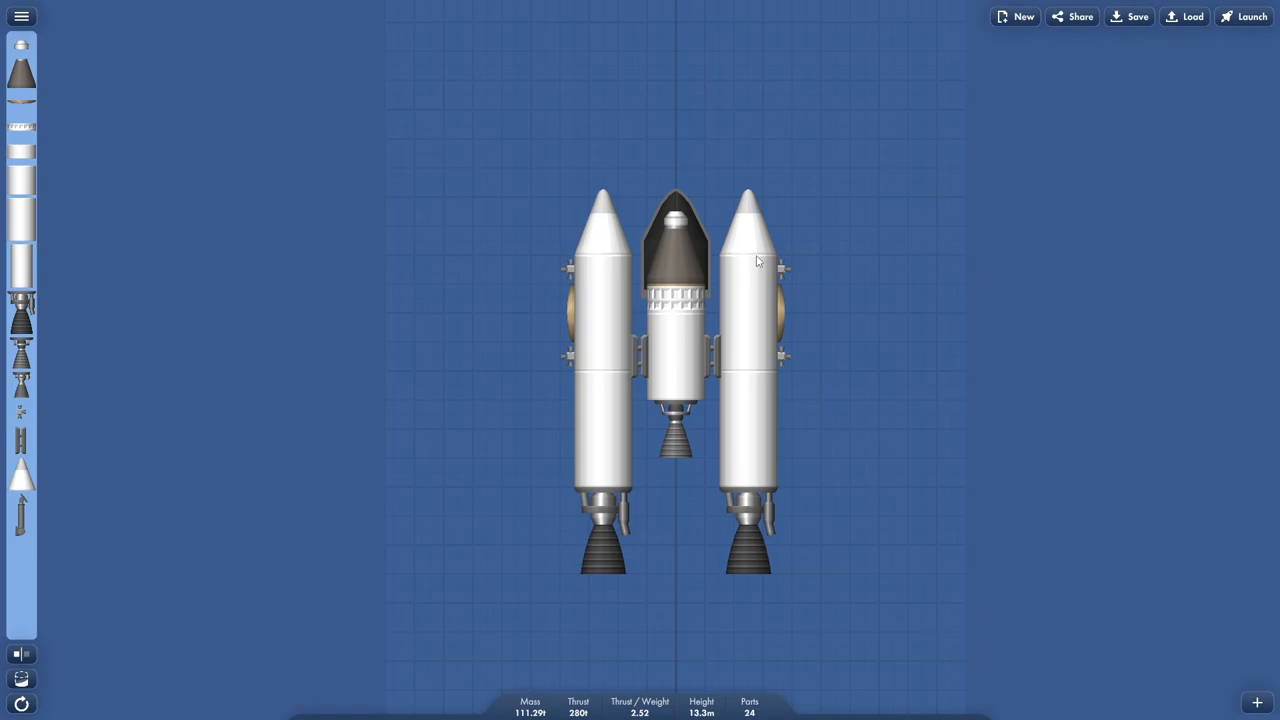
pyautogui.moveTo(1149, 61)
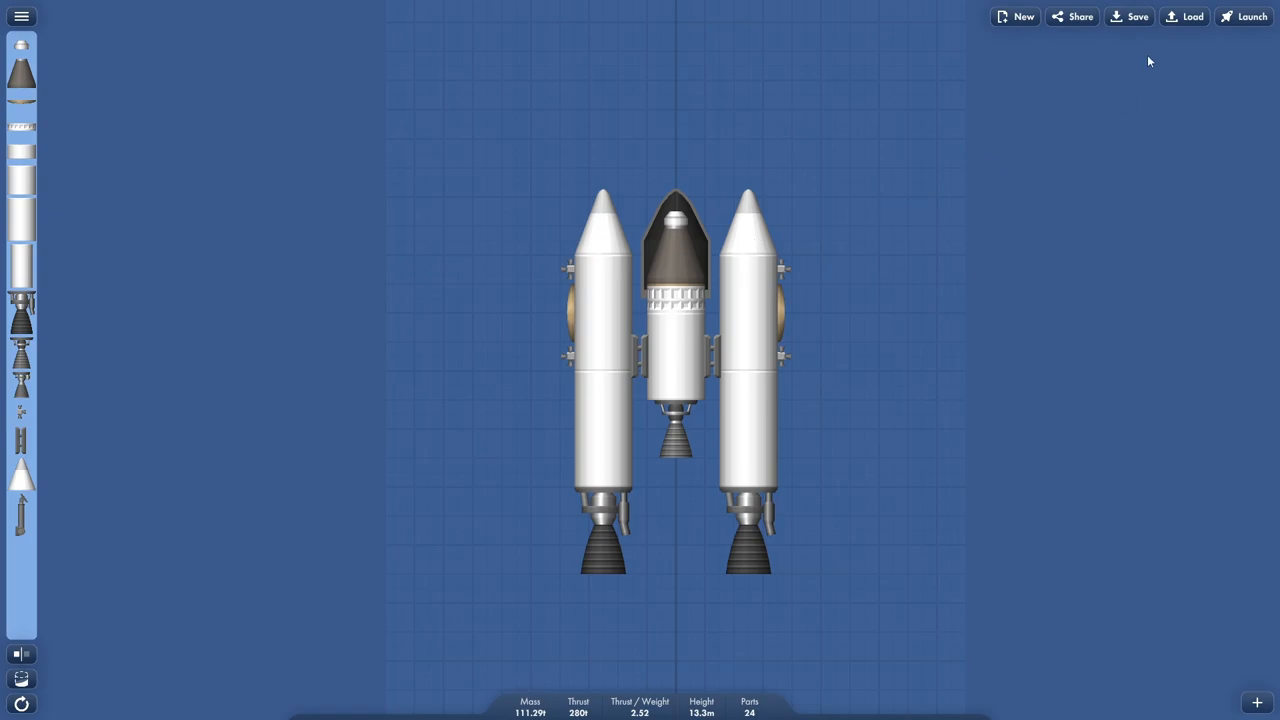
pyautogui.click(1246, 16)
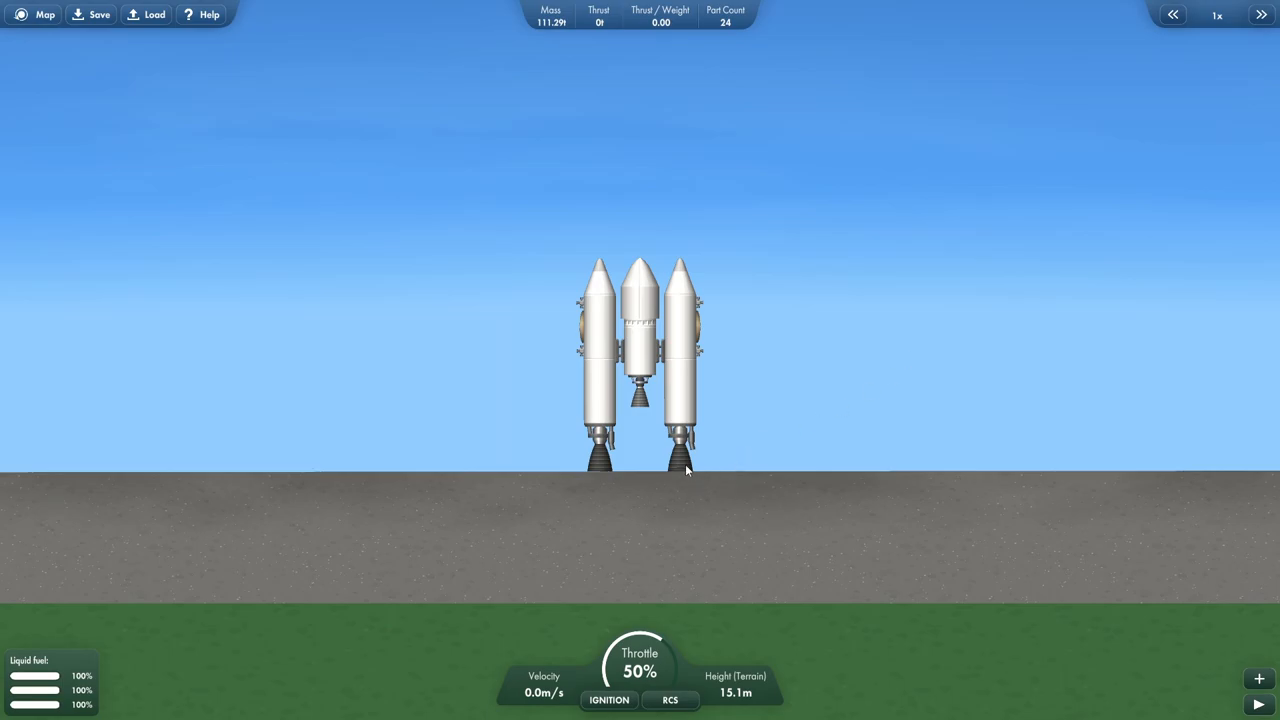
# Ignite the engines and climb to 24.2 km until the side tanks empty.
pyautogui.click(608, 700)
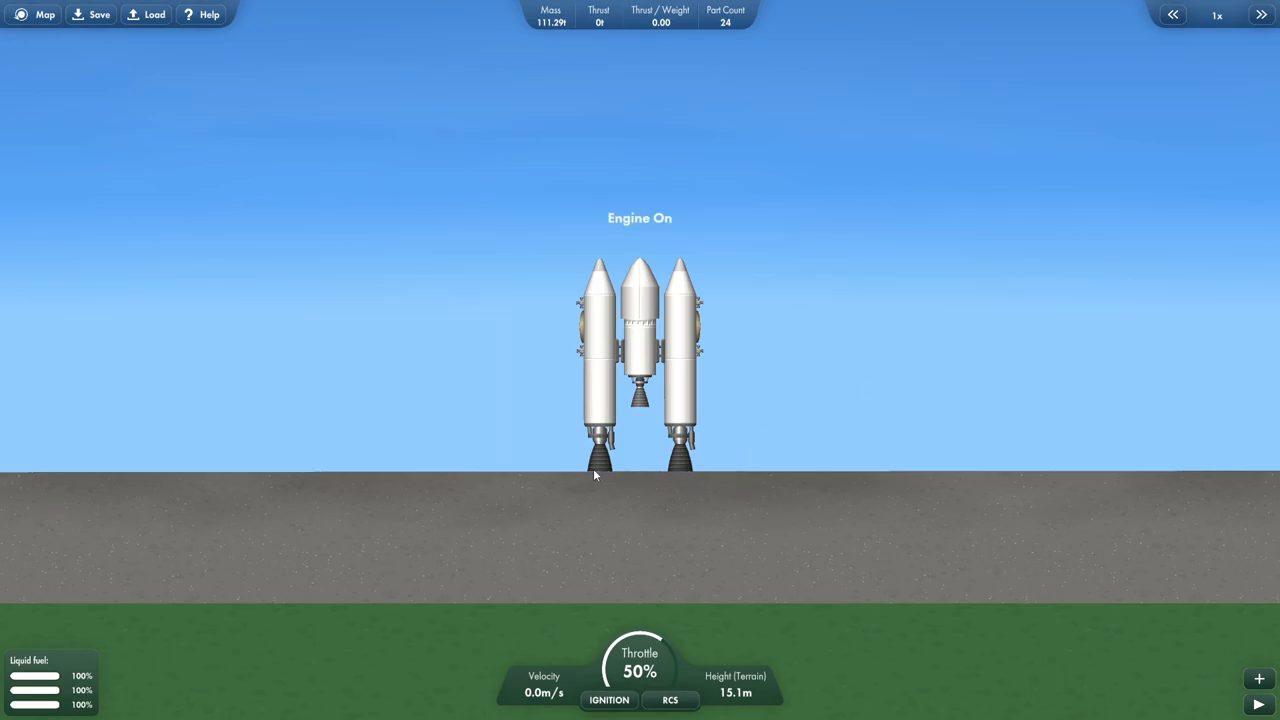
pyautogui.moveTo(601, 472)
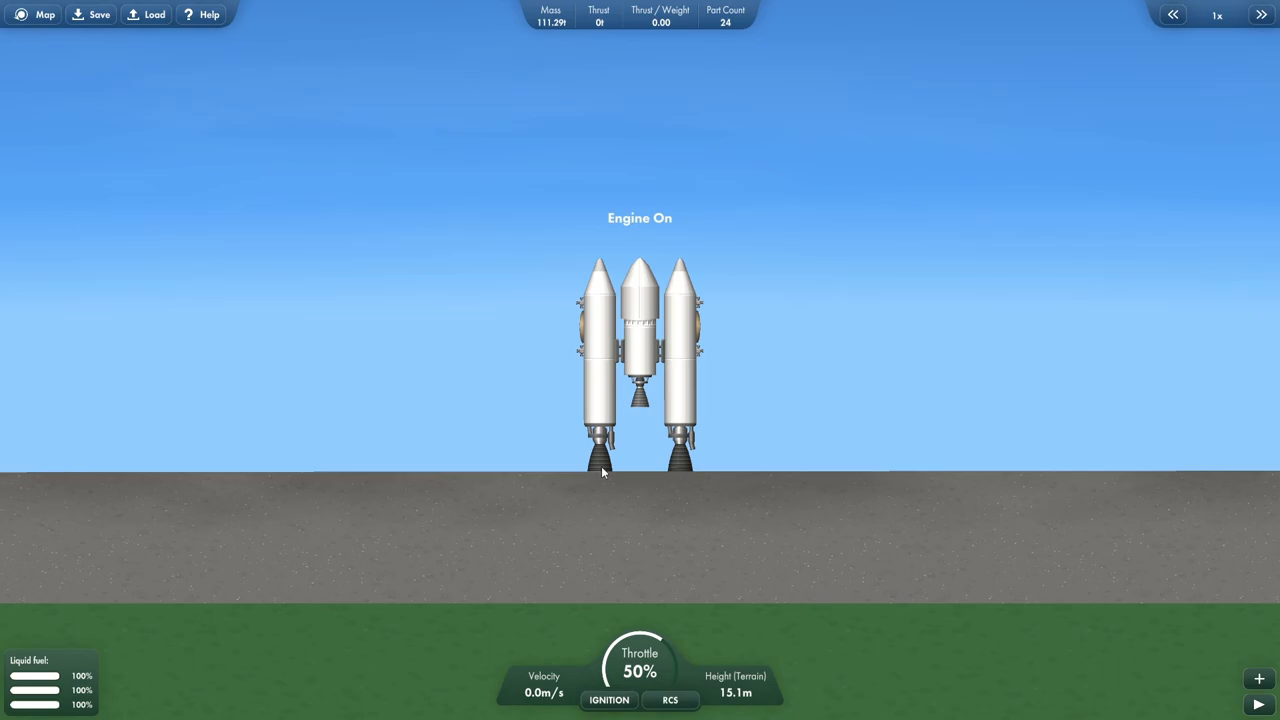
pyautogui.click(608, 699)
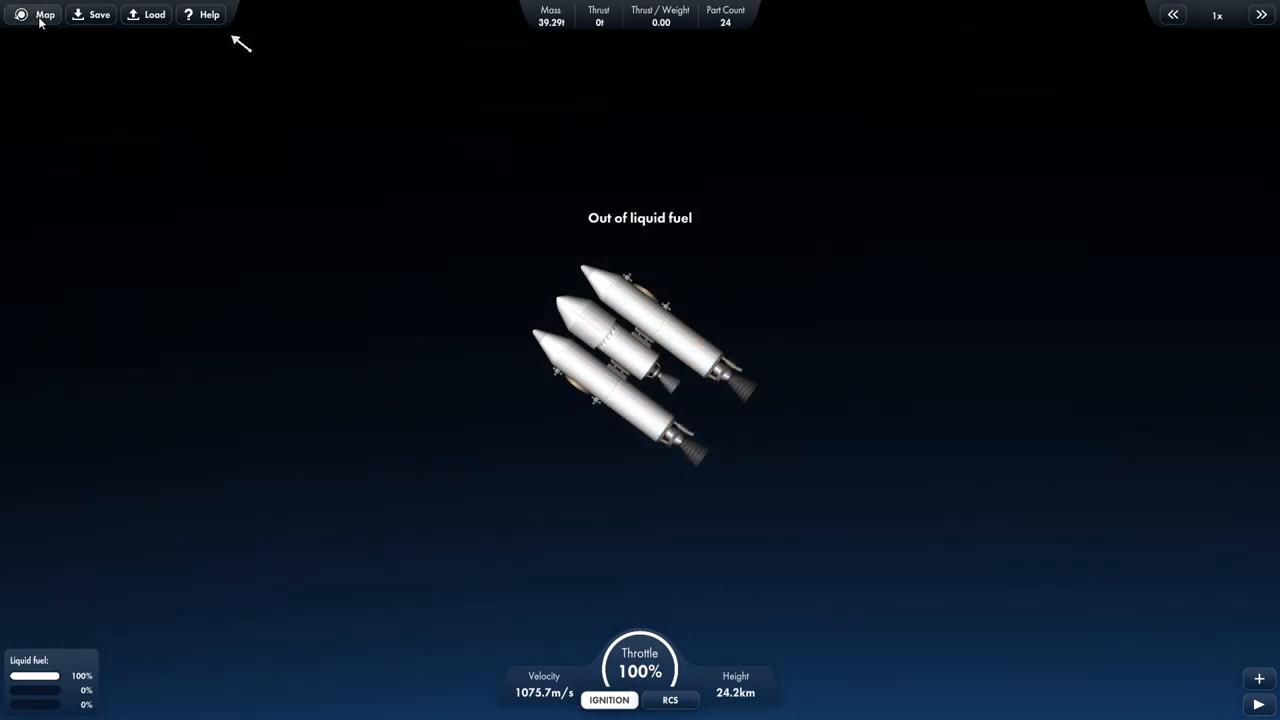
# Separate the empty side boosters and view the trajectory peaking at 66.1 km.
pyautogui.click(45, 14)
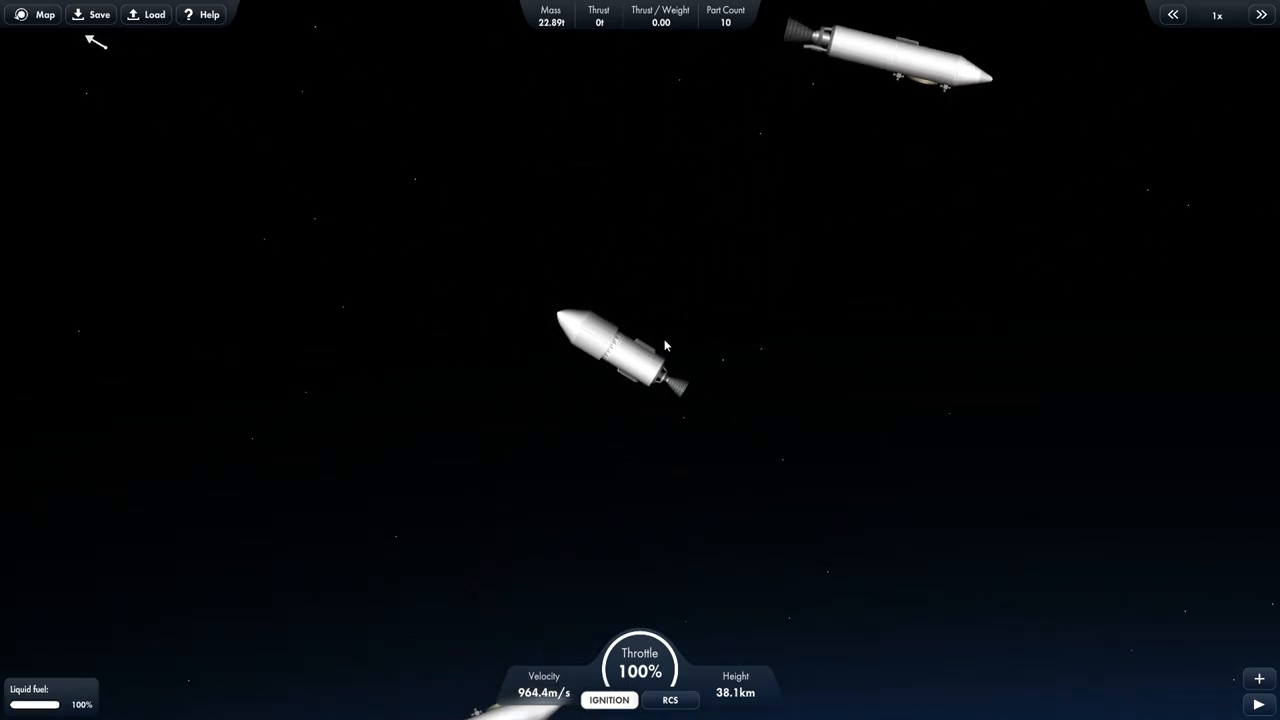
pyautogui.click(45, 14)
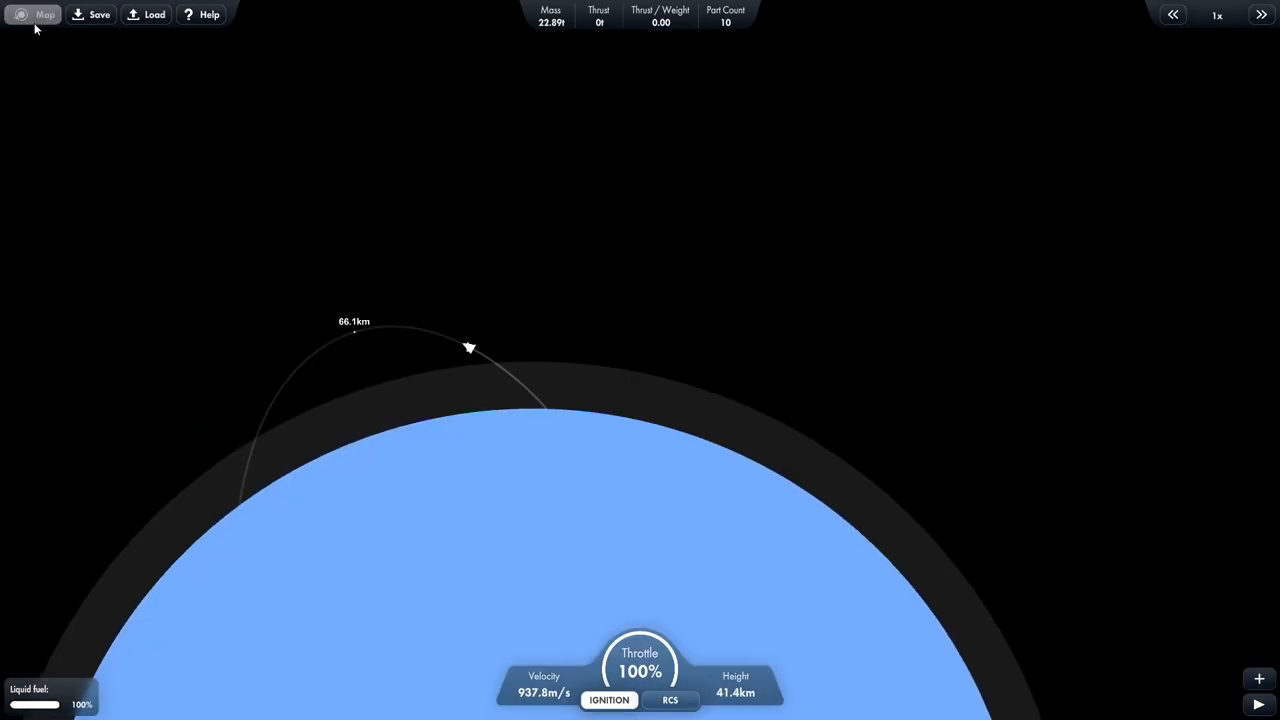
# Close the map to watch the stage climb through 52.3 km at 5.2% throttle.
pyautogui.click(45, 14)
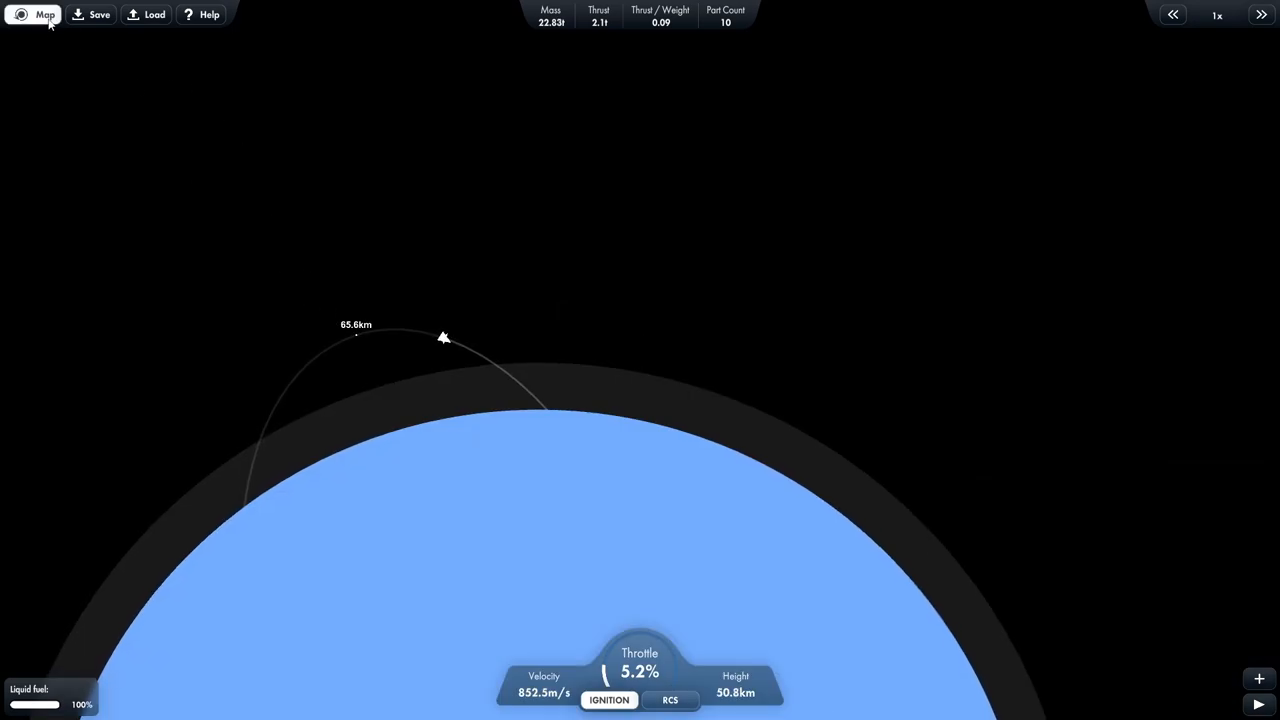
pyautogui.click(44, 14)
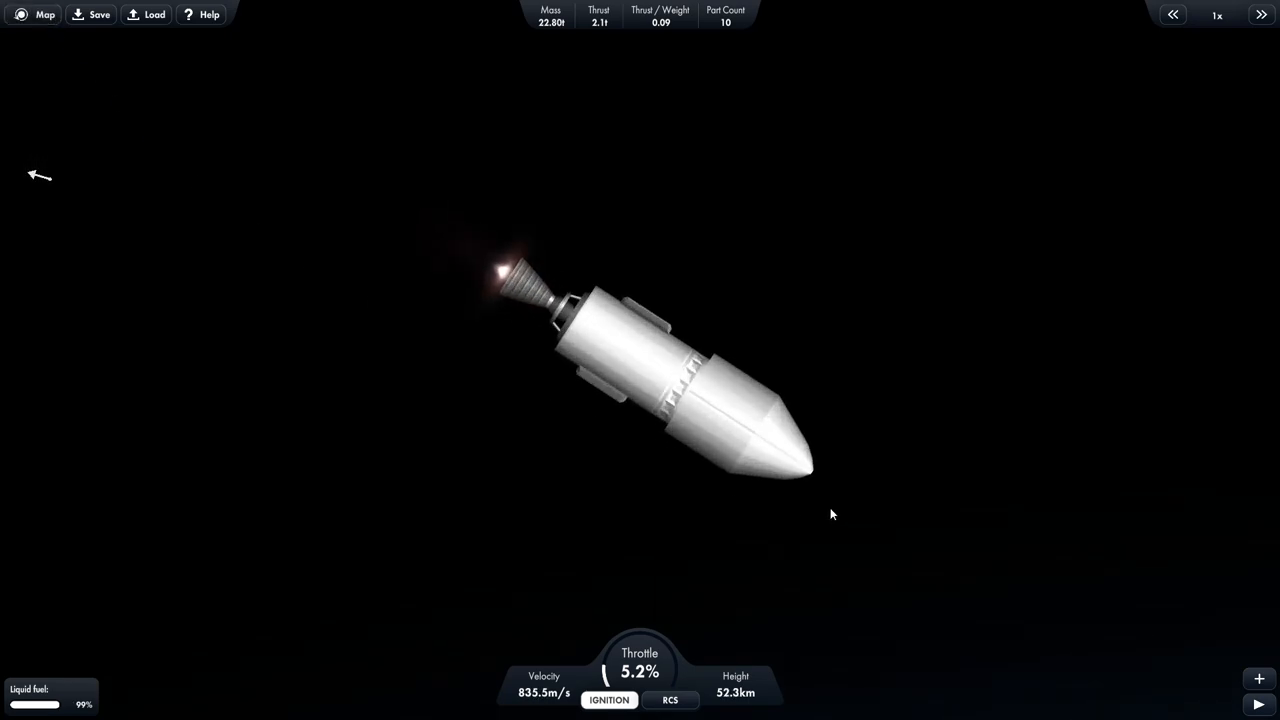
pyautogui.moveTo(1144, 533)
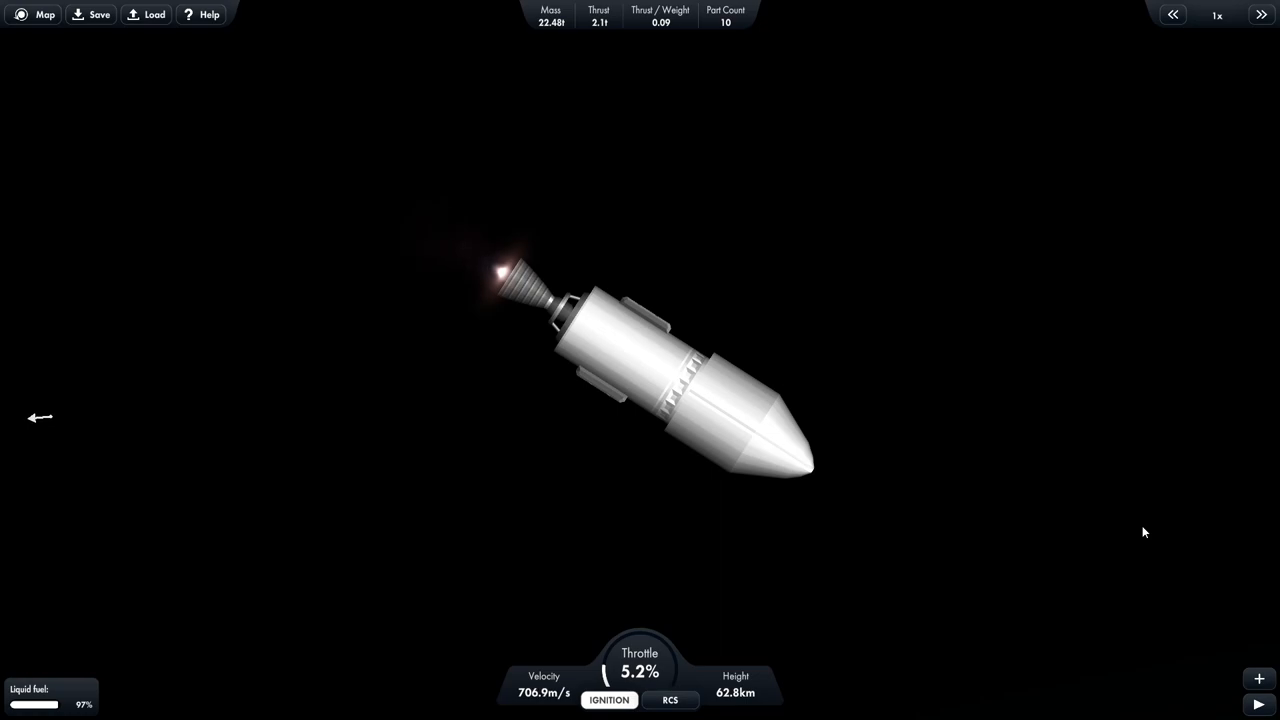
# Keep burning at 5.2% throttle as the stage climbs to 63.7 km.
pyautogui.click(44, 14)
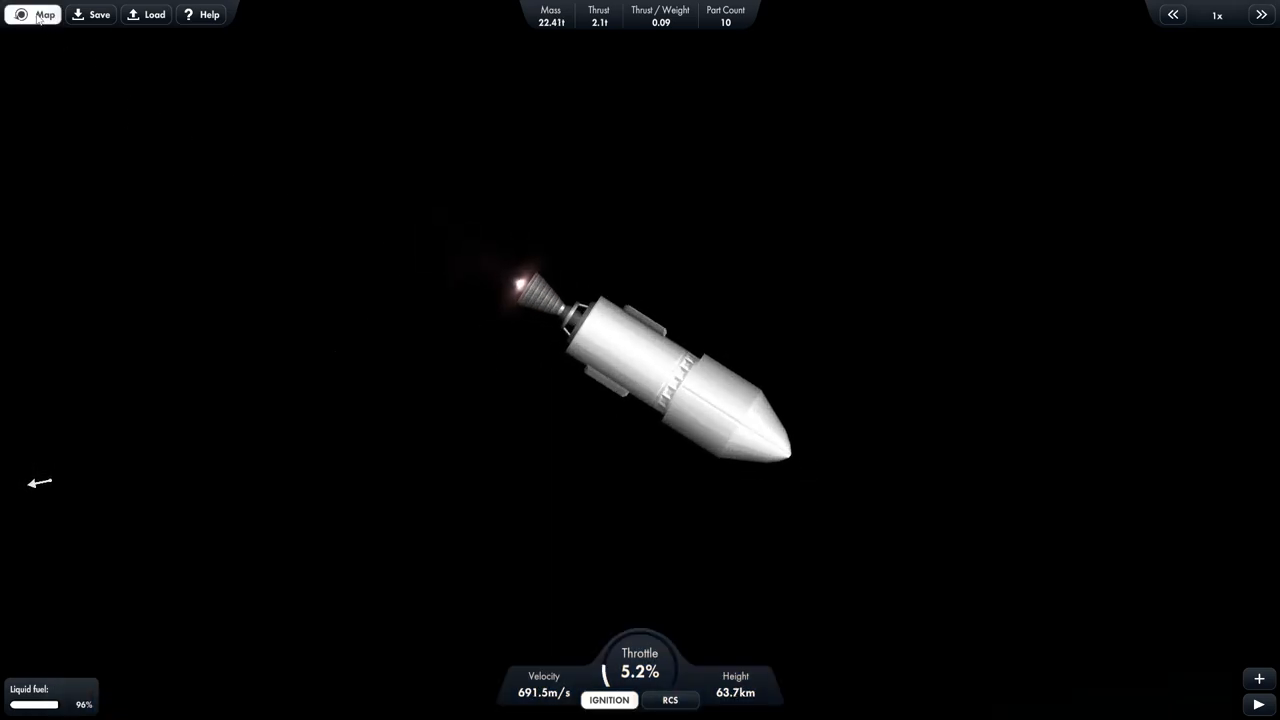
# Check the map, return to the rocket and cut thrust to 0t at 63.2 km.
pyautogui.click(45, 14)
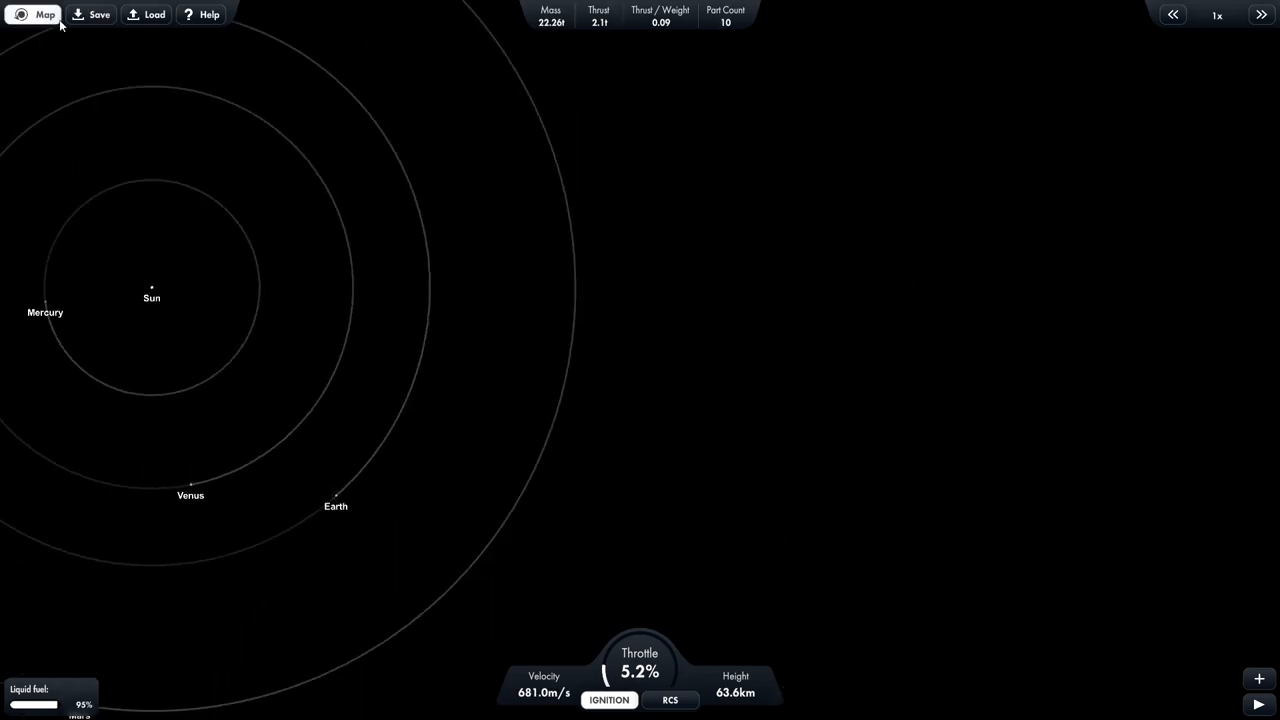
pyautogui.click(44, 14)
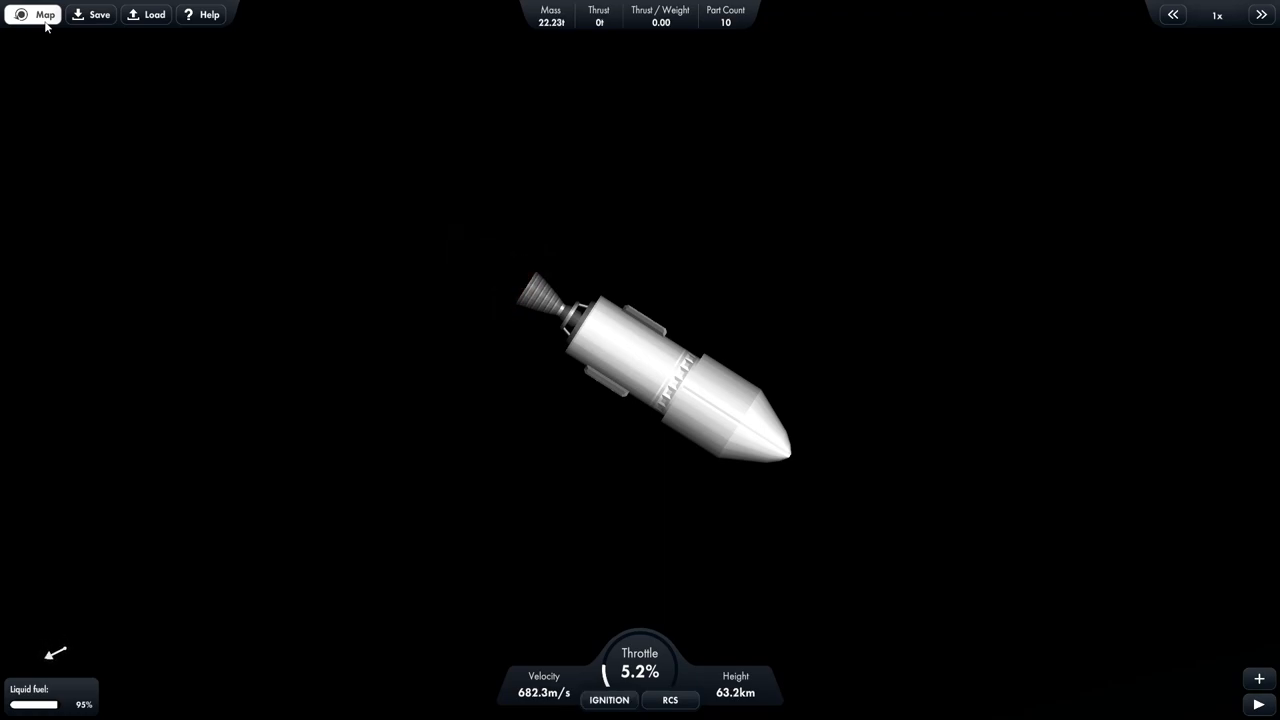
pyautogui.moveTo(413, 195)
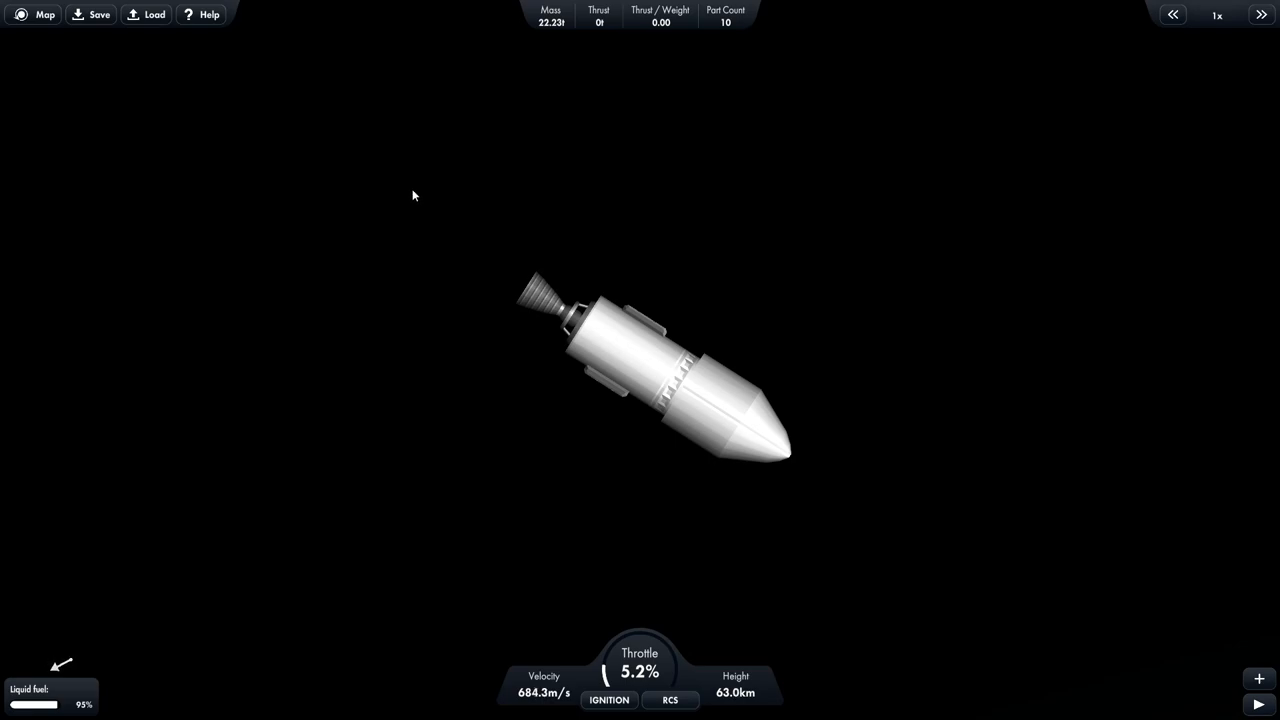
# View the map arc peaking at 64.0 km, then return to the falling capsule.
pyautogui.click(44, 14)
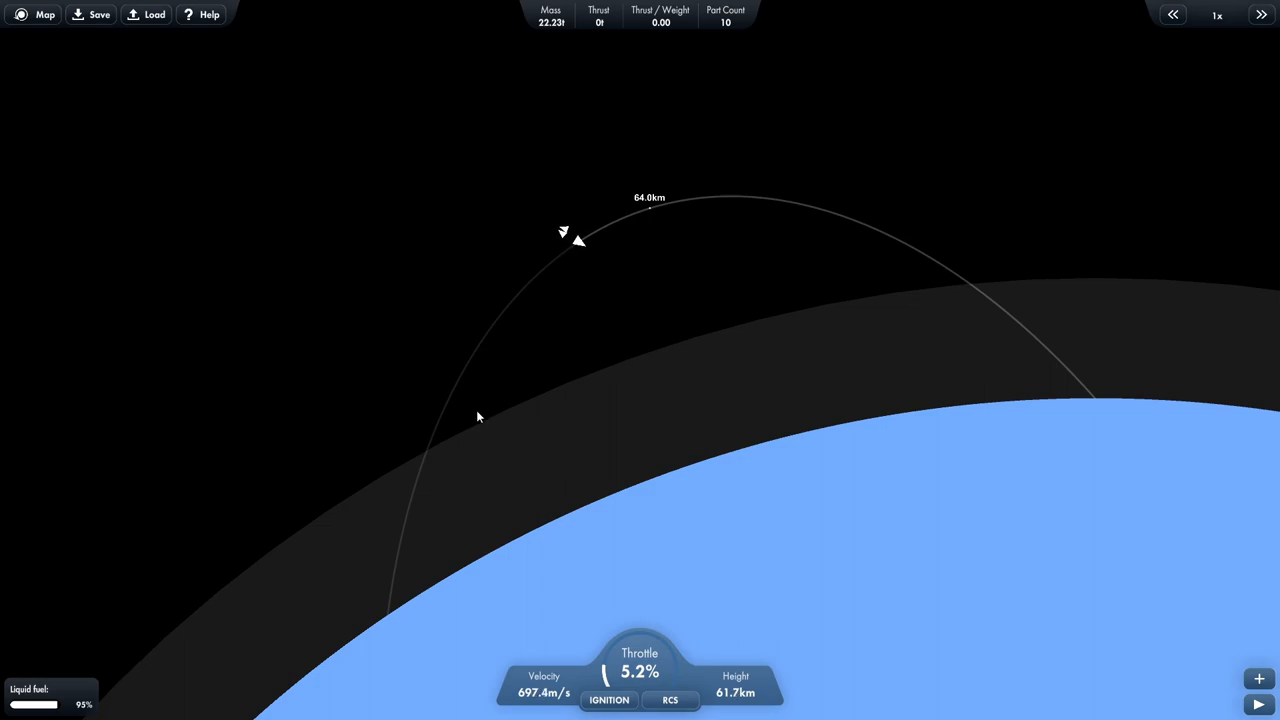
pyautogui.click(45, 14)
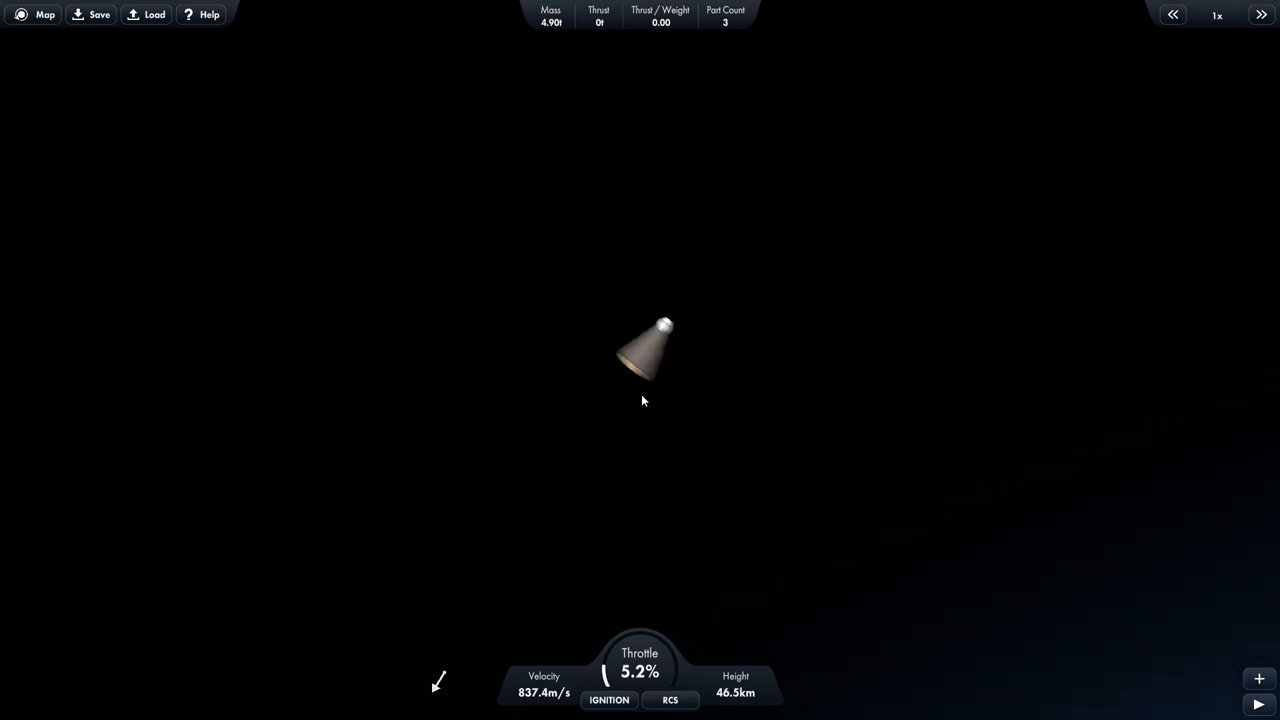
pyautogui.moveTo(427, 284)
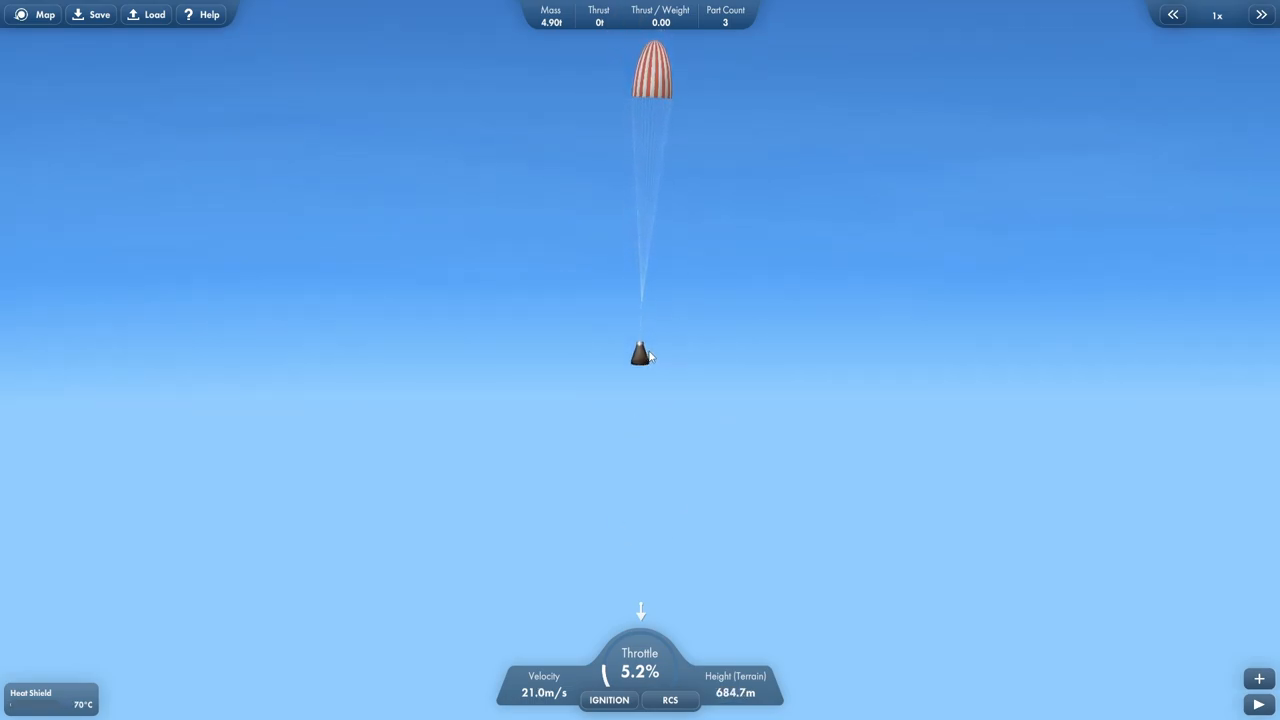
pyautogui.moveTo(882, 373)
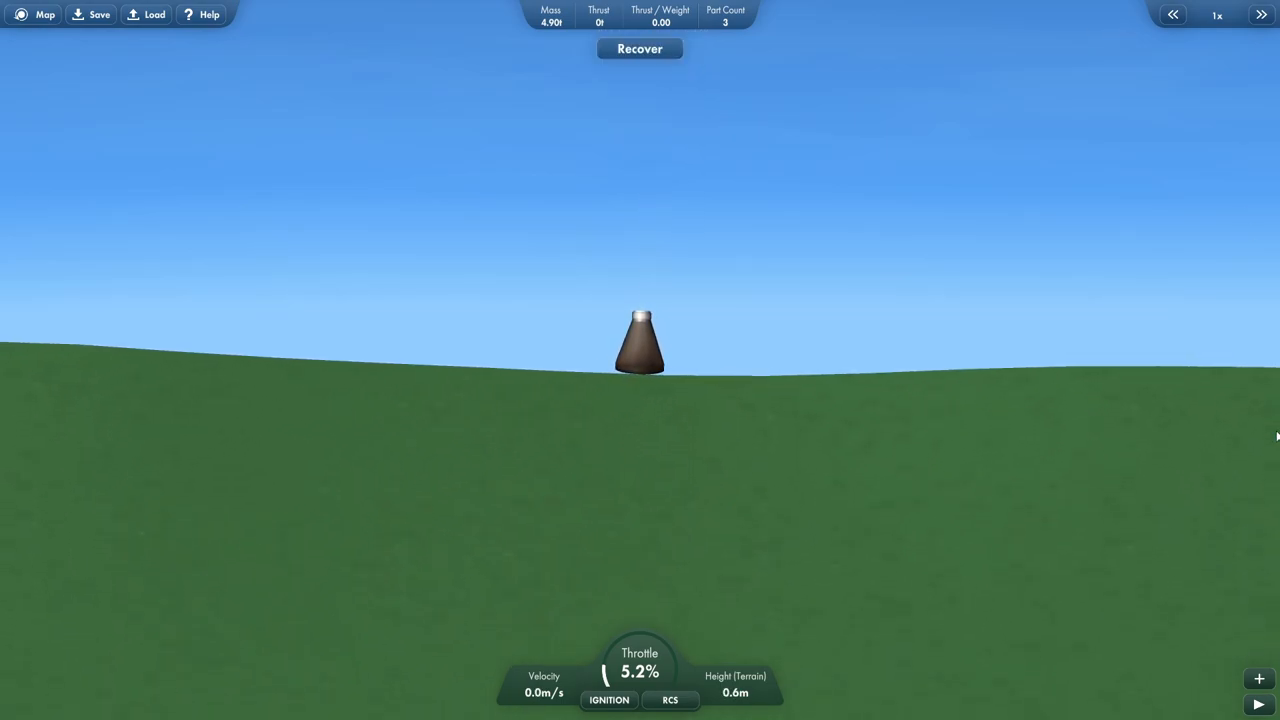
# Recover the capsule to show Mission Achievements, including 1313°C peak re-entry heat.
pyautogui.click(639, 48)
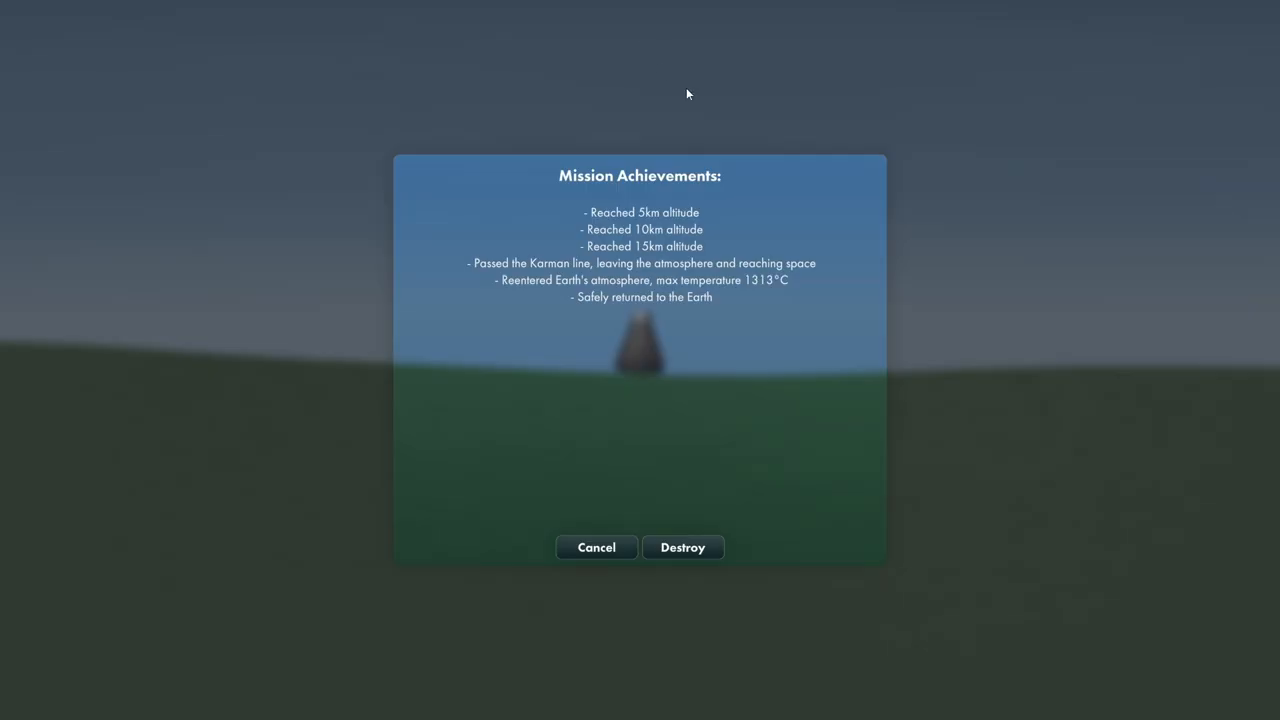
pyautogui.moveTo(660, 230)
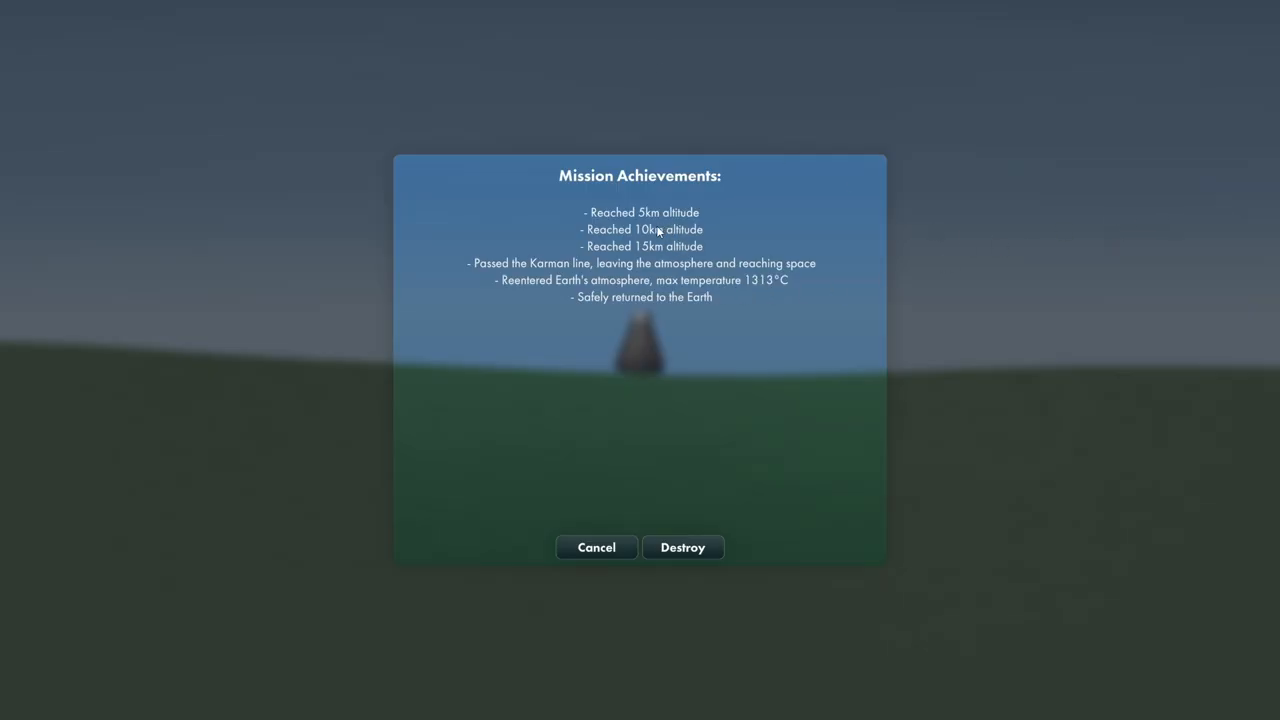
pyautogui.moveTo(567, 289)
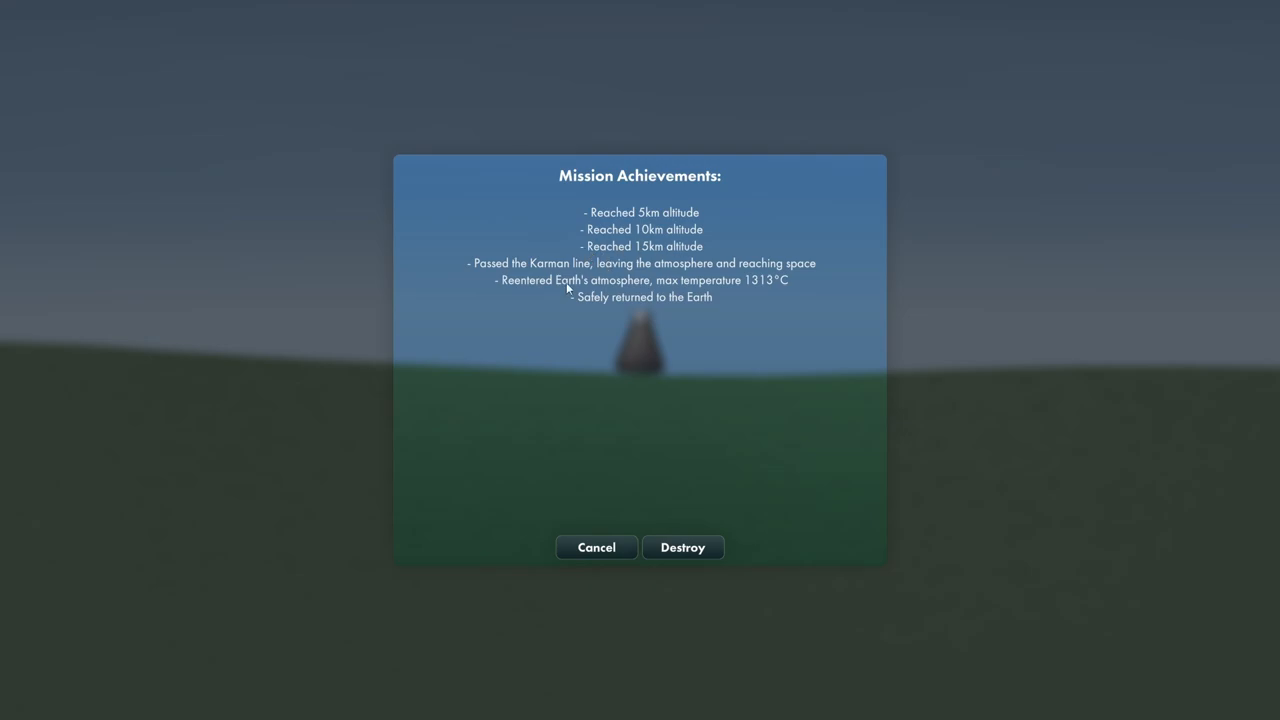
pyautogui.moveTo(667, 280)
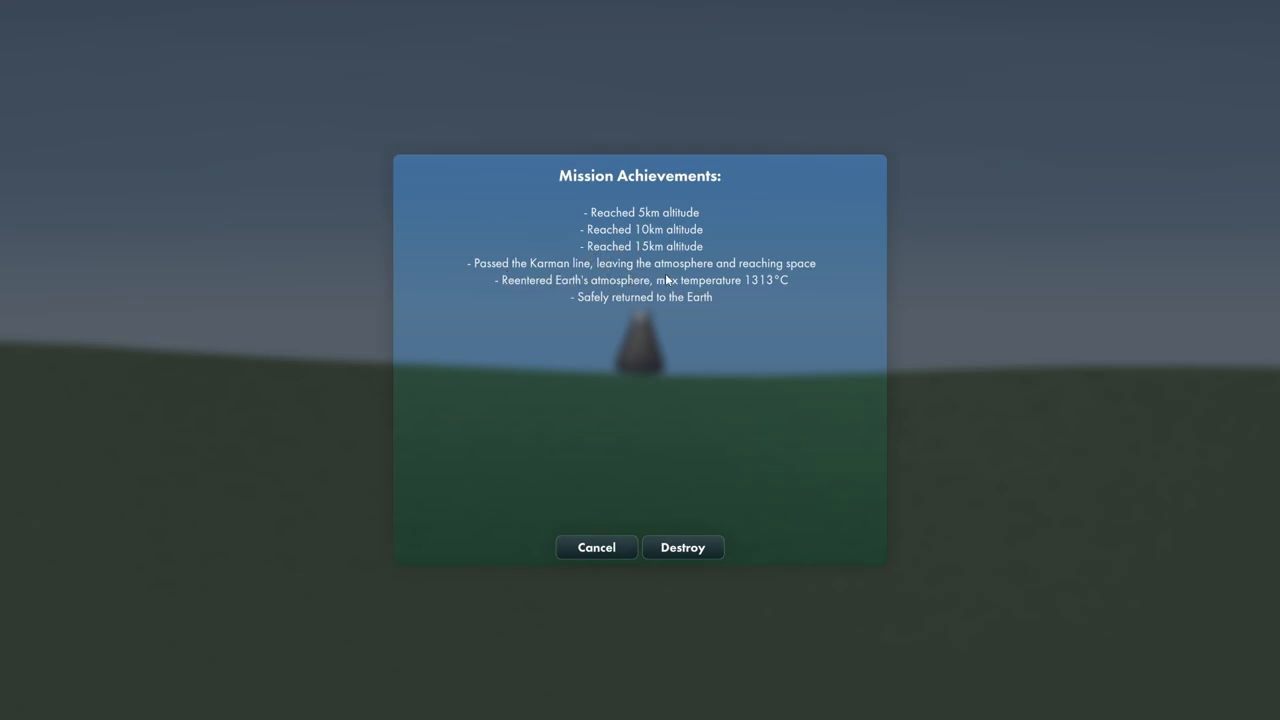
pyautogui.moveTo(525, 301)
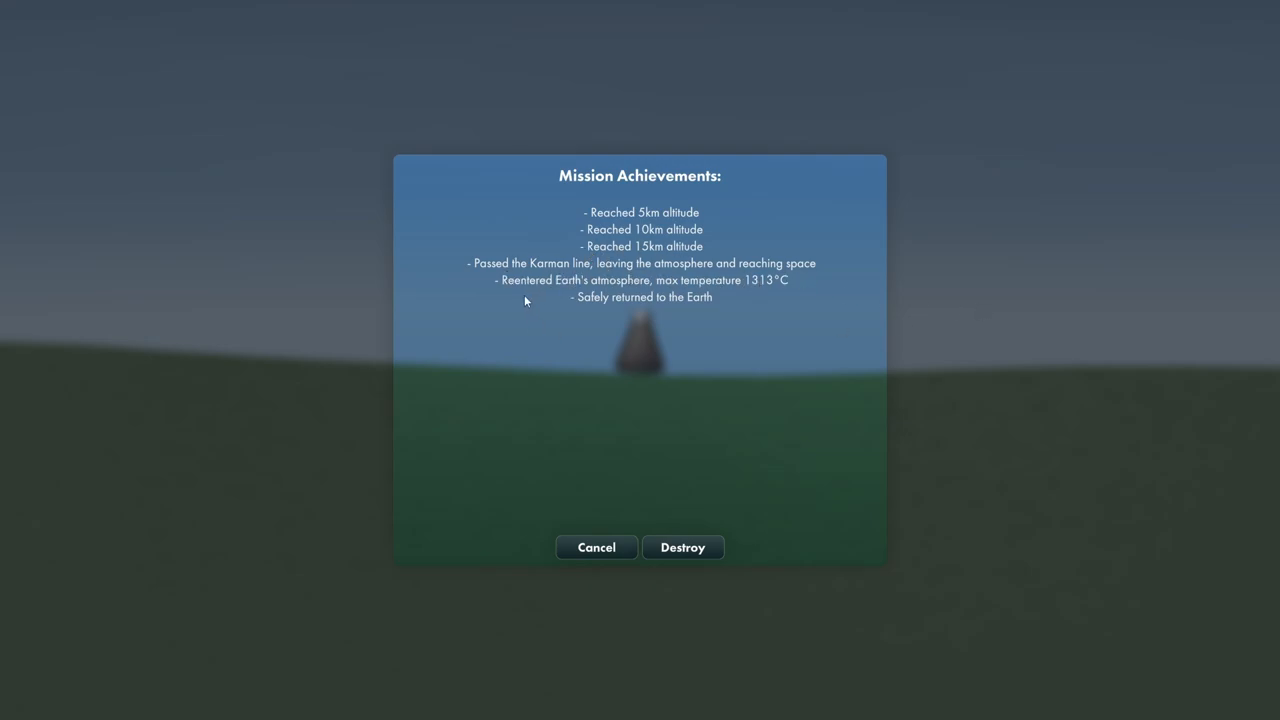
pyautogui.moveTo(734, 294)
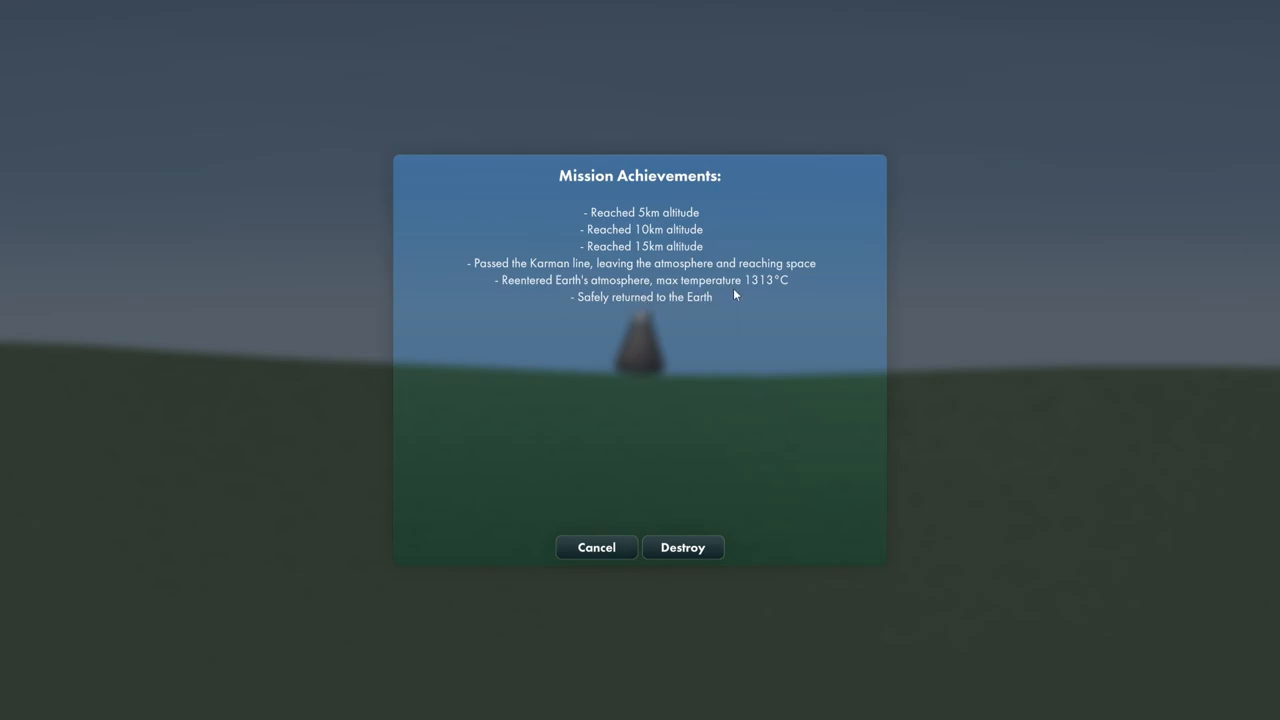
pyautogui.moveTo(777, 298)
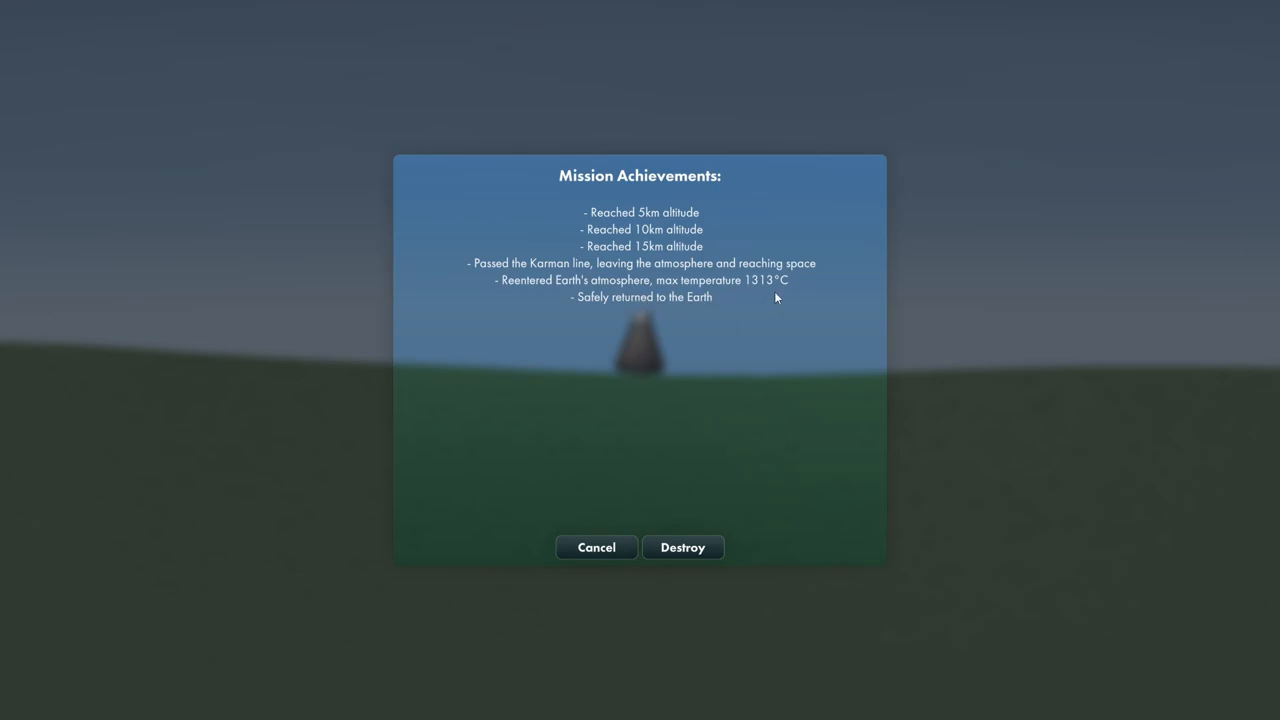
pyautogui.moveTo(627, 303)
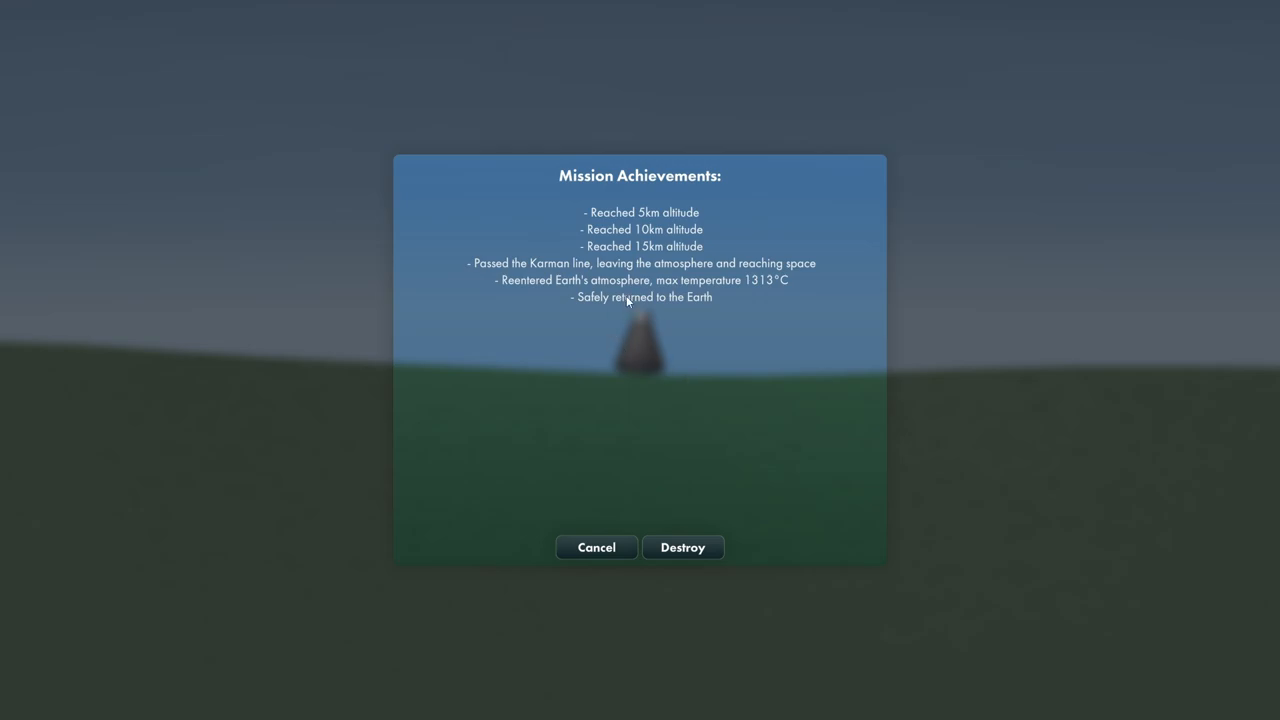
pyautogui.moveTo(682, 547)
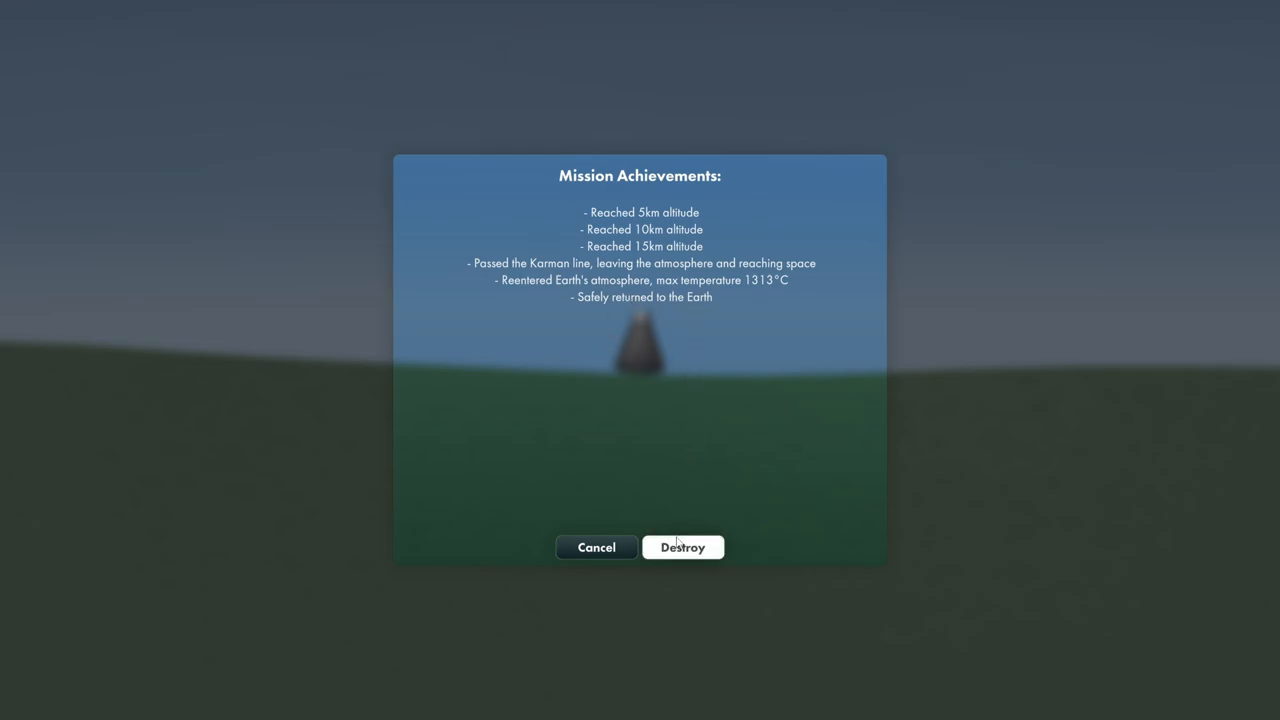
# Destroy the landed capsule and exit to the main title menu.
pyautogui.click(682, 547)
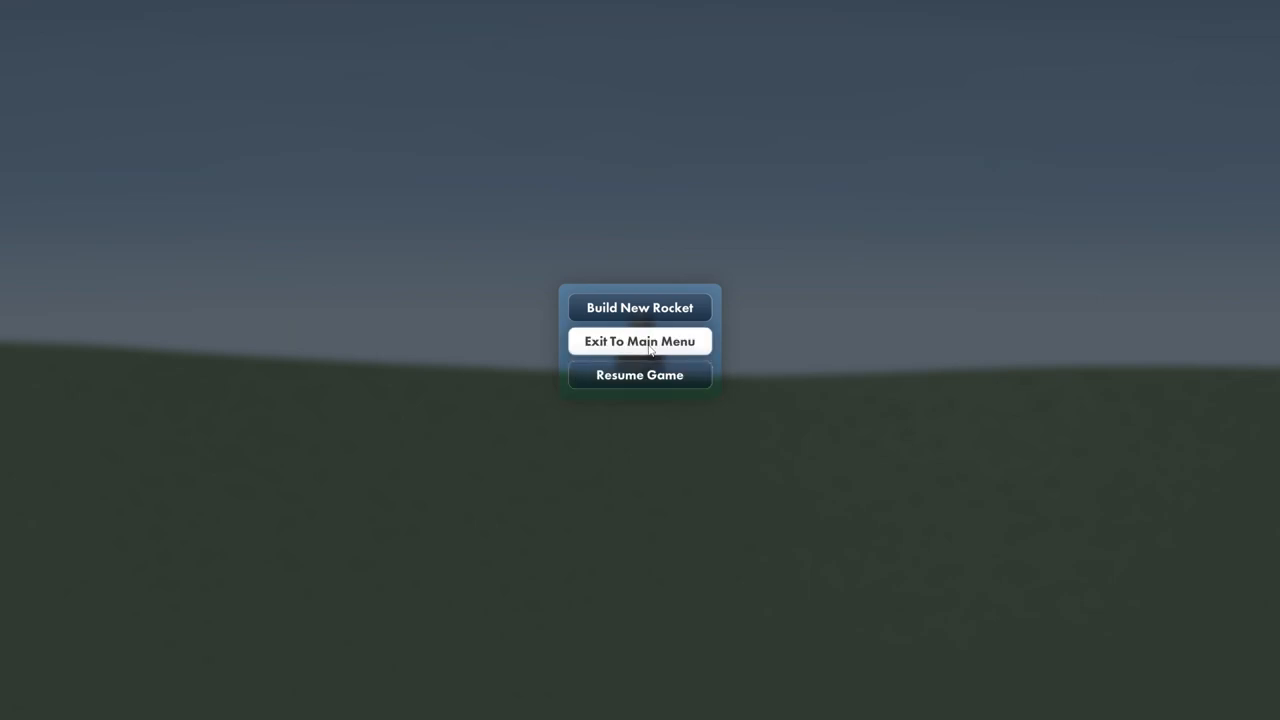
pyautogui.click(639, 341)
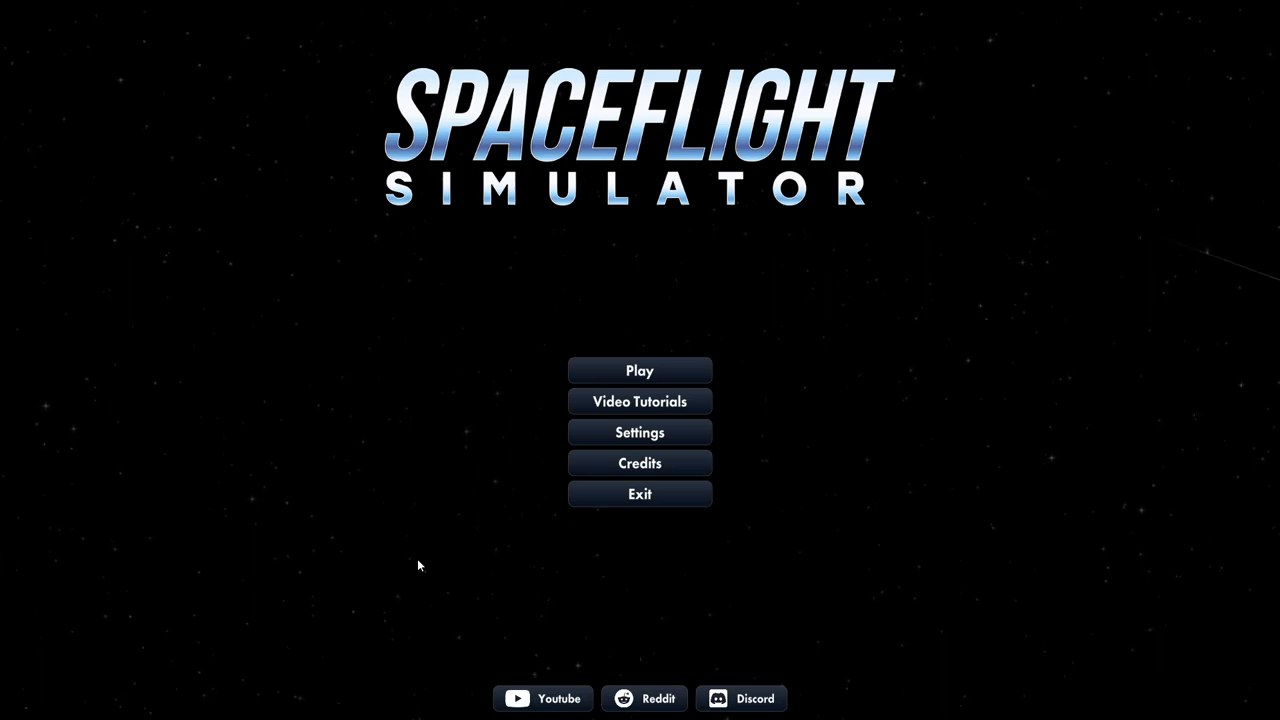